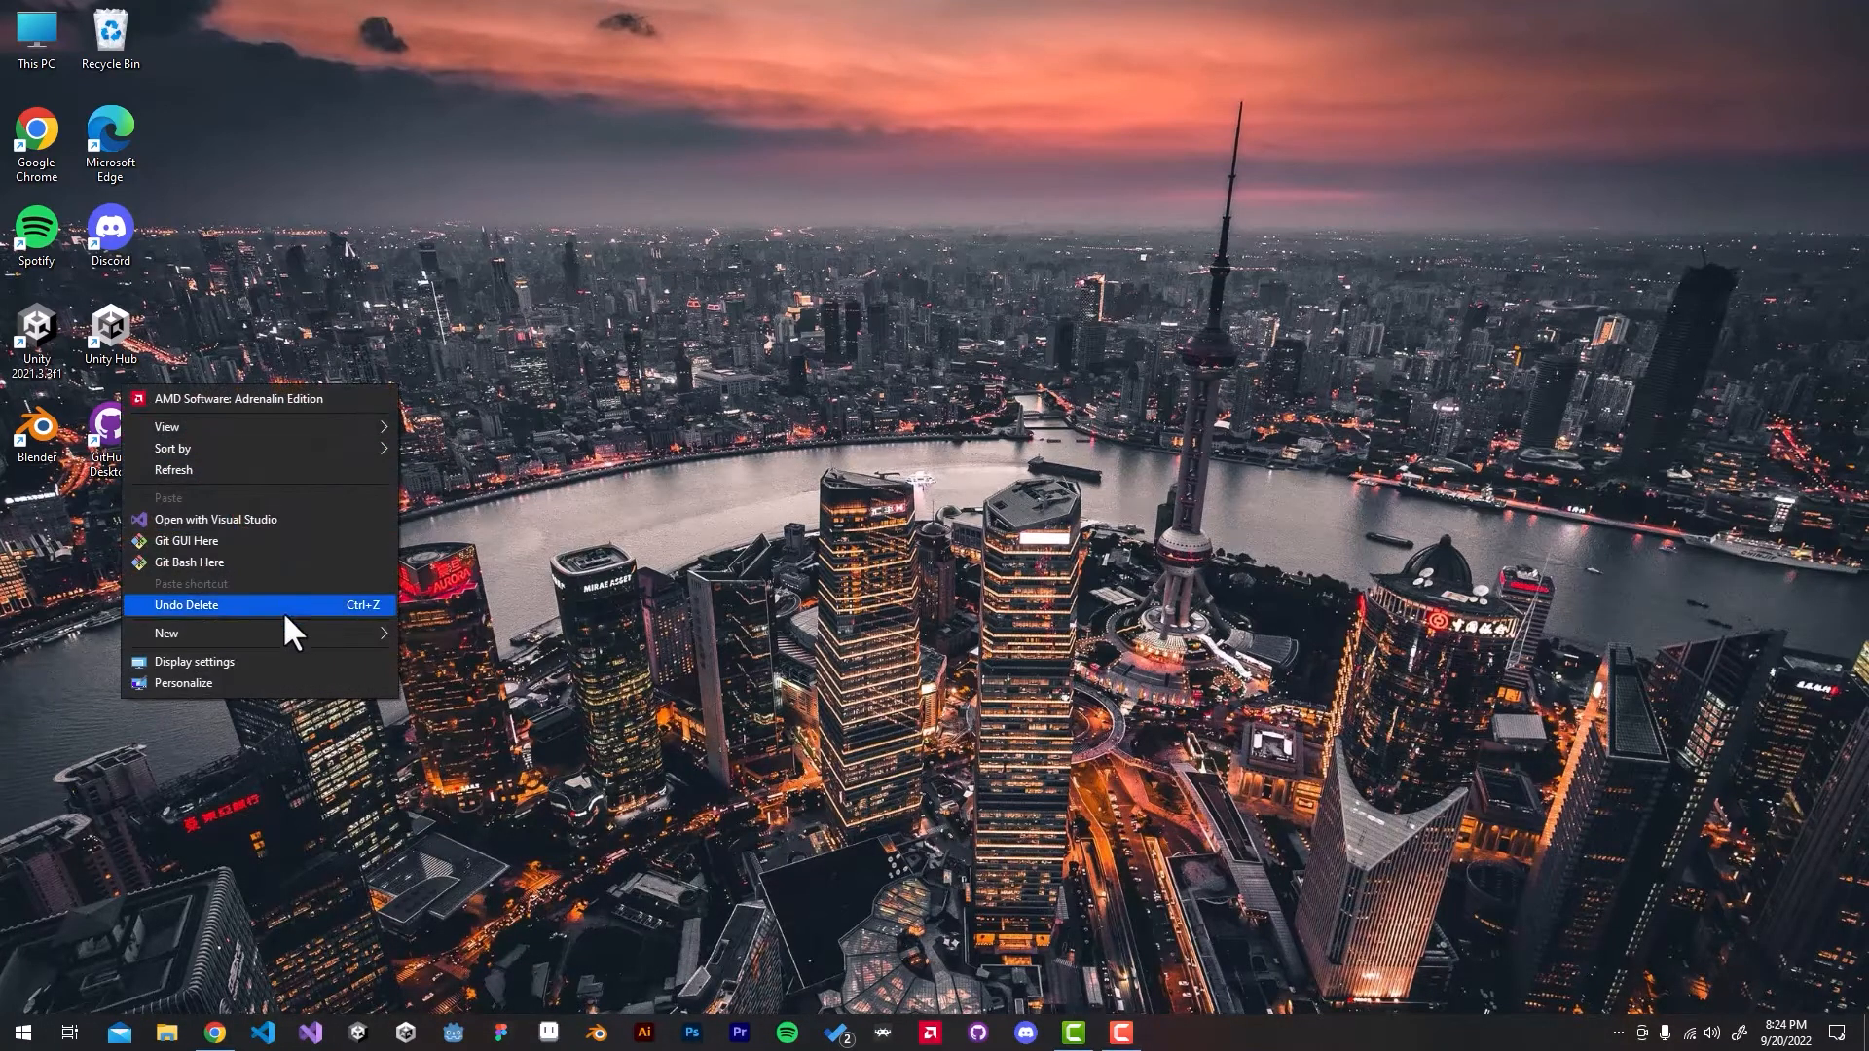
Step: Create a new desktop folder named ParentDir and go inside it
click(166, 632)
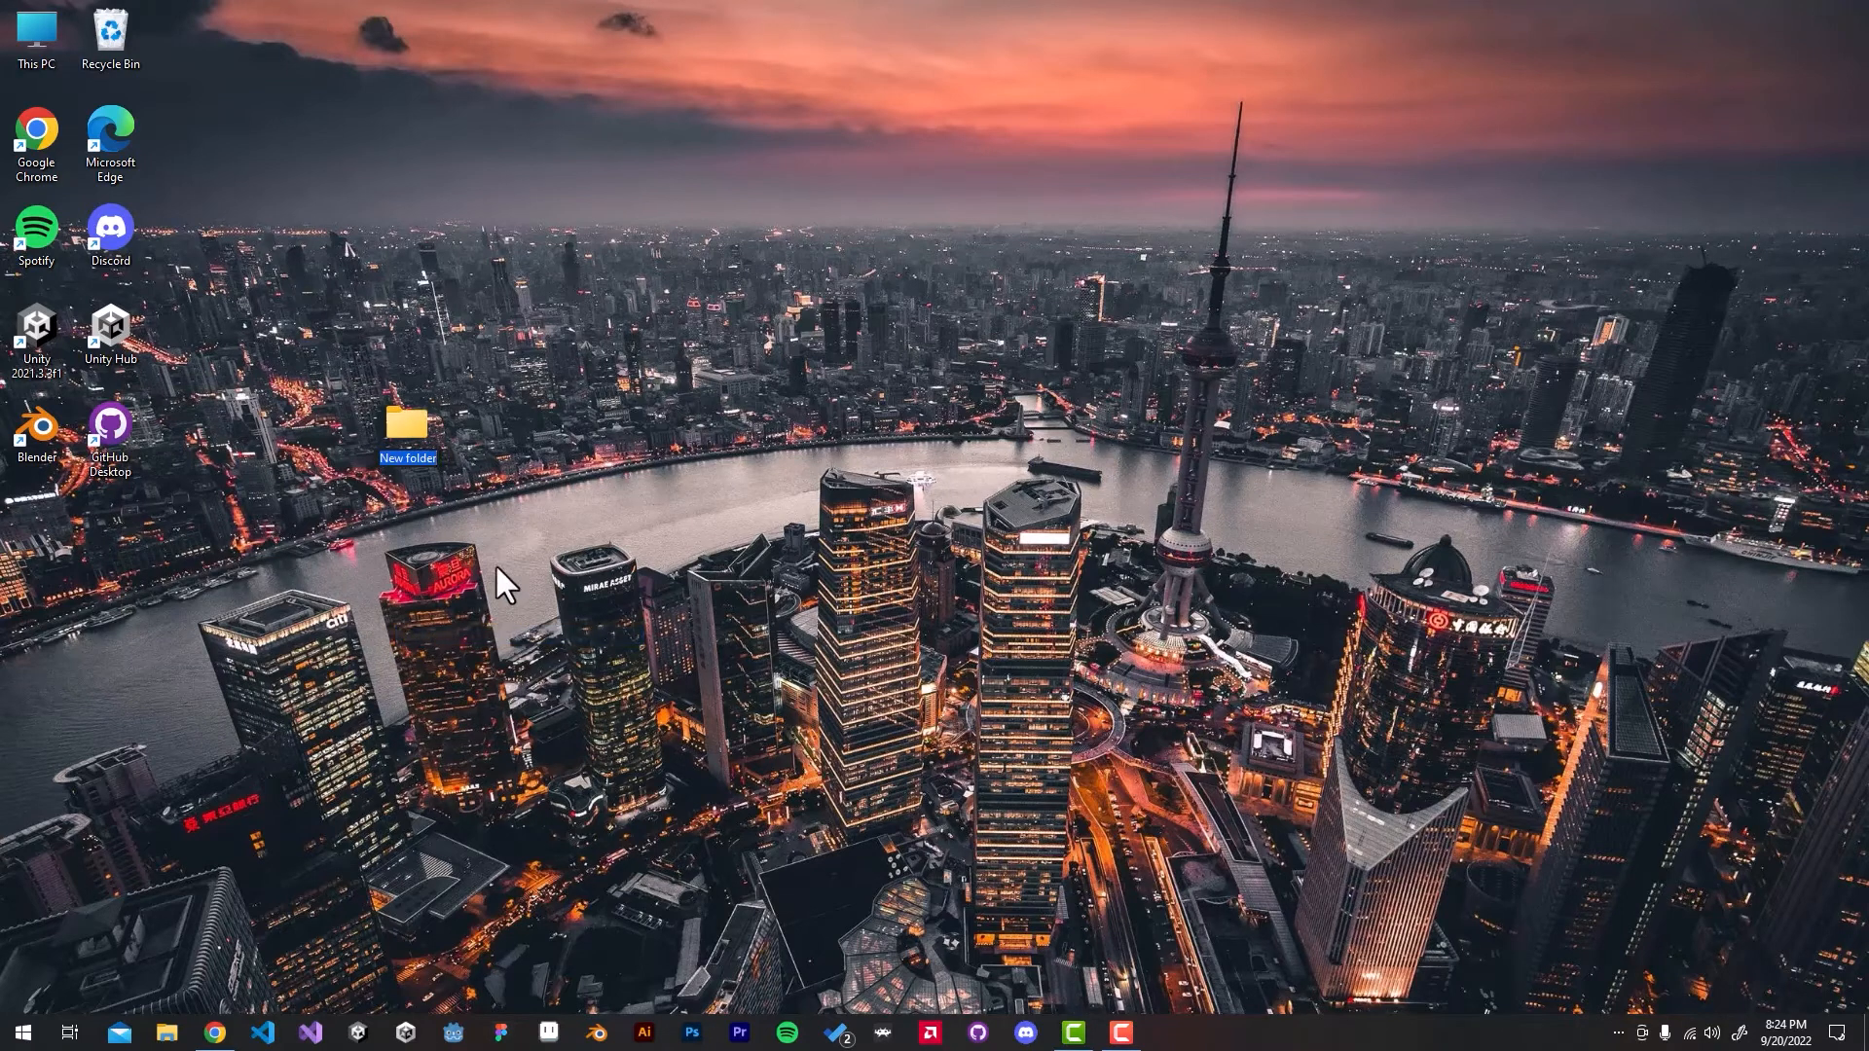
text(Paren)
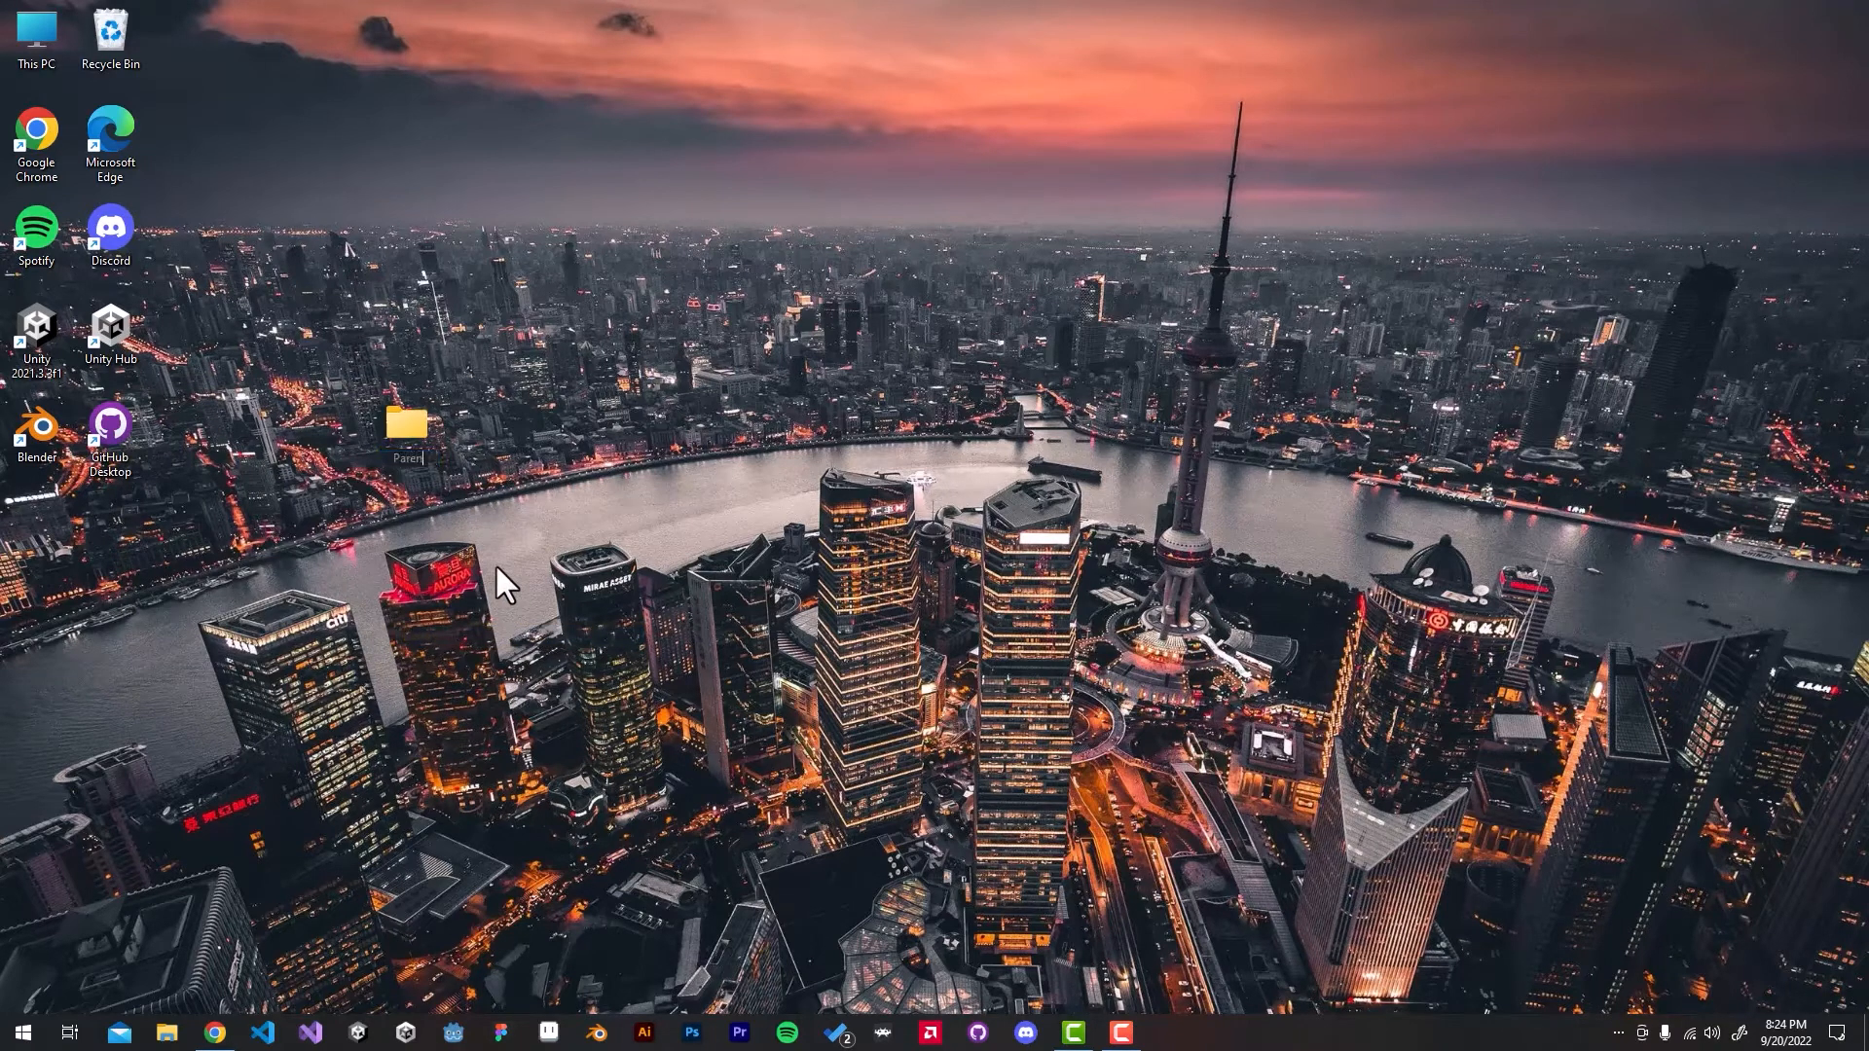
text(ParentDir)
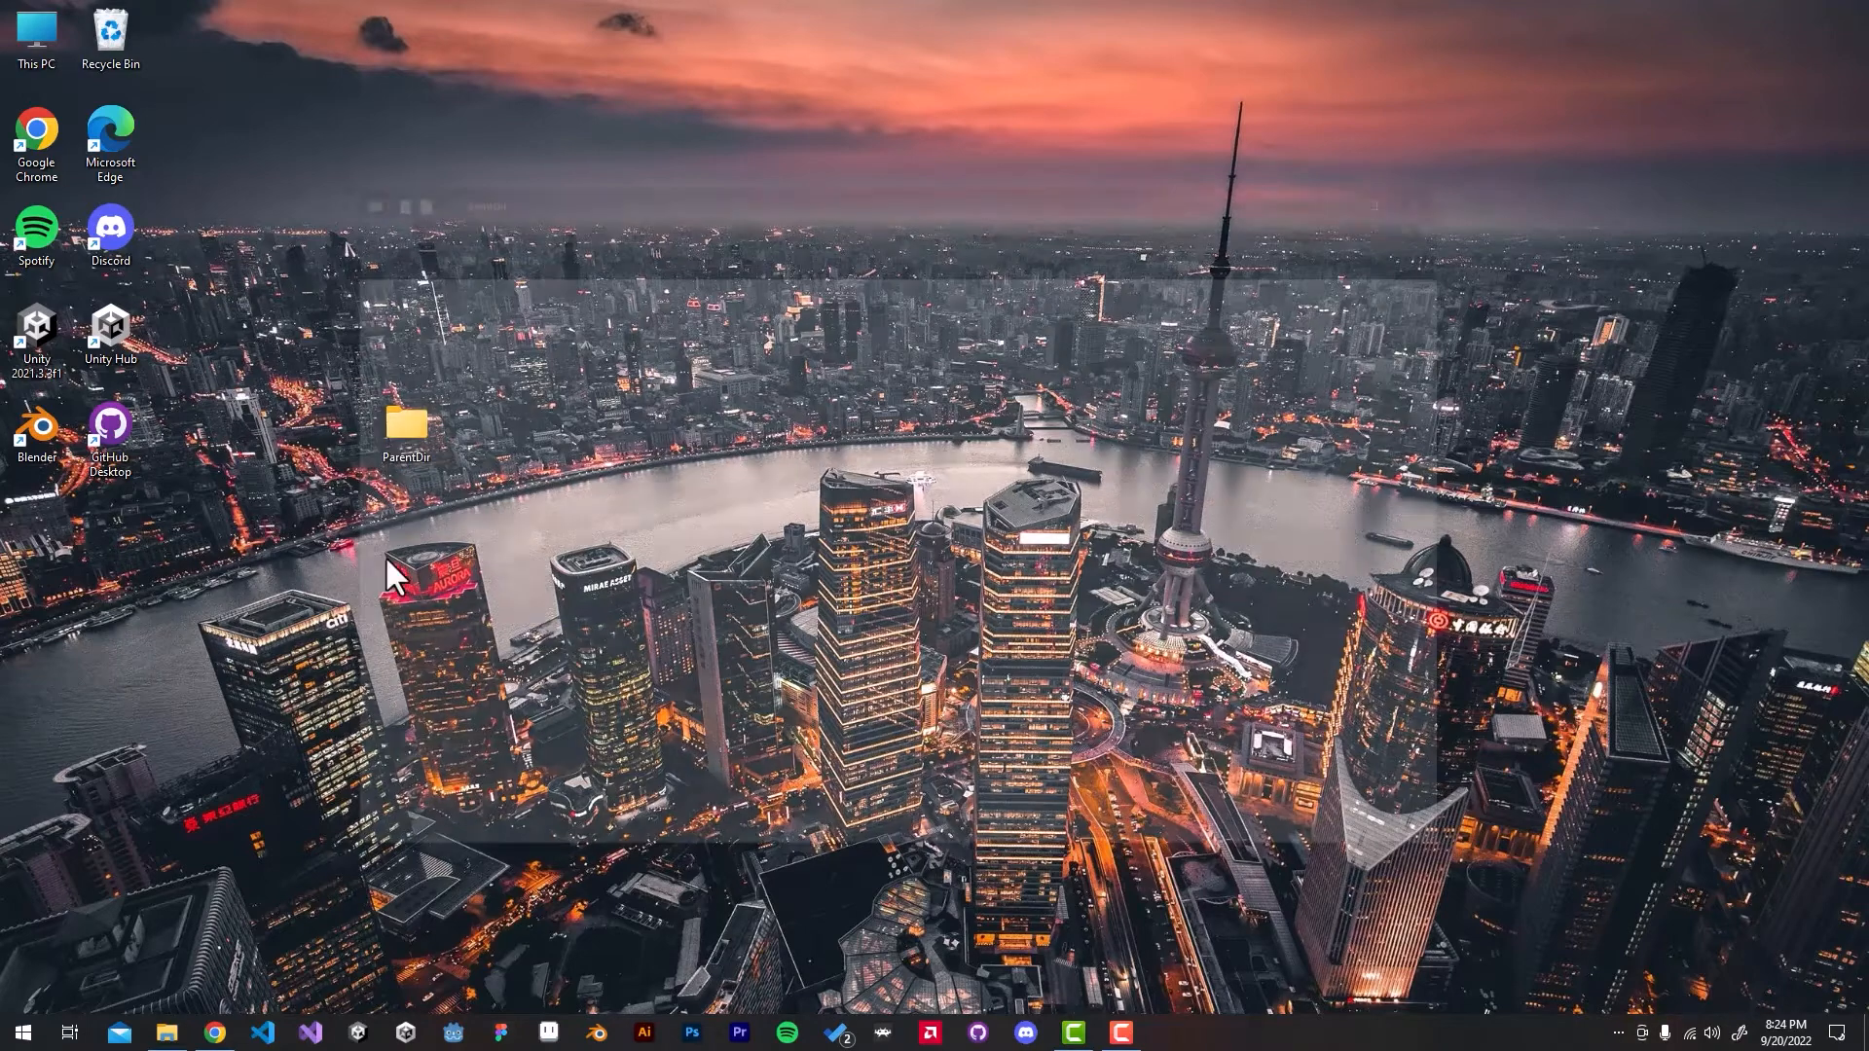
double_click(407, 428)
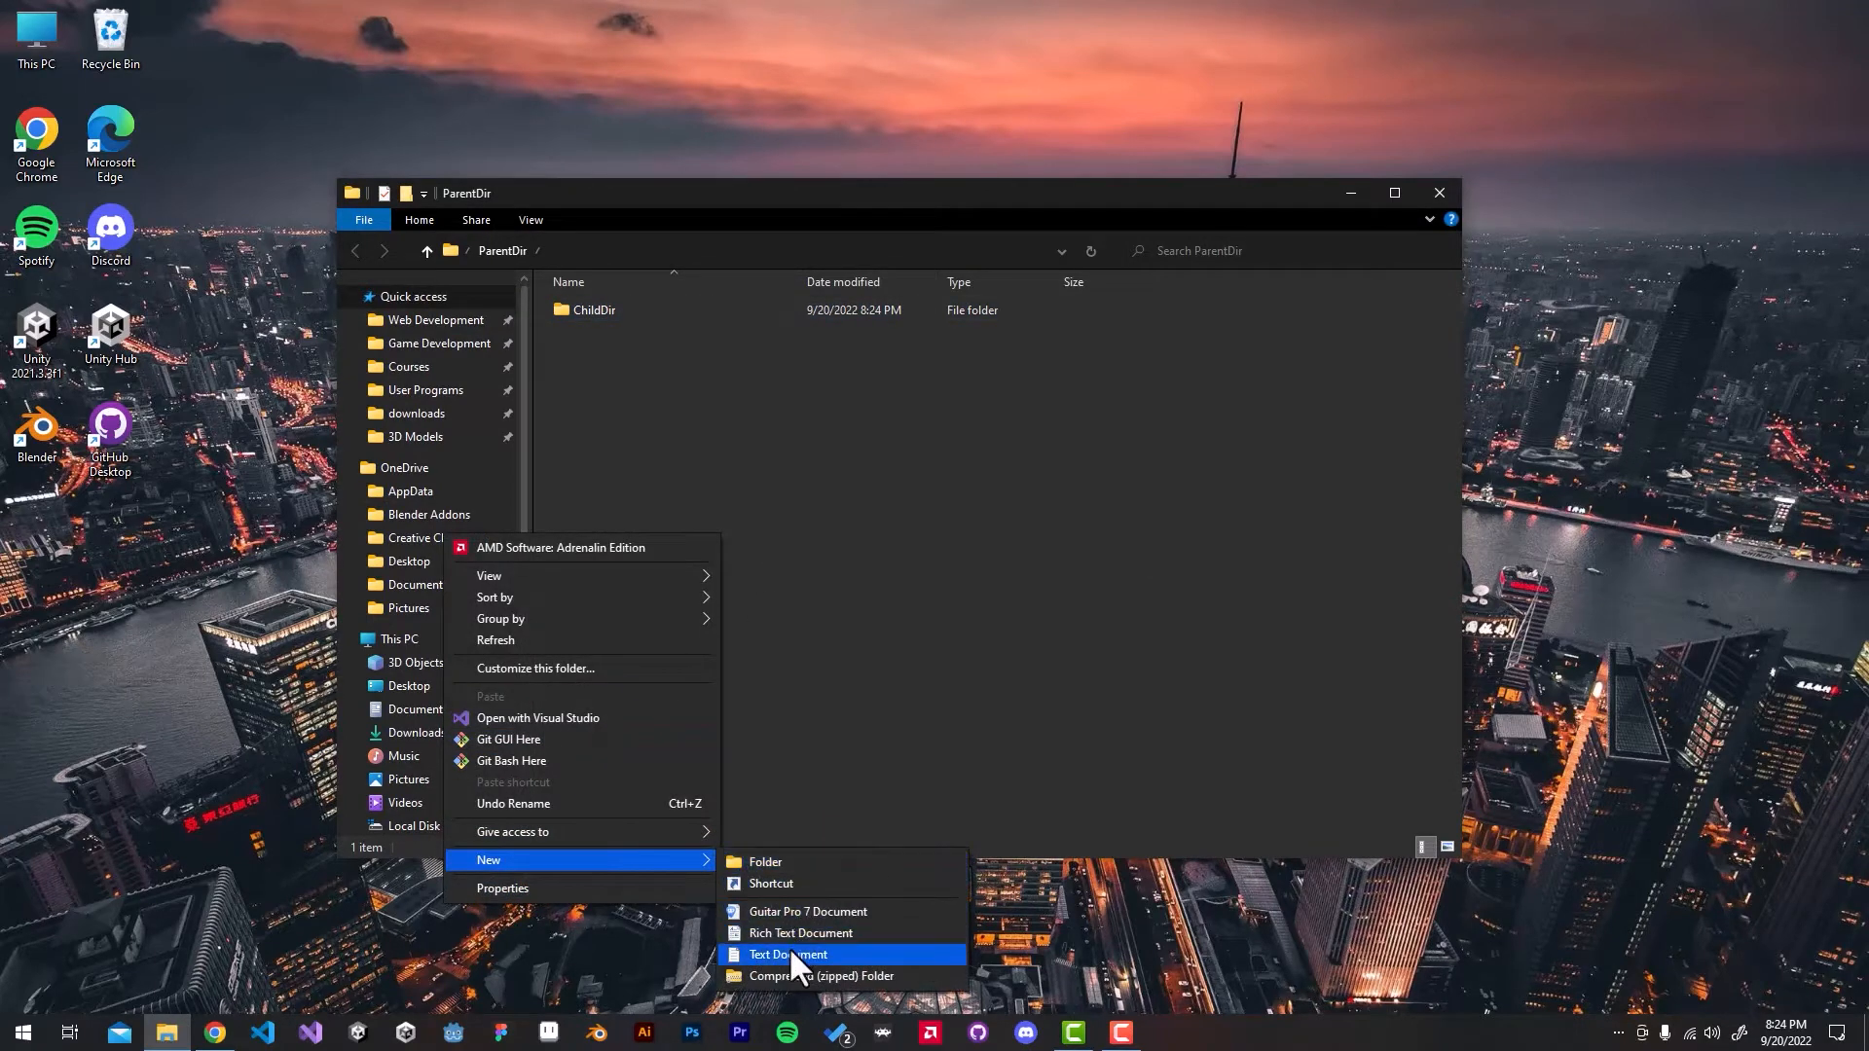
Step: Create test.txt reading "This is for a test reason.", save it and close Notepad
click(789, 954)
text(This is for a test p)
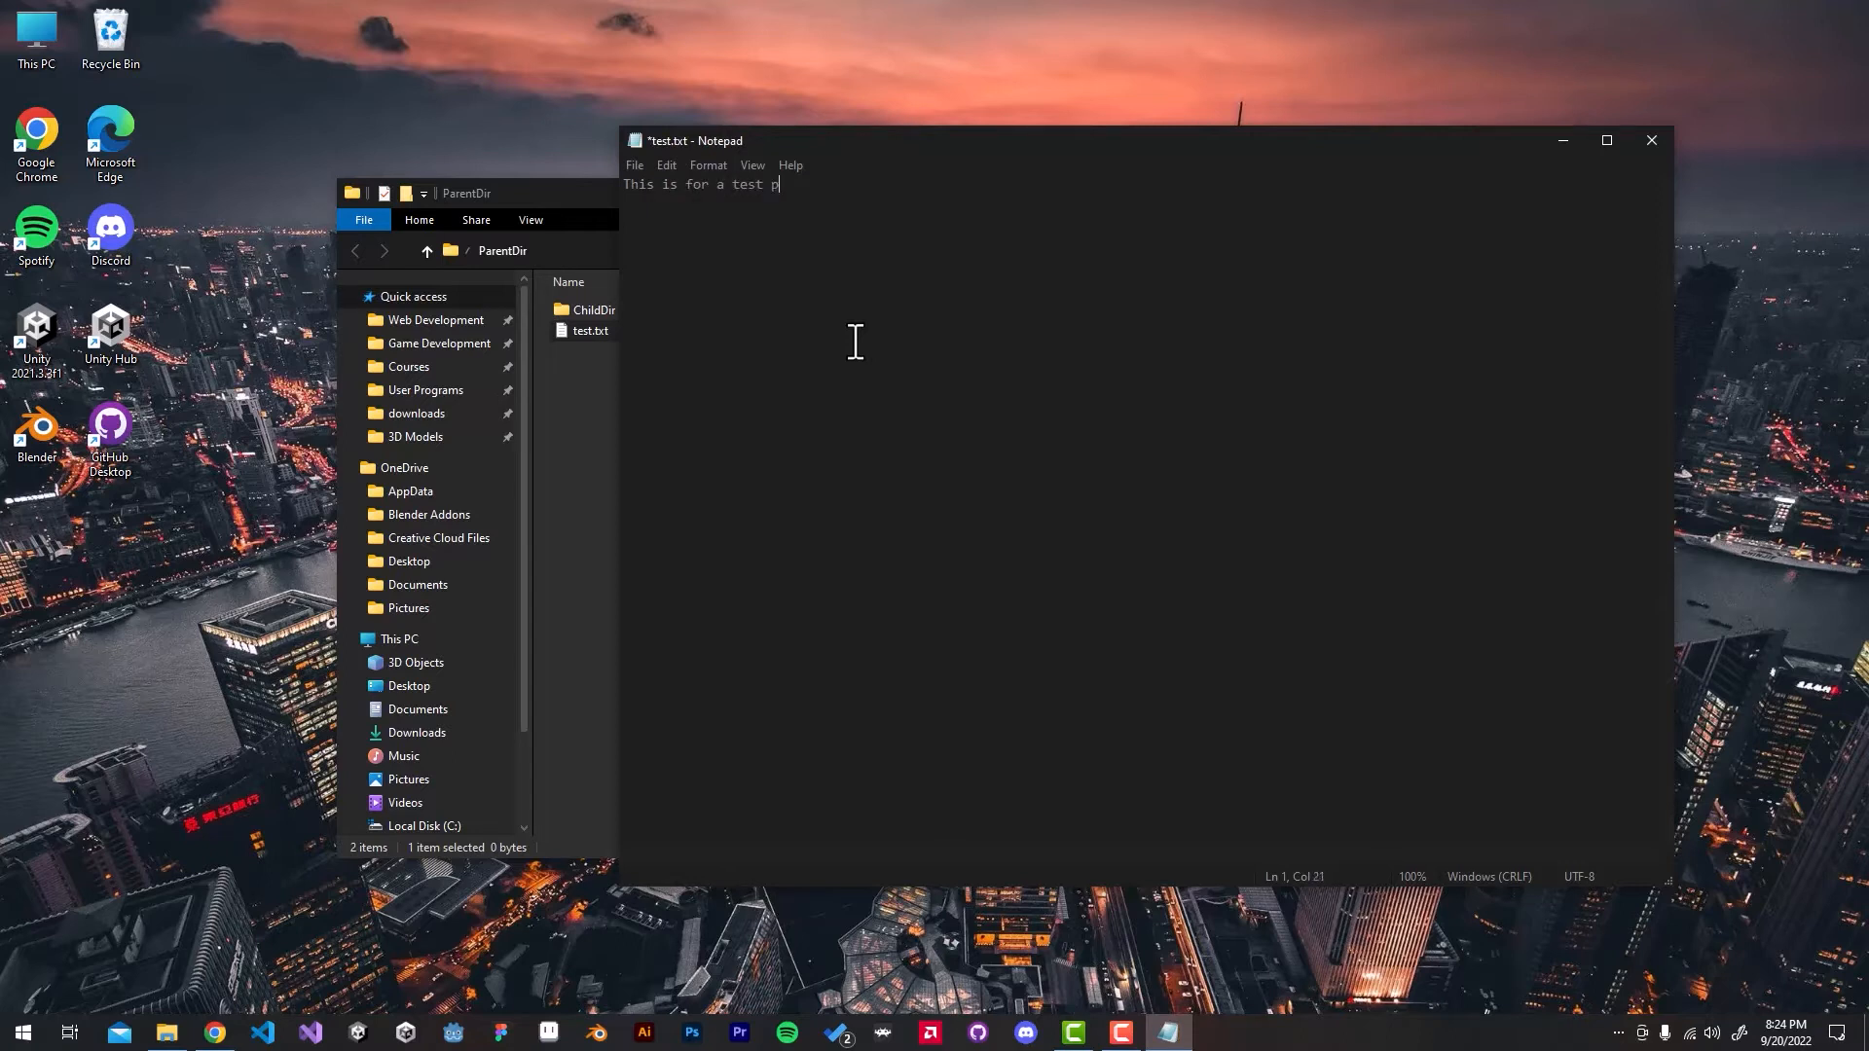
text(reason.)
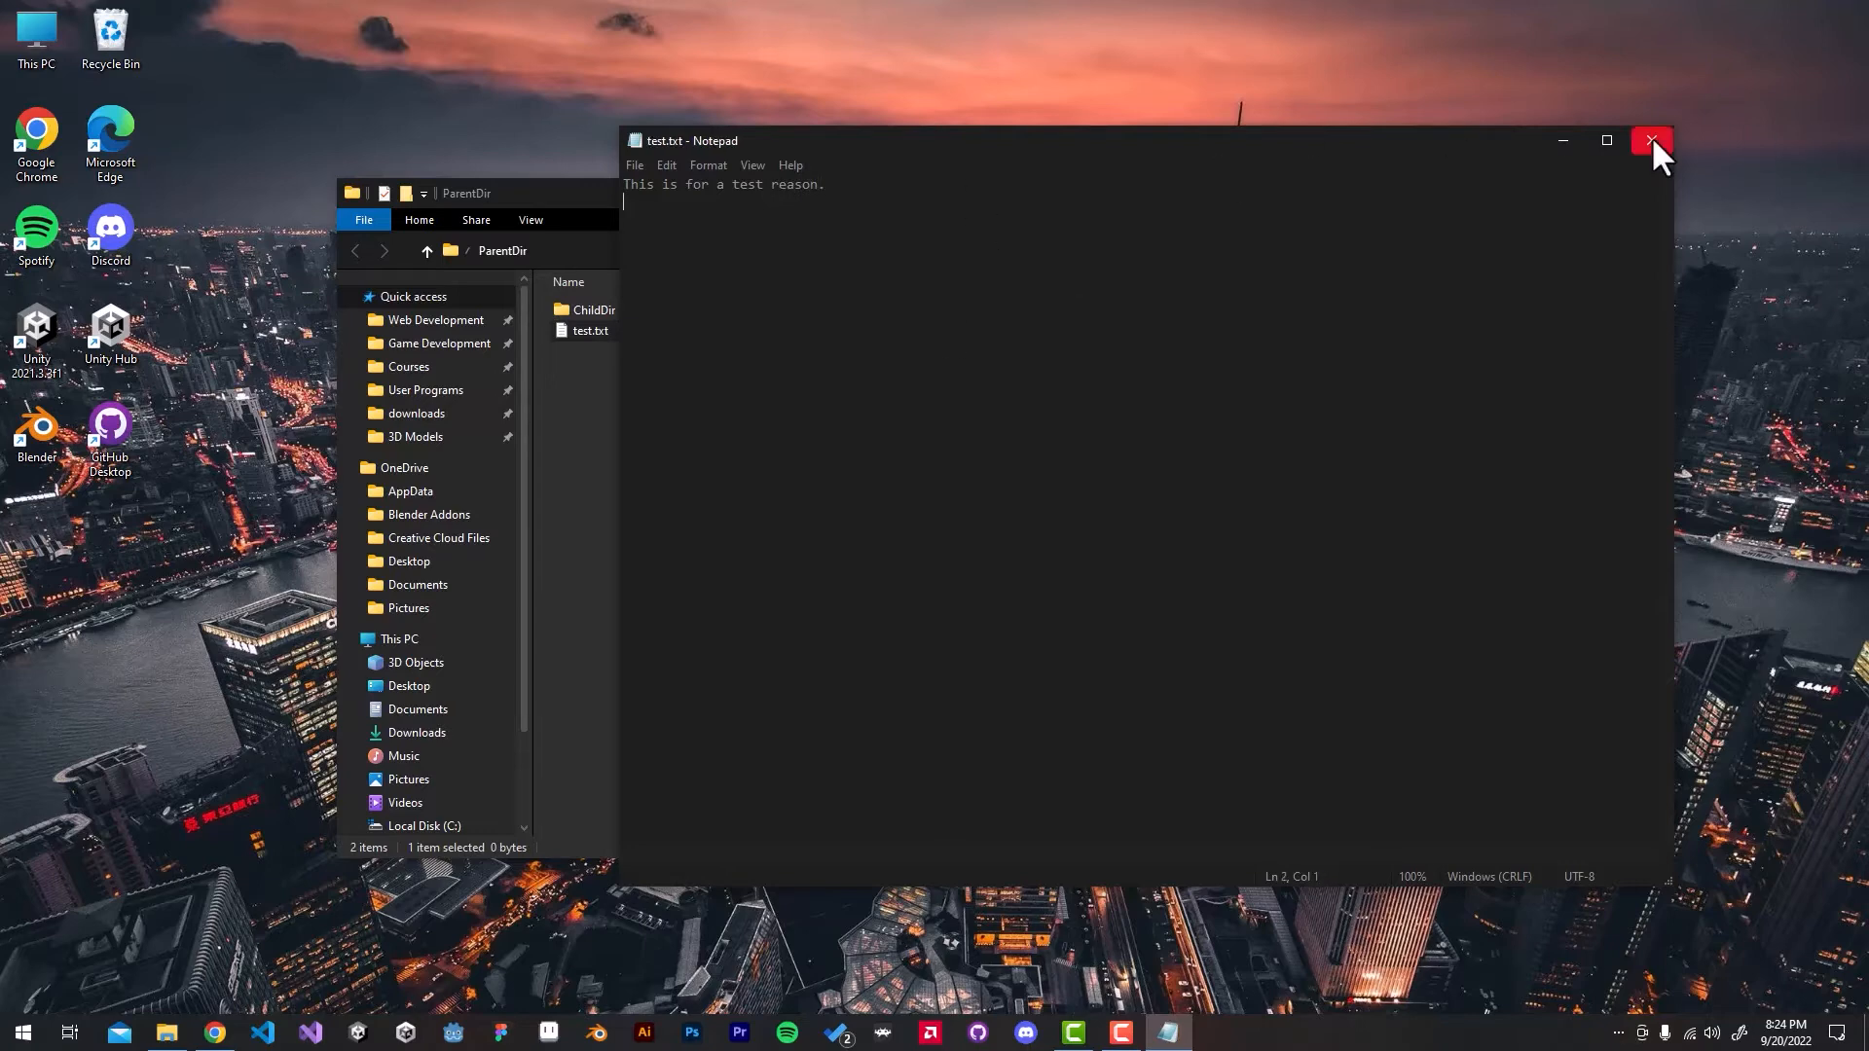
click(1653, 140)
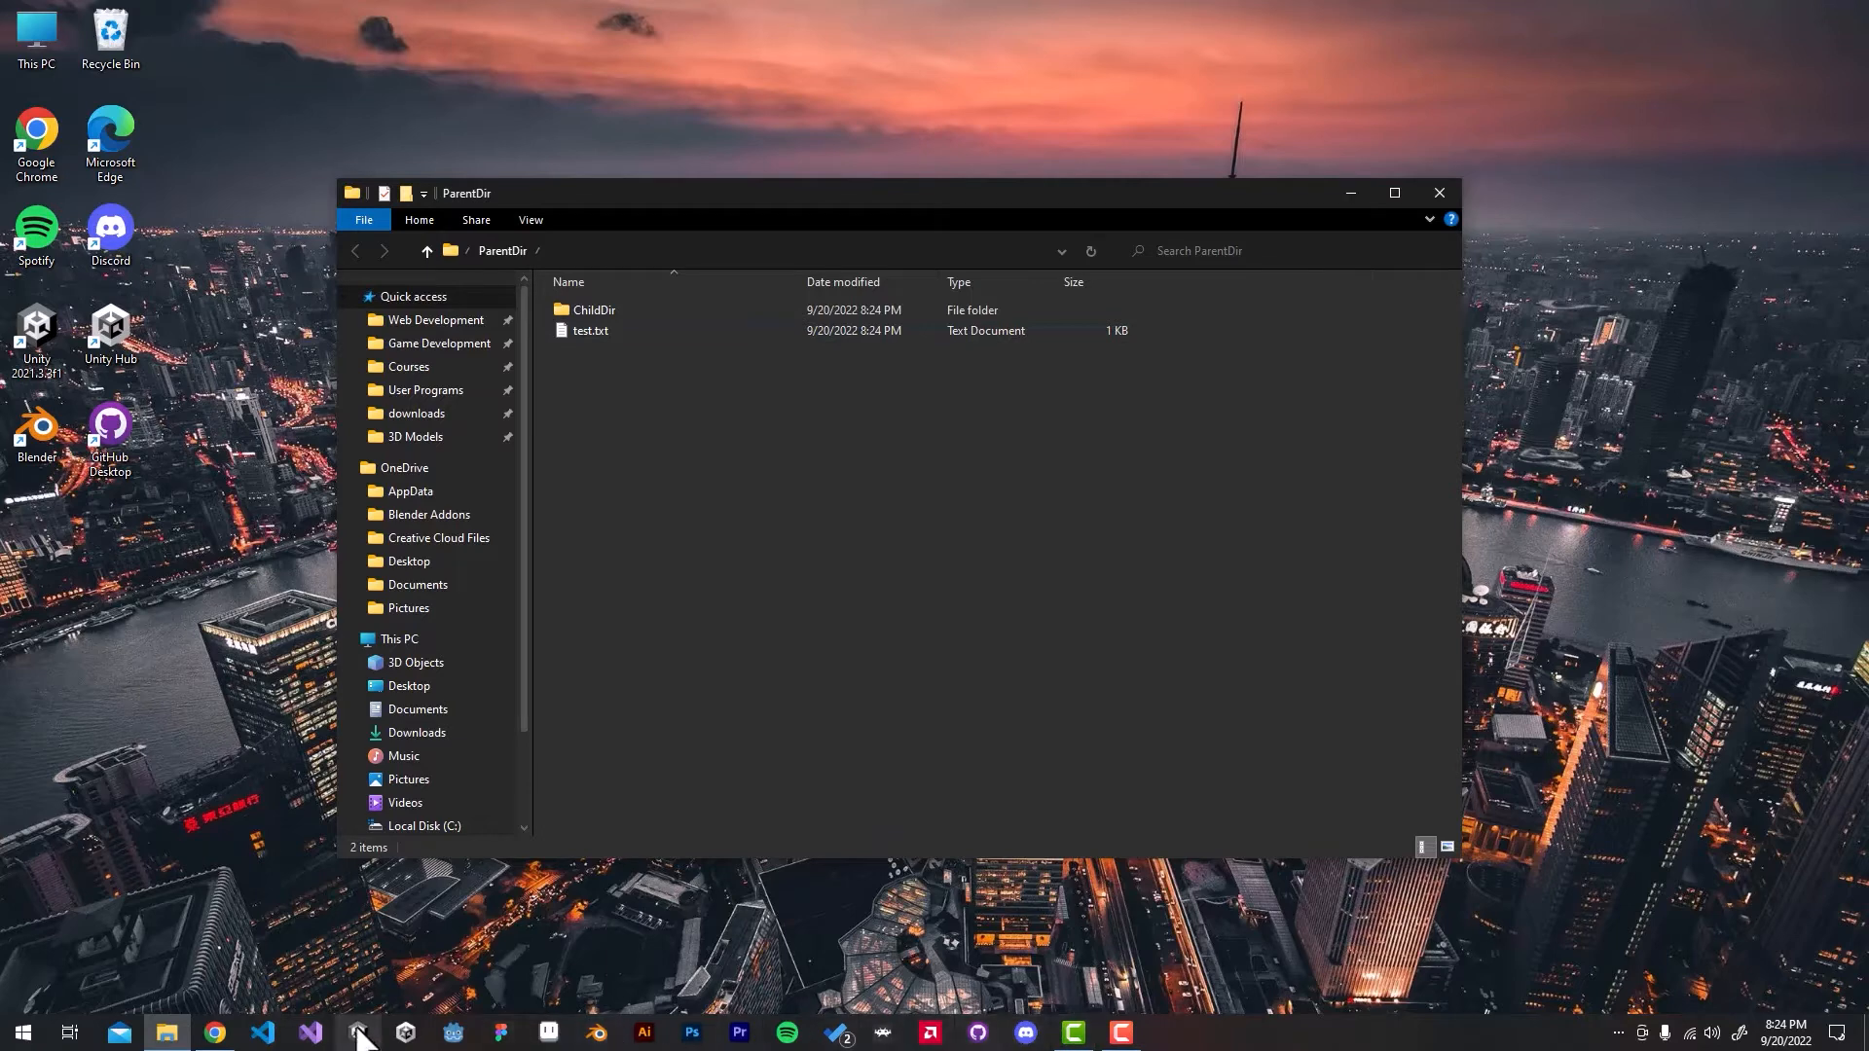
Step: Make Desktop > ParentDir the open workspace folder in Visual Studio Code
click(261, 1032)
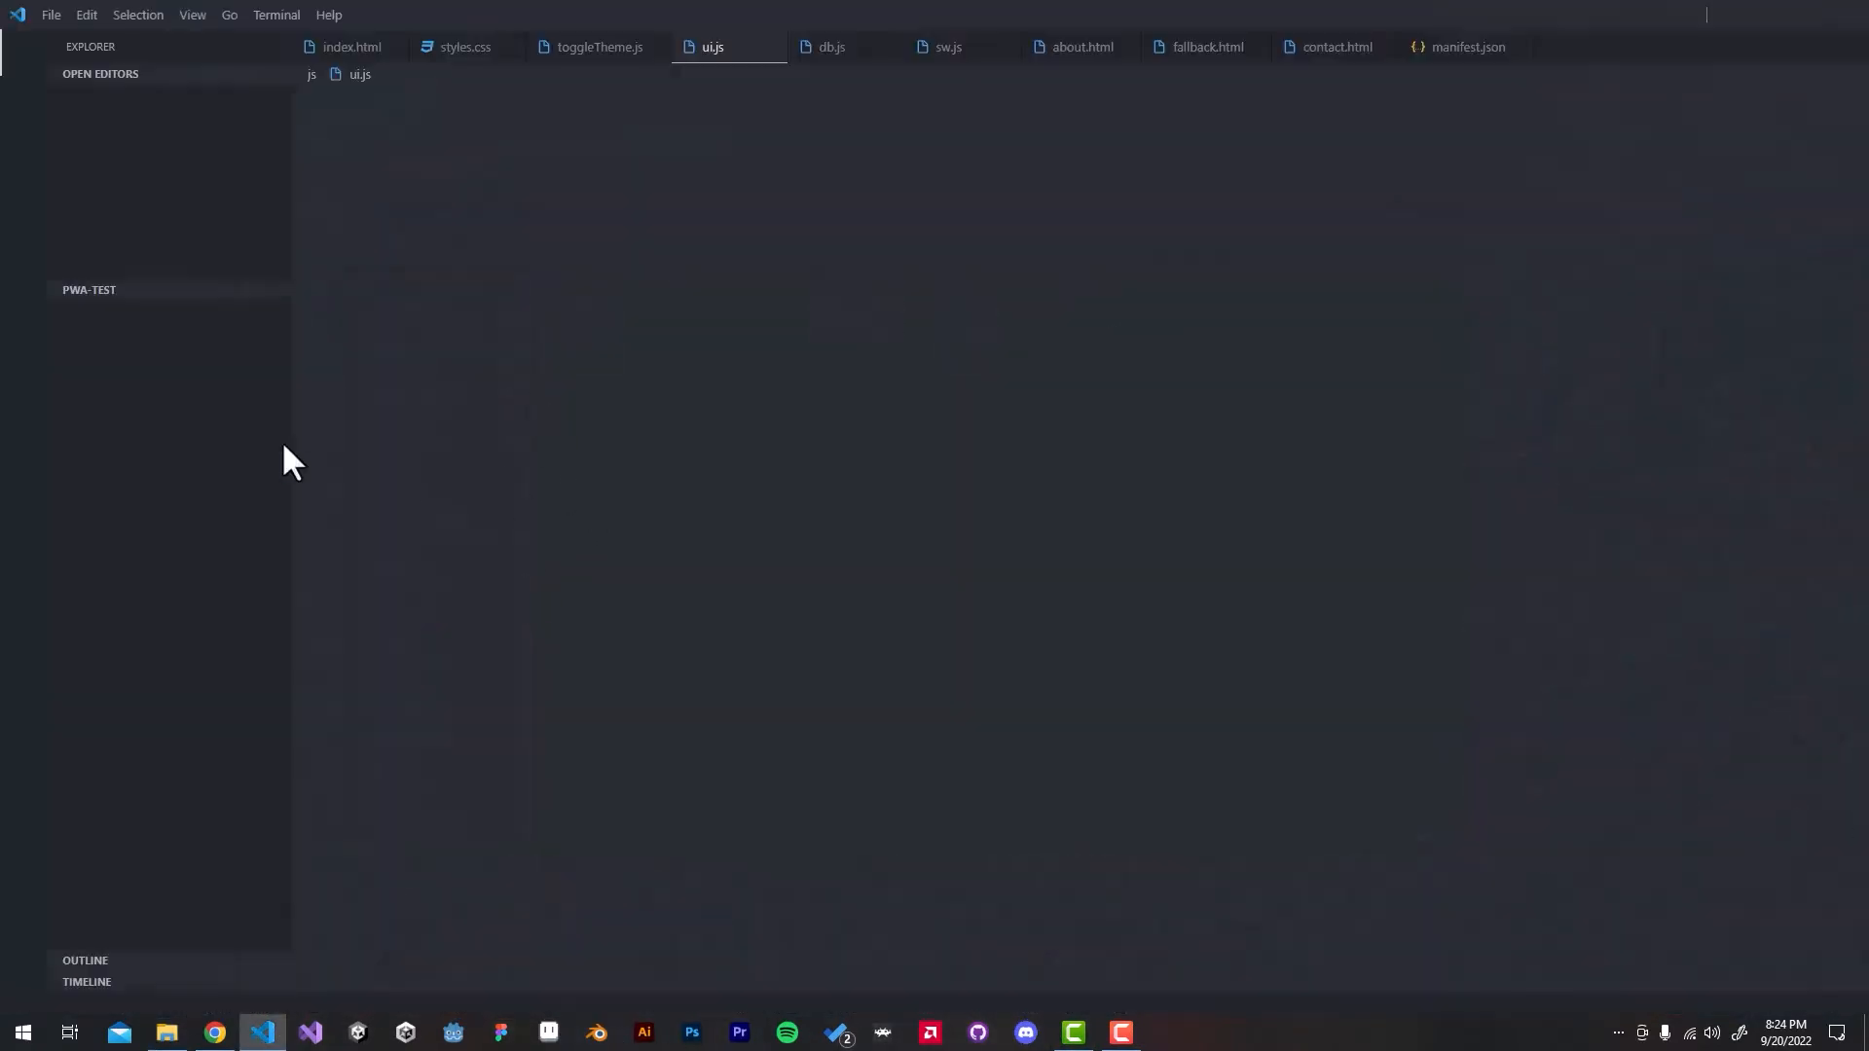
click(51, 14)
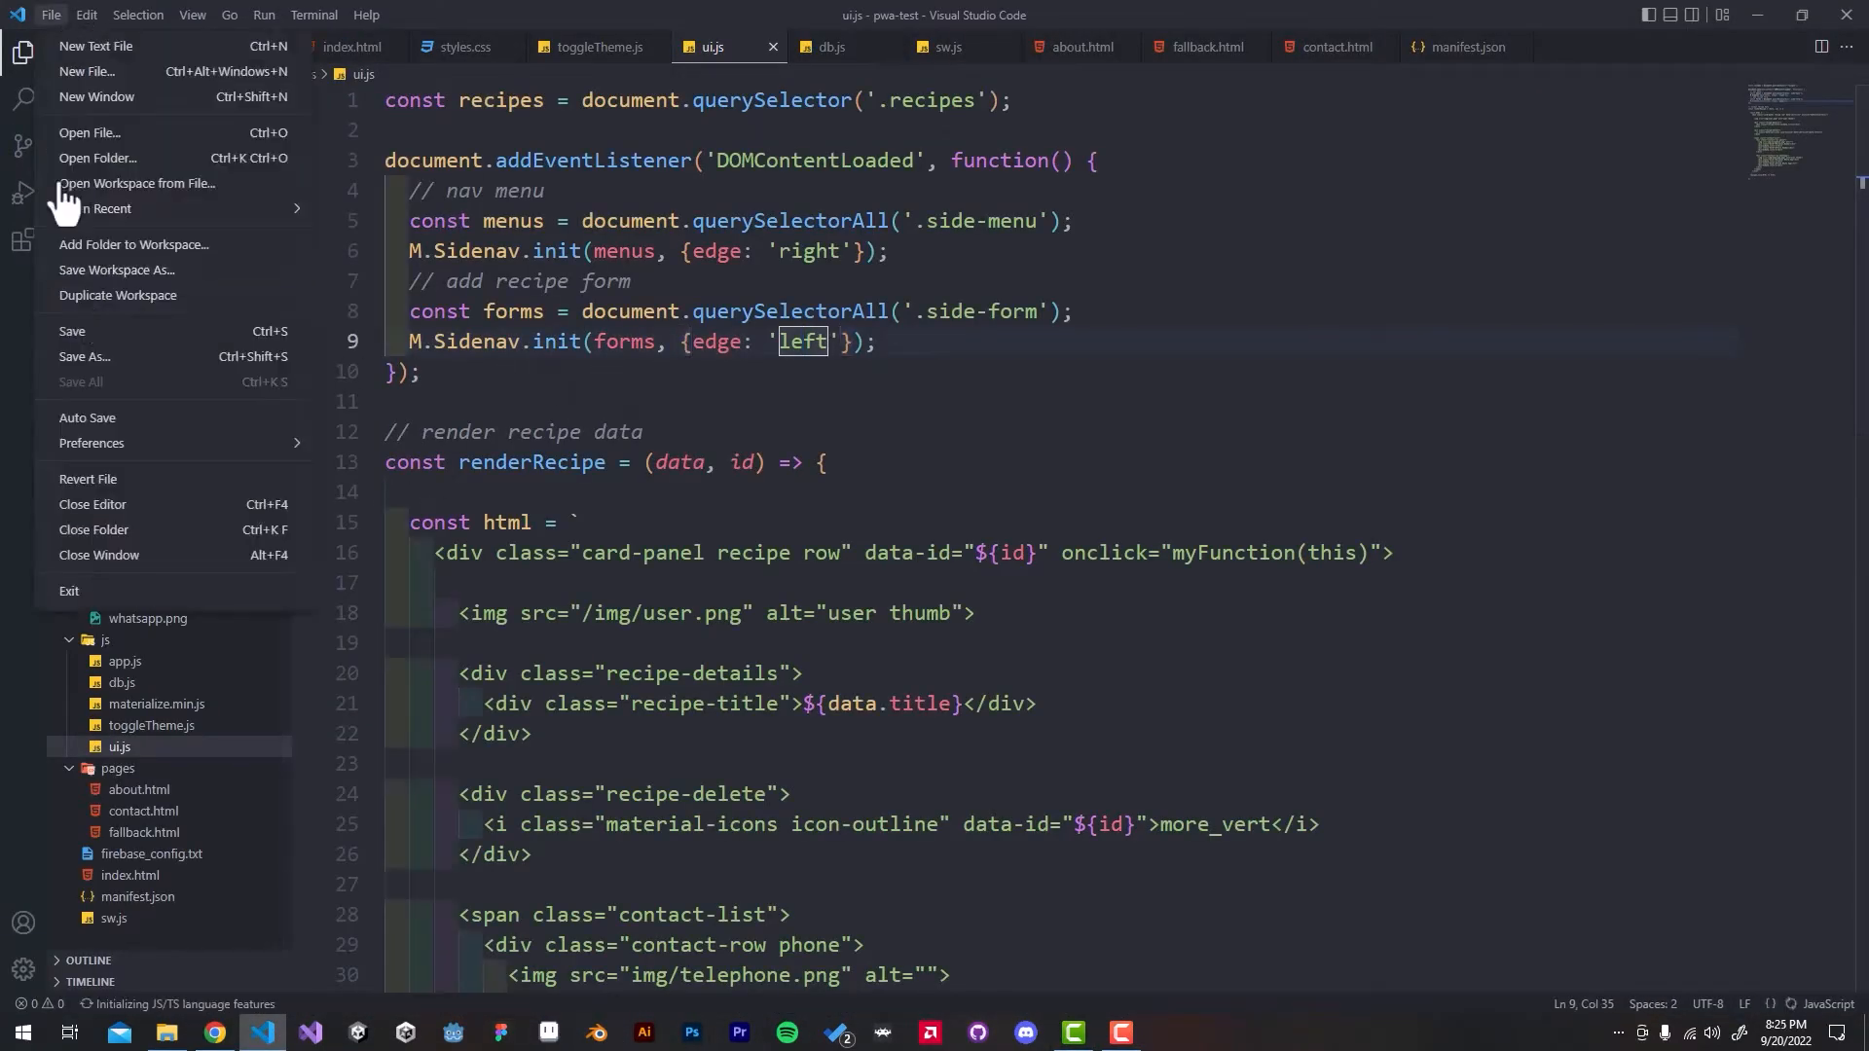
click(98, 158)
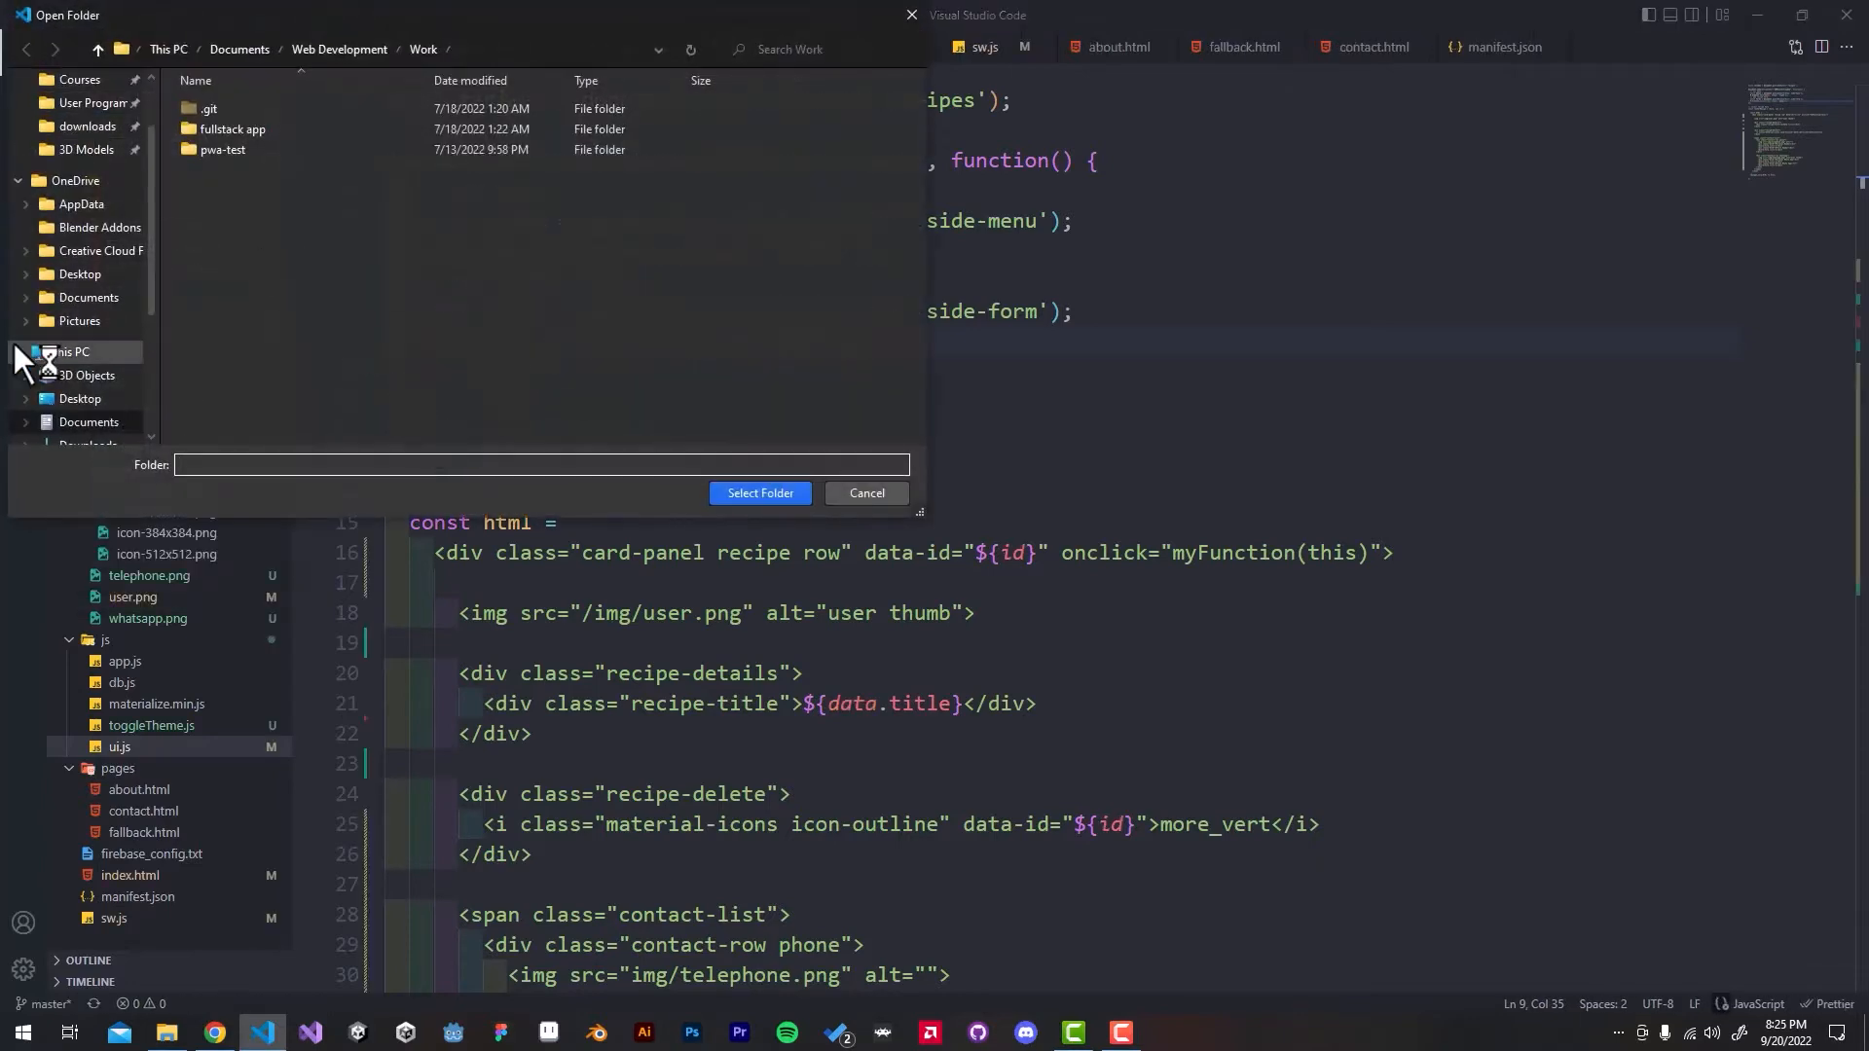
click(80, 397)
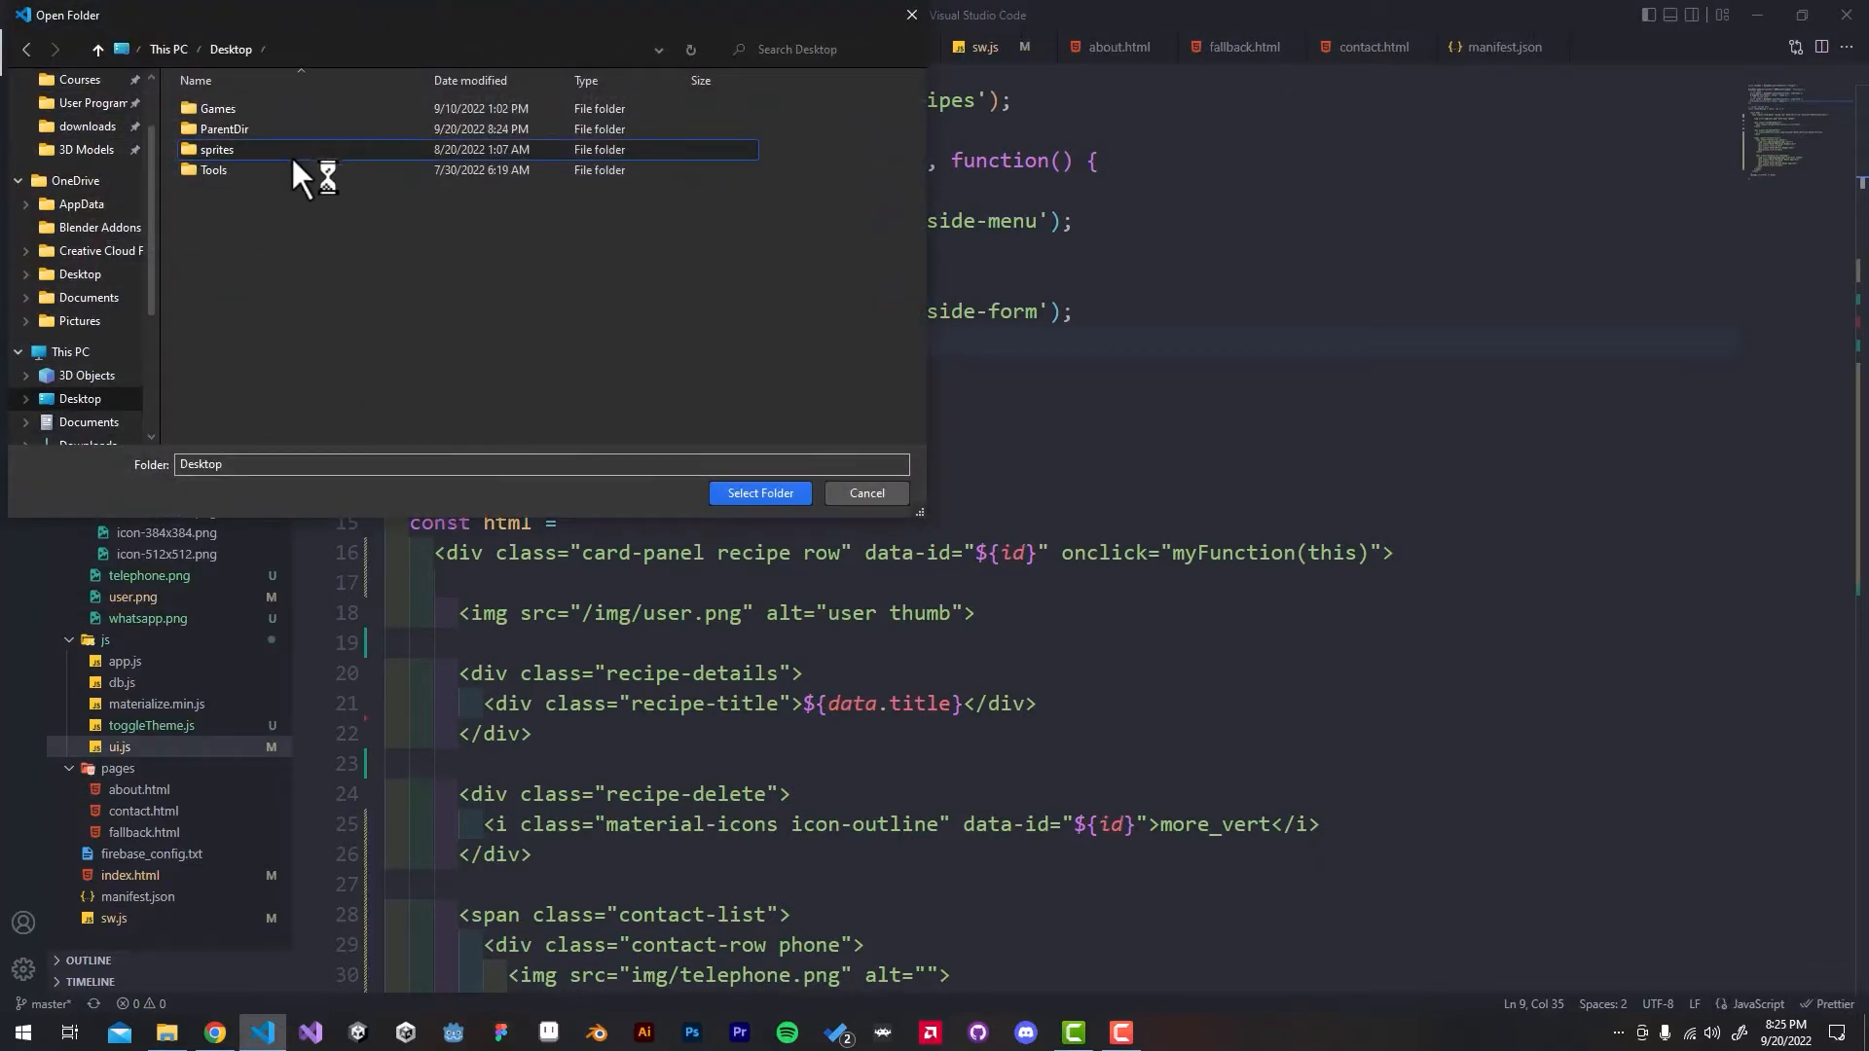
double_click(224, 129)
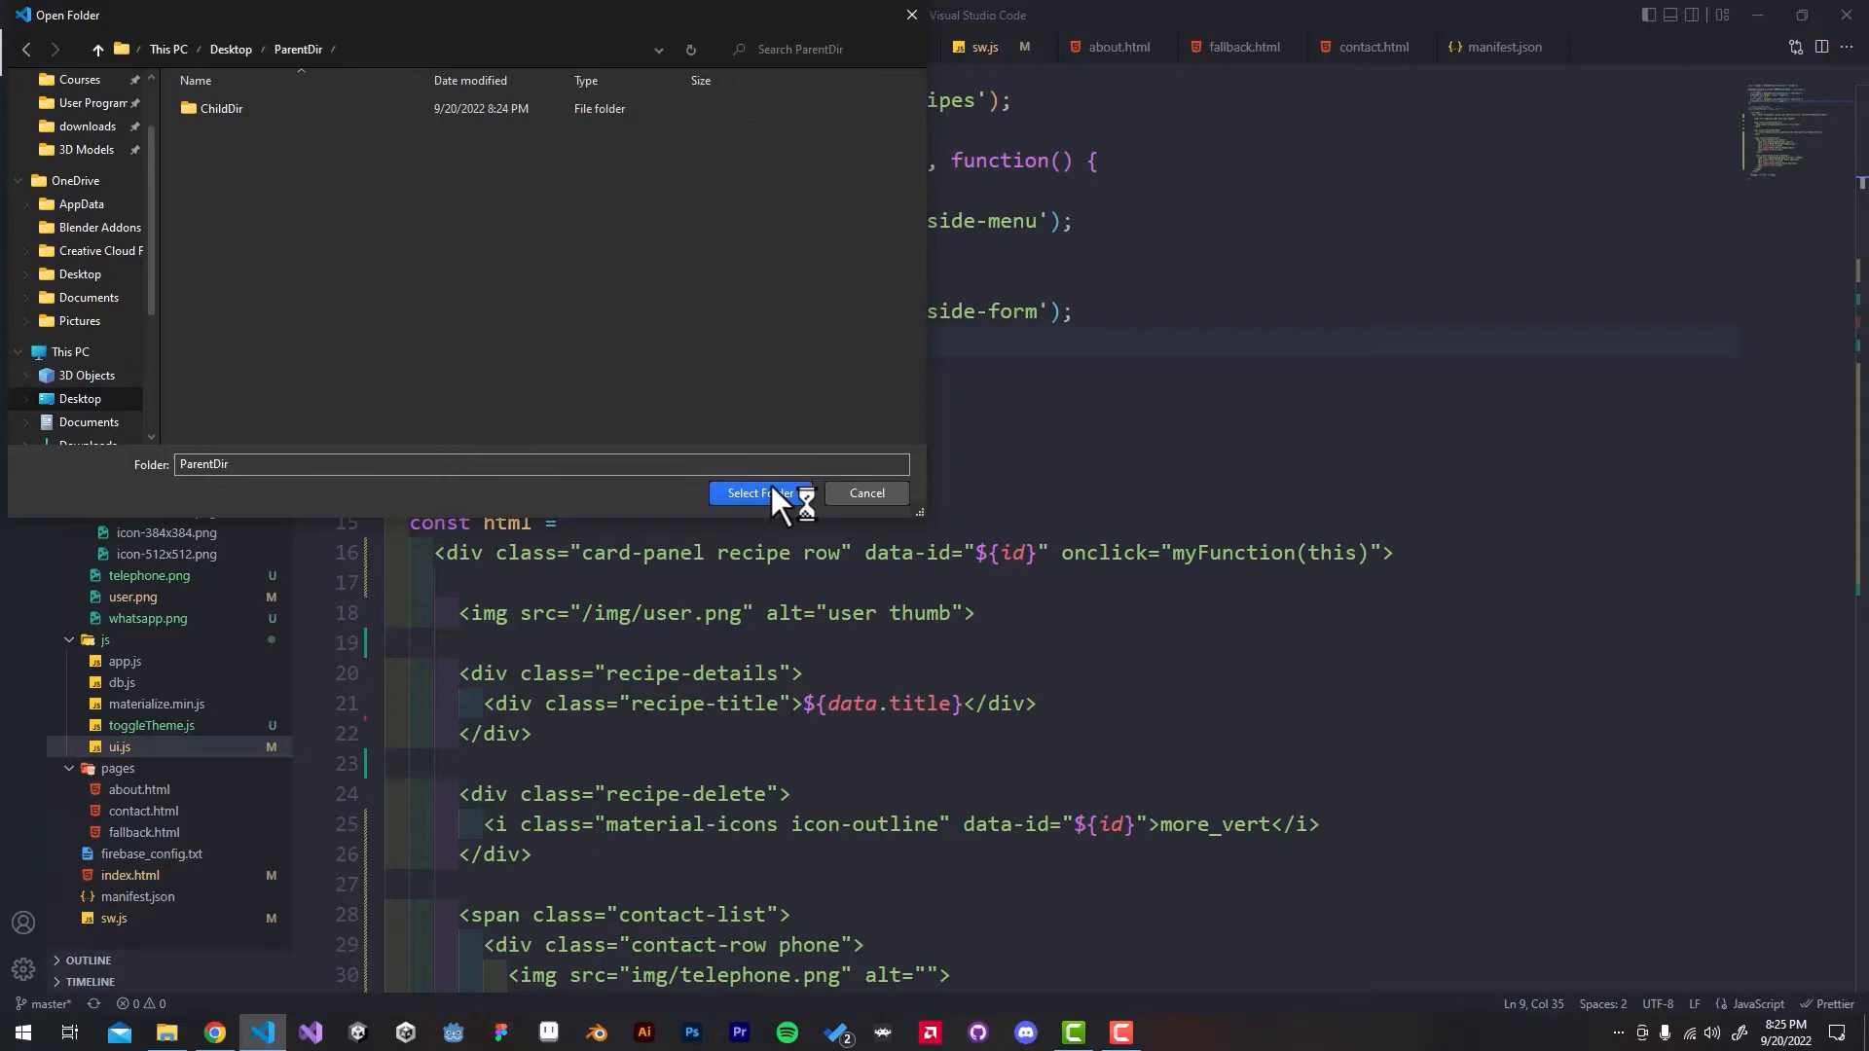
click(762, 493)
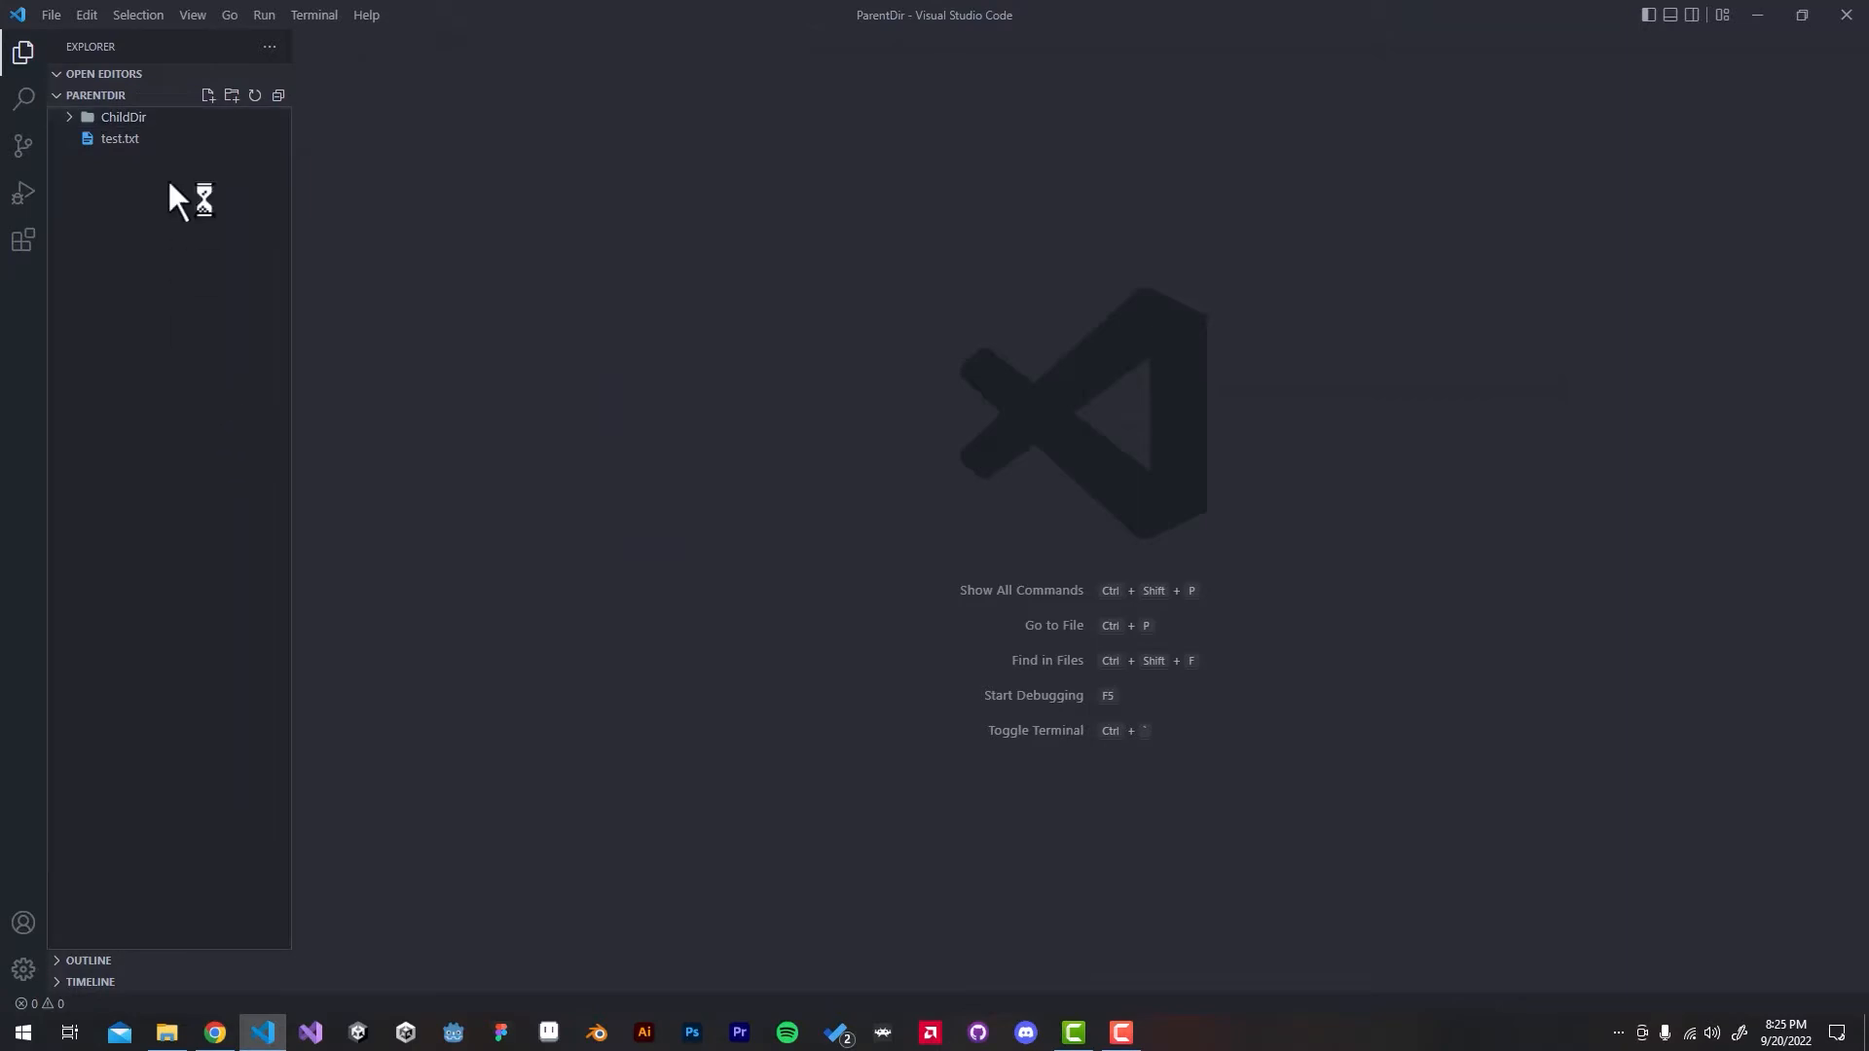
Step: Show test.txt in the editor, then switch over to GitHub Desktop
double_click(119, 139)
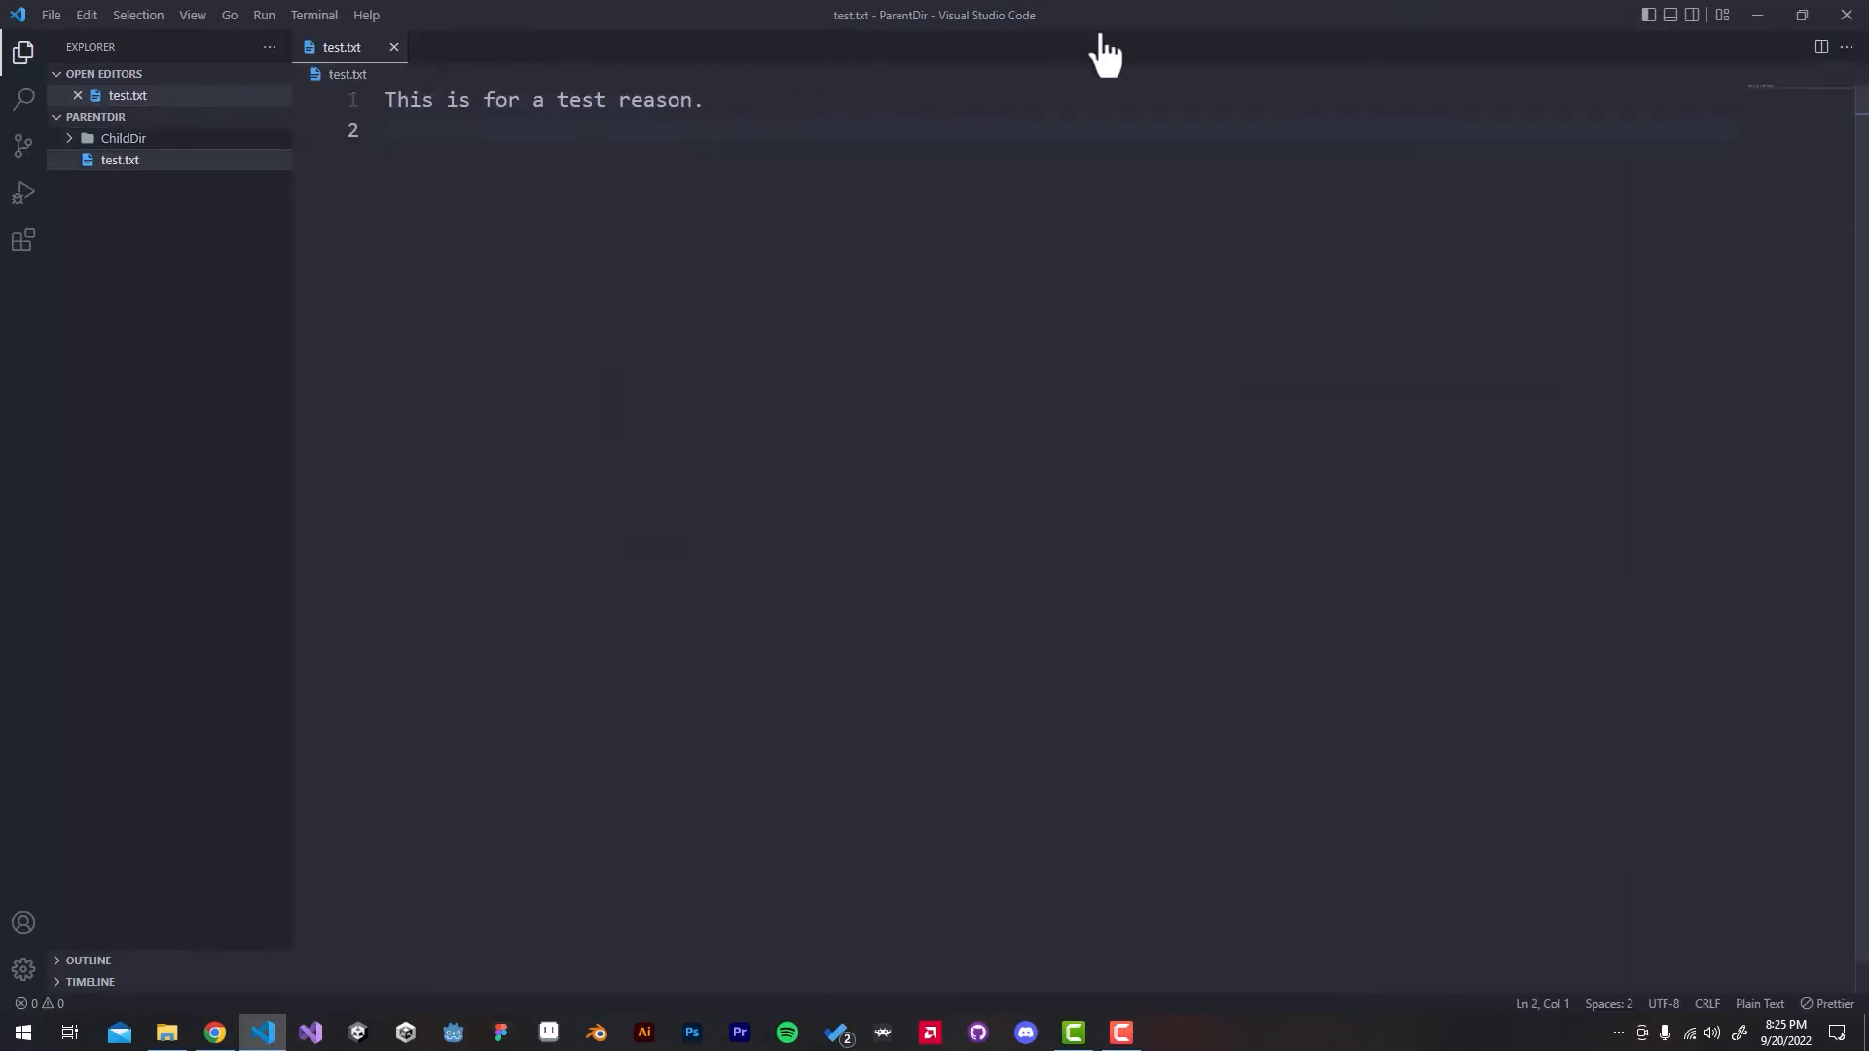
click(167, 1032)
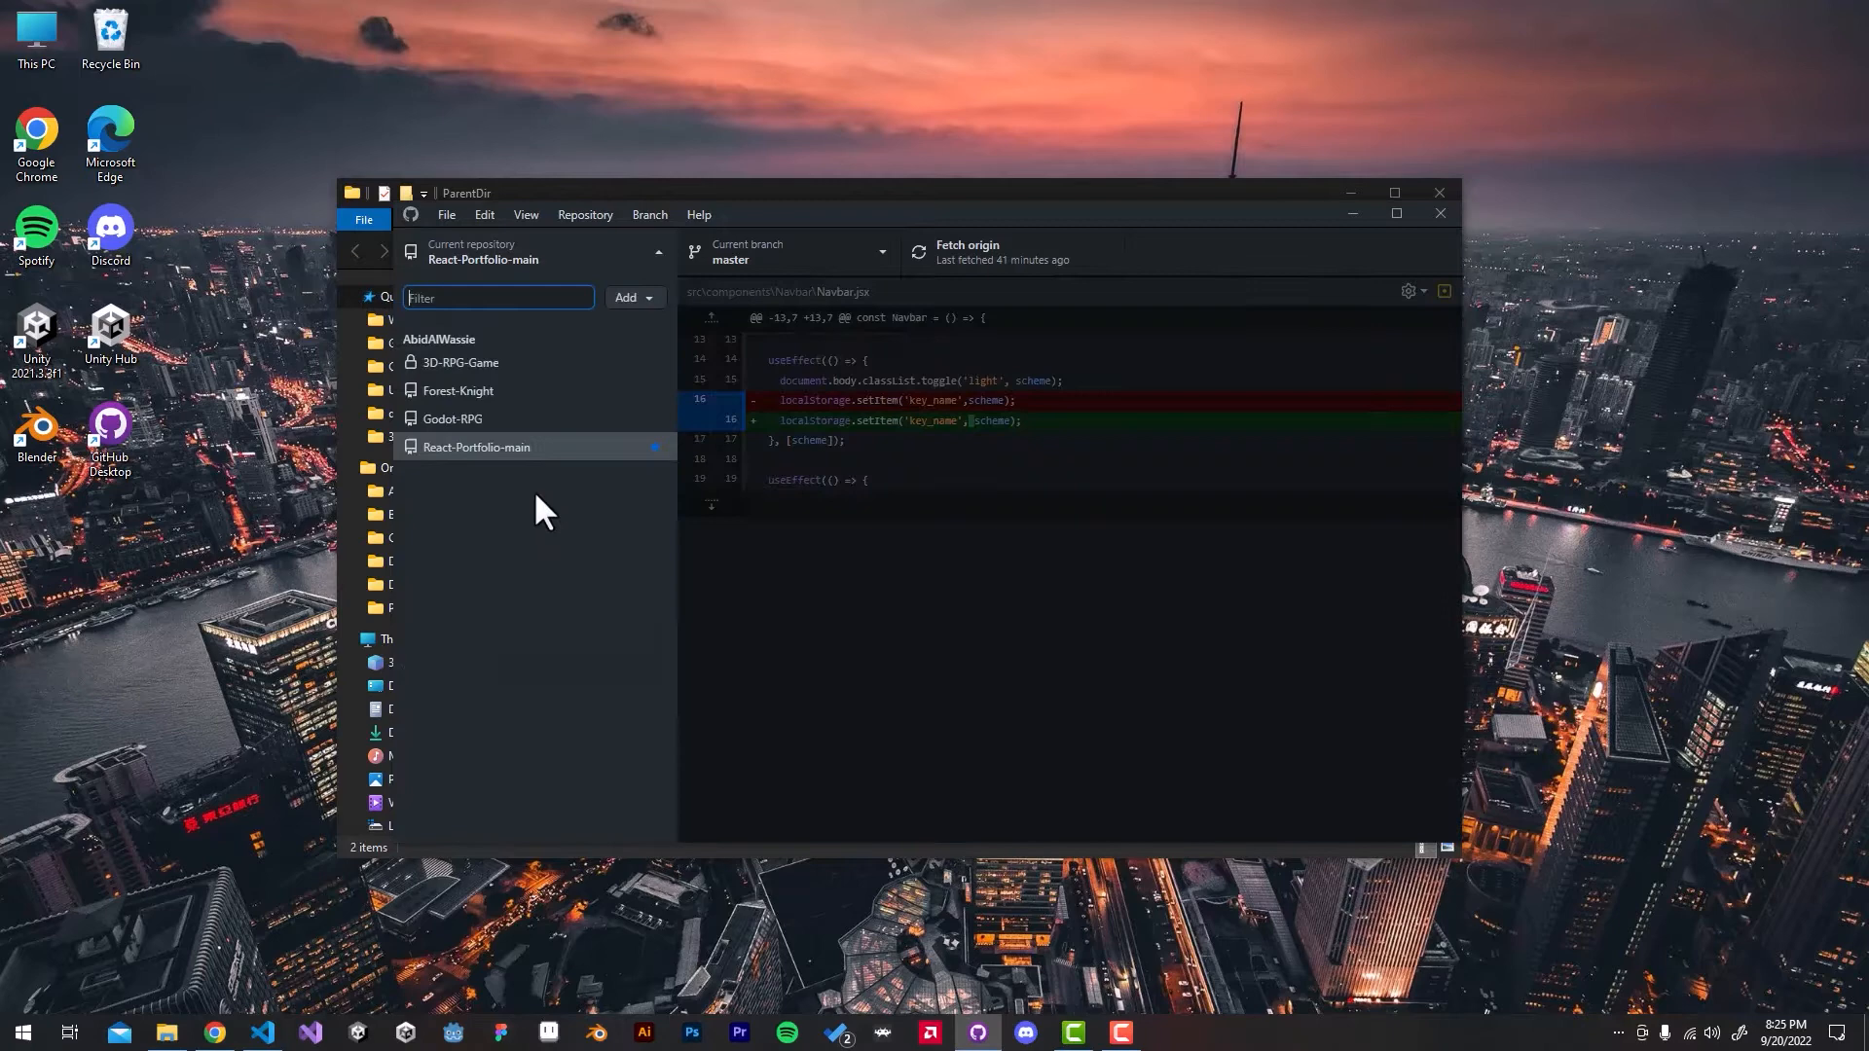
Step: Start adding an existing local repository and browse for its folder
click(629, 296)
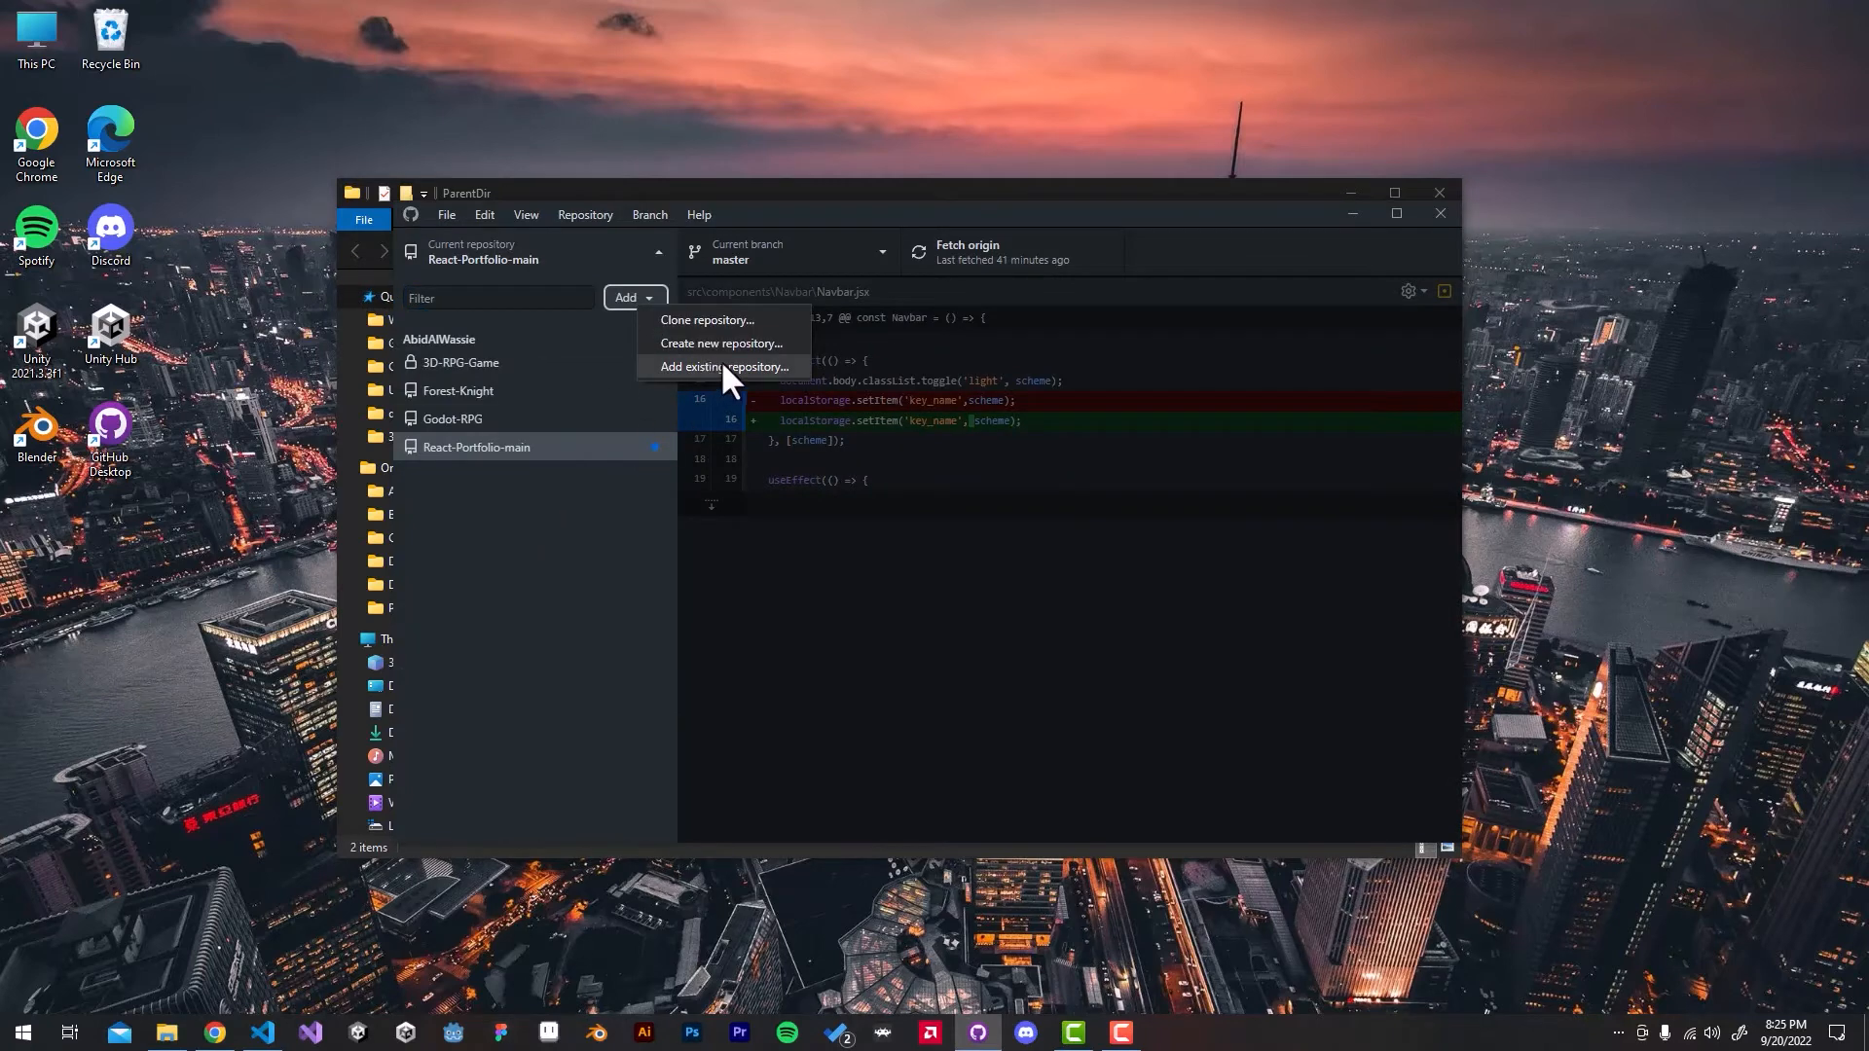
click(722, 368)
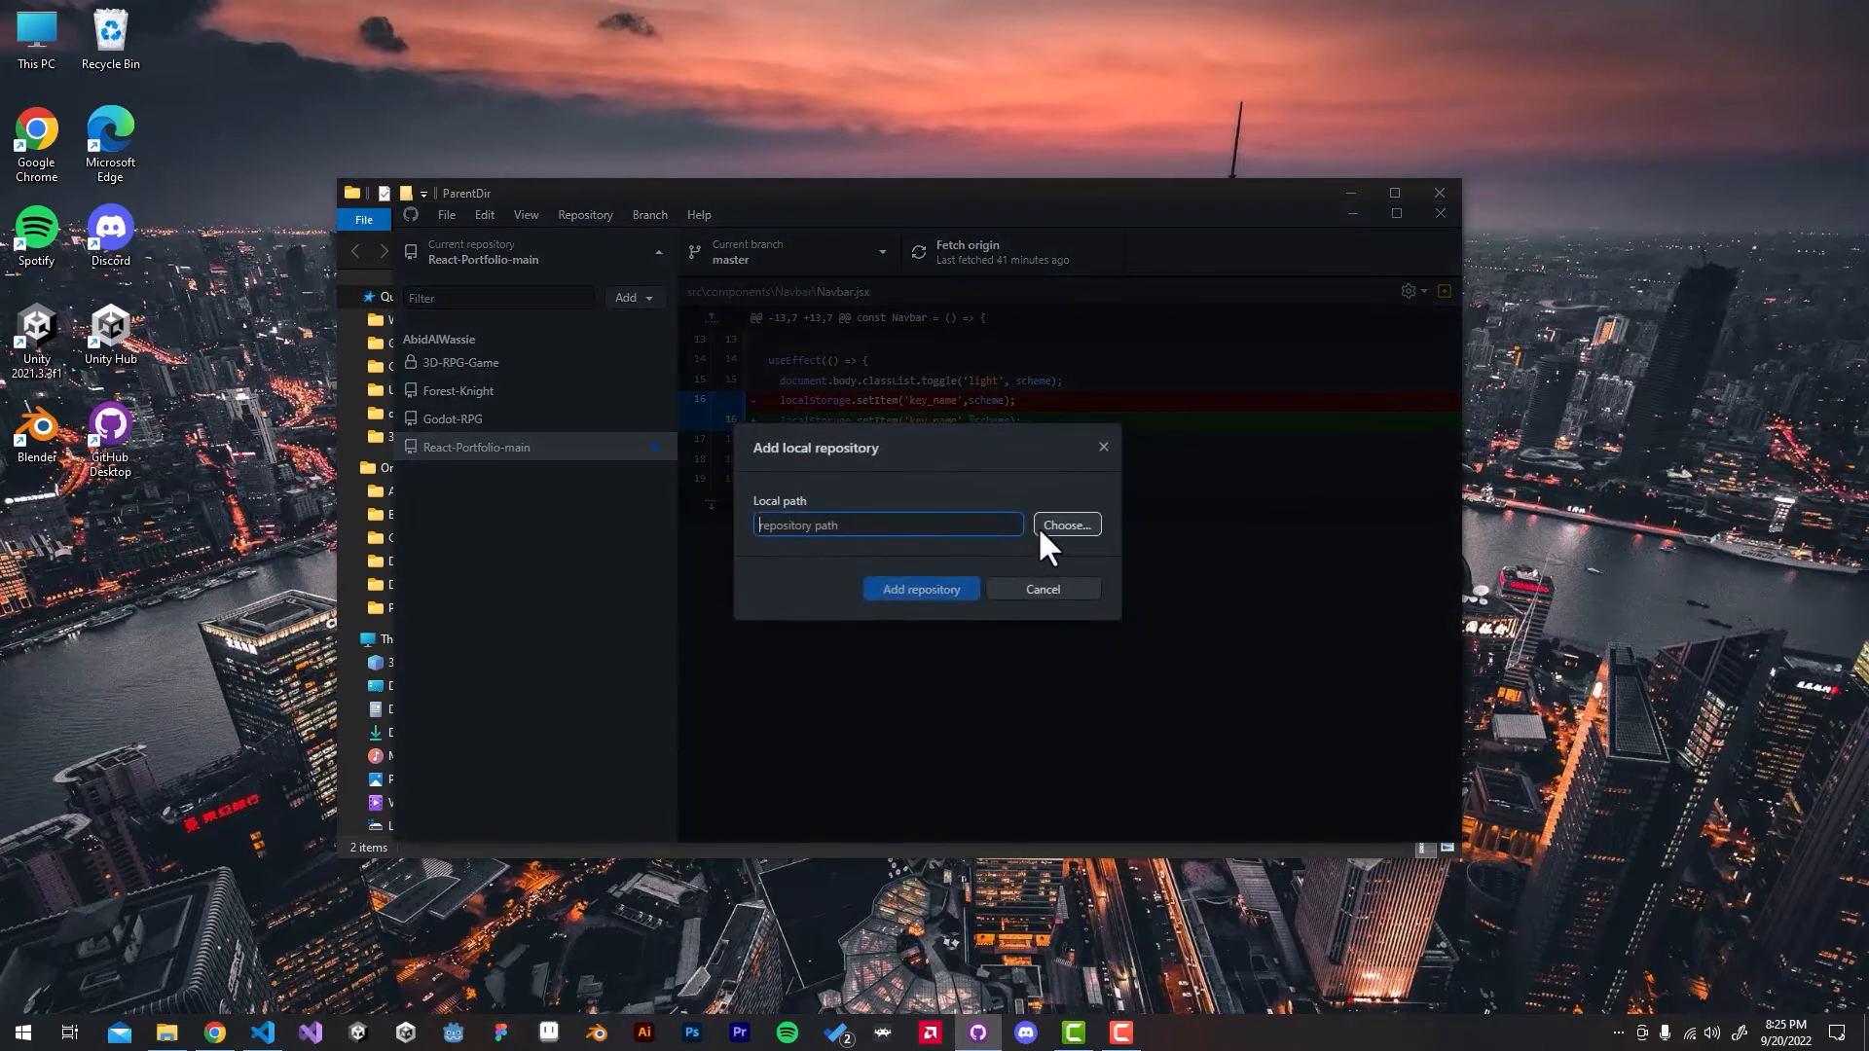
click(1065, 523)
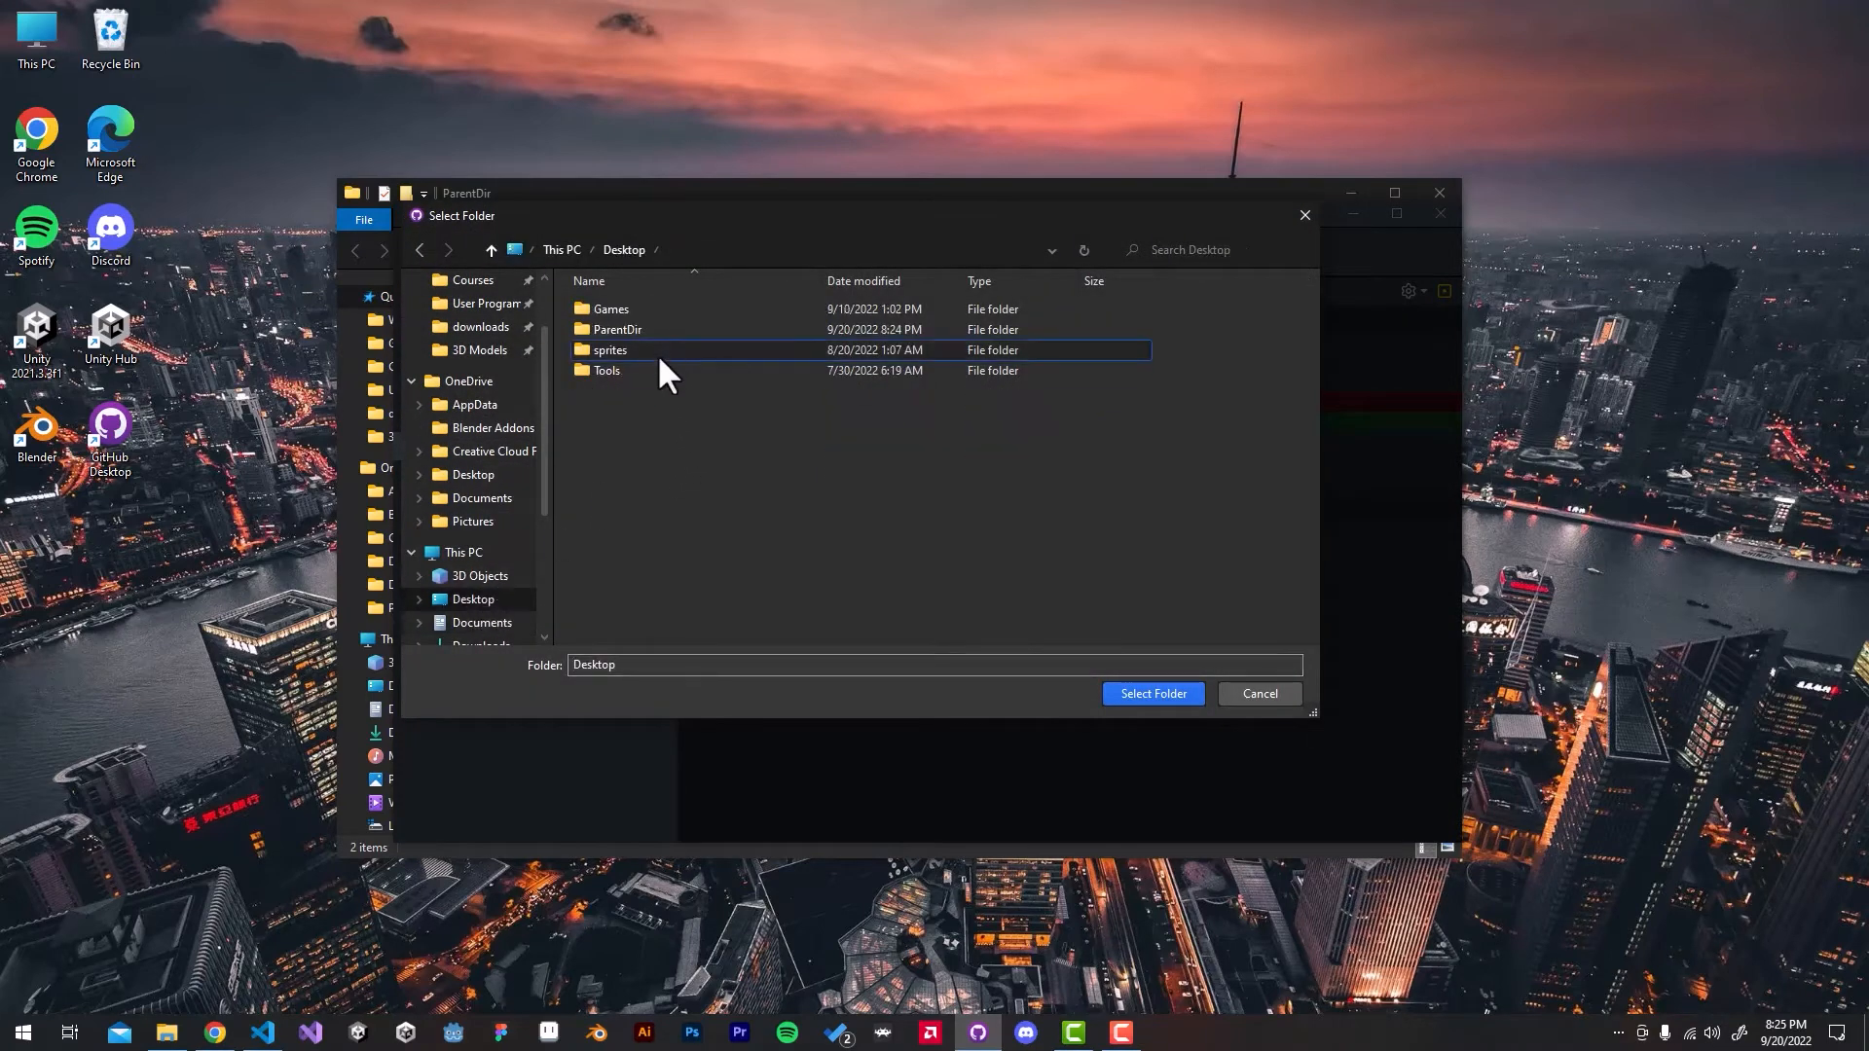
Step: Pick Desktop > ParentDir as the repository's local path
click(617, 330)
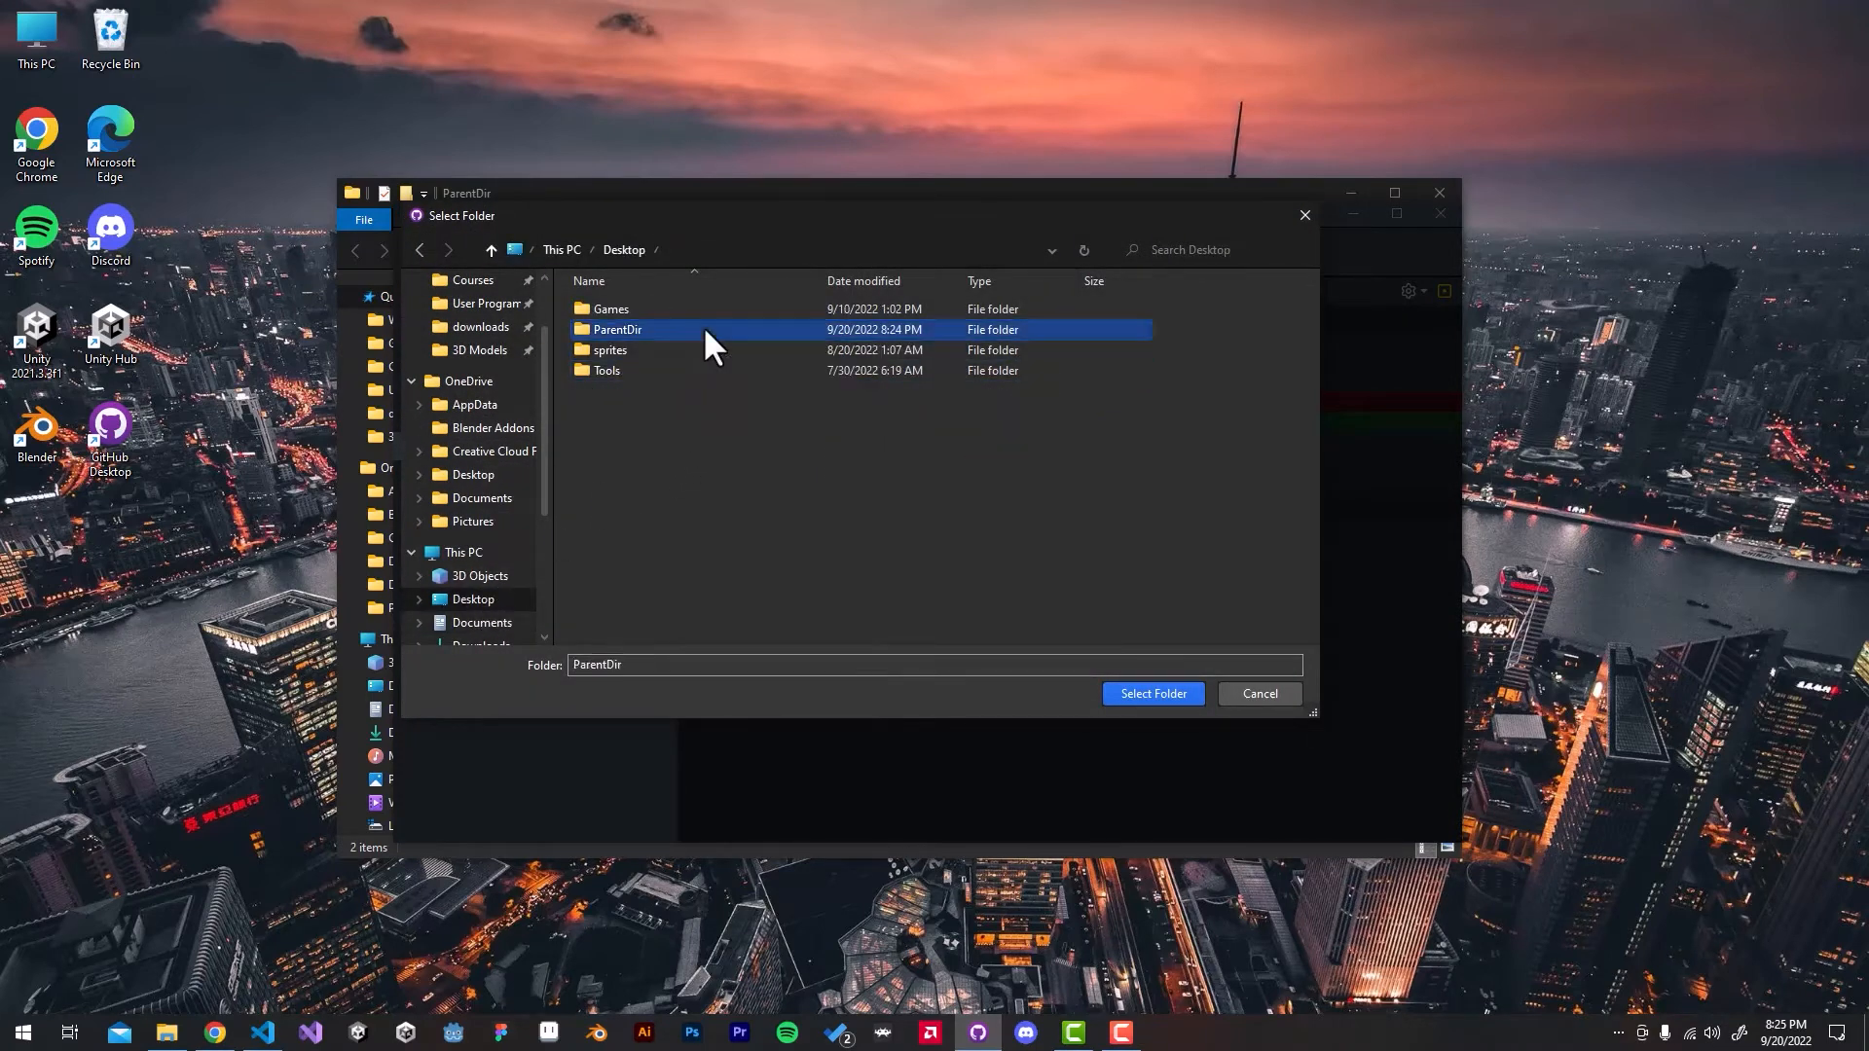
double_click(618, 329)
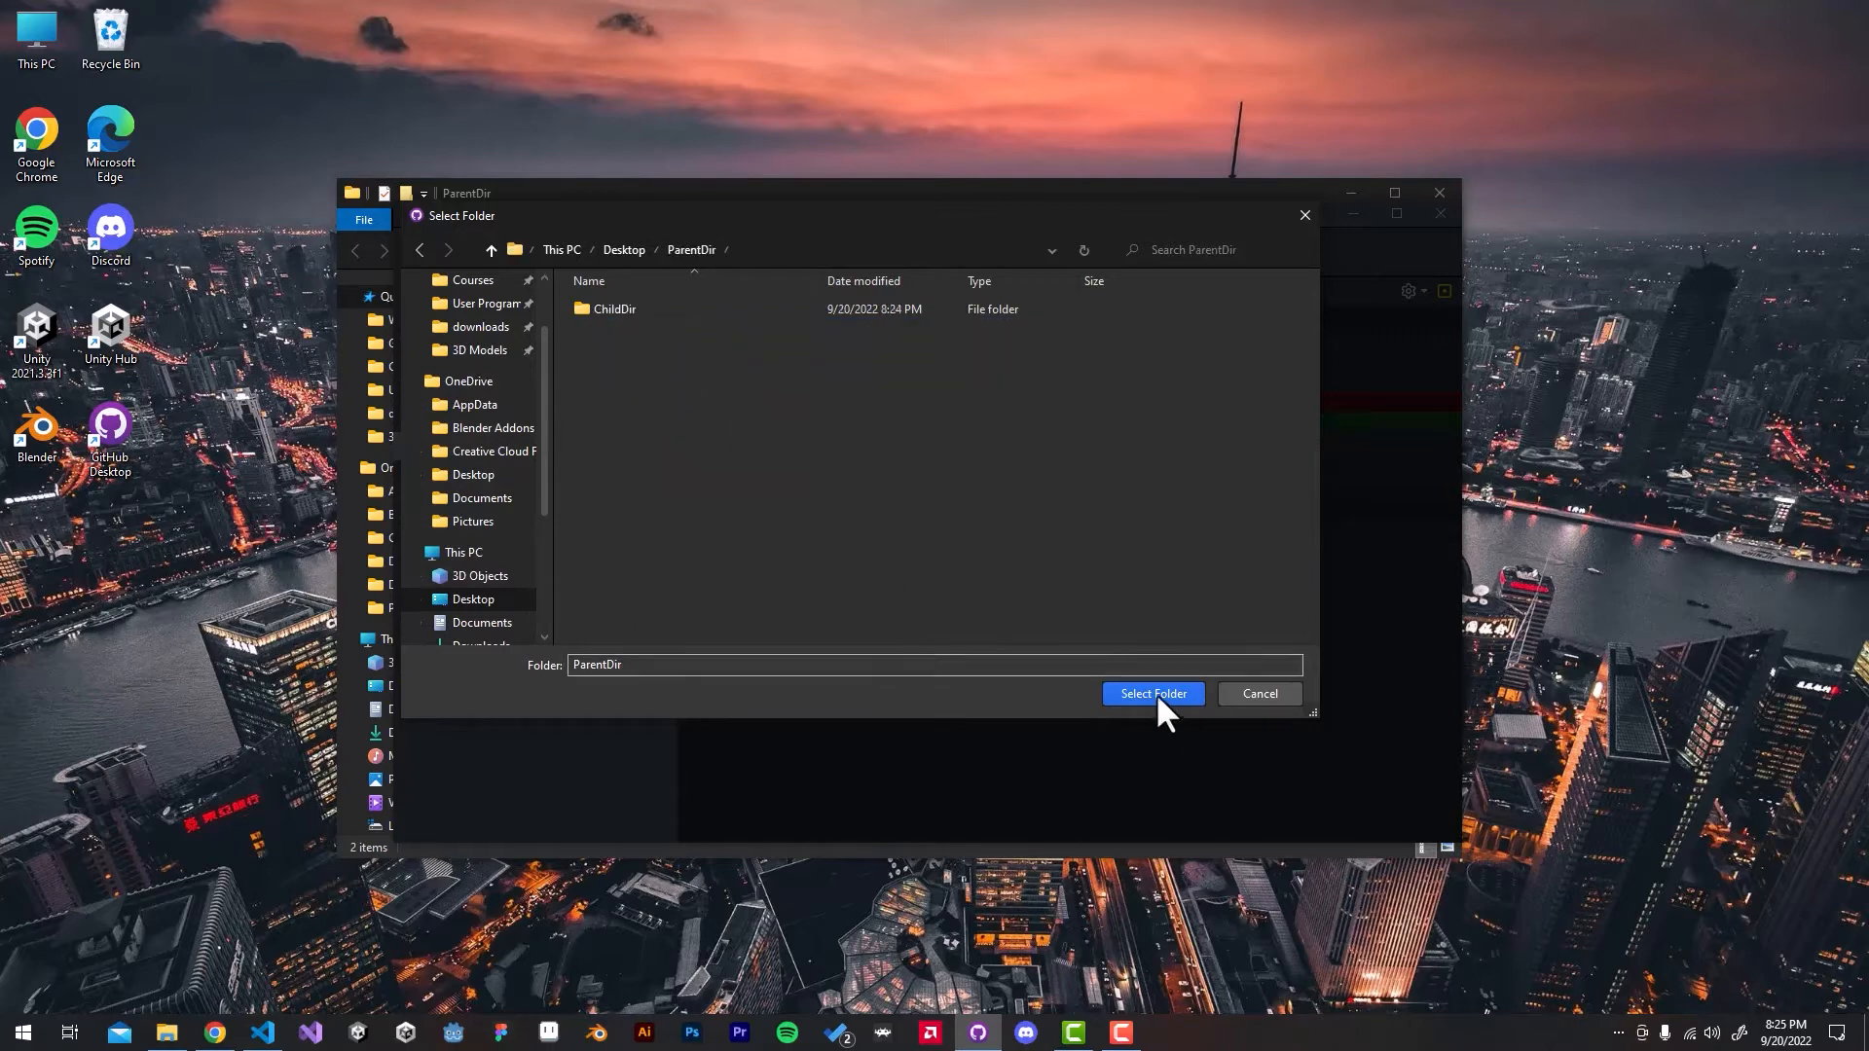
click(1150, 693)
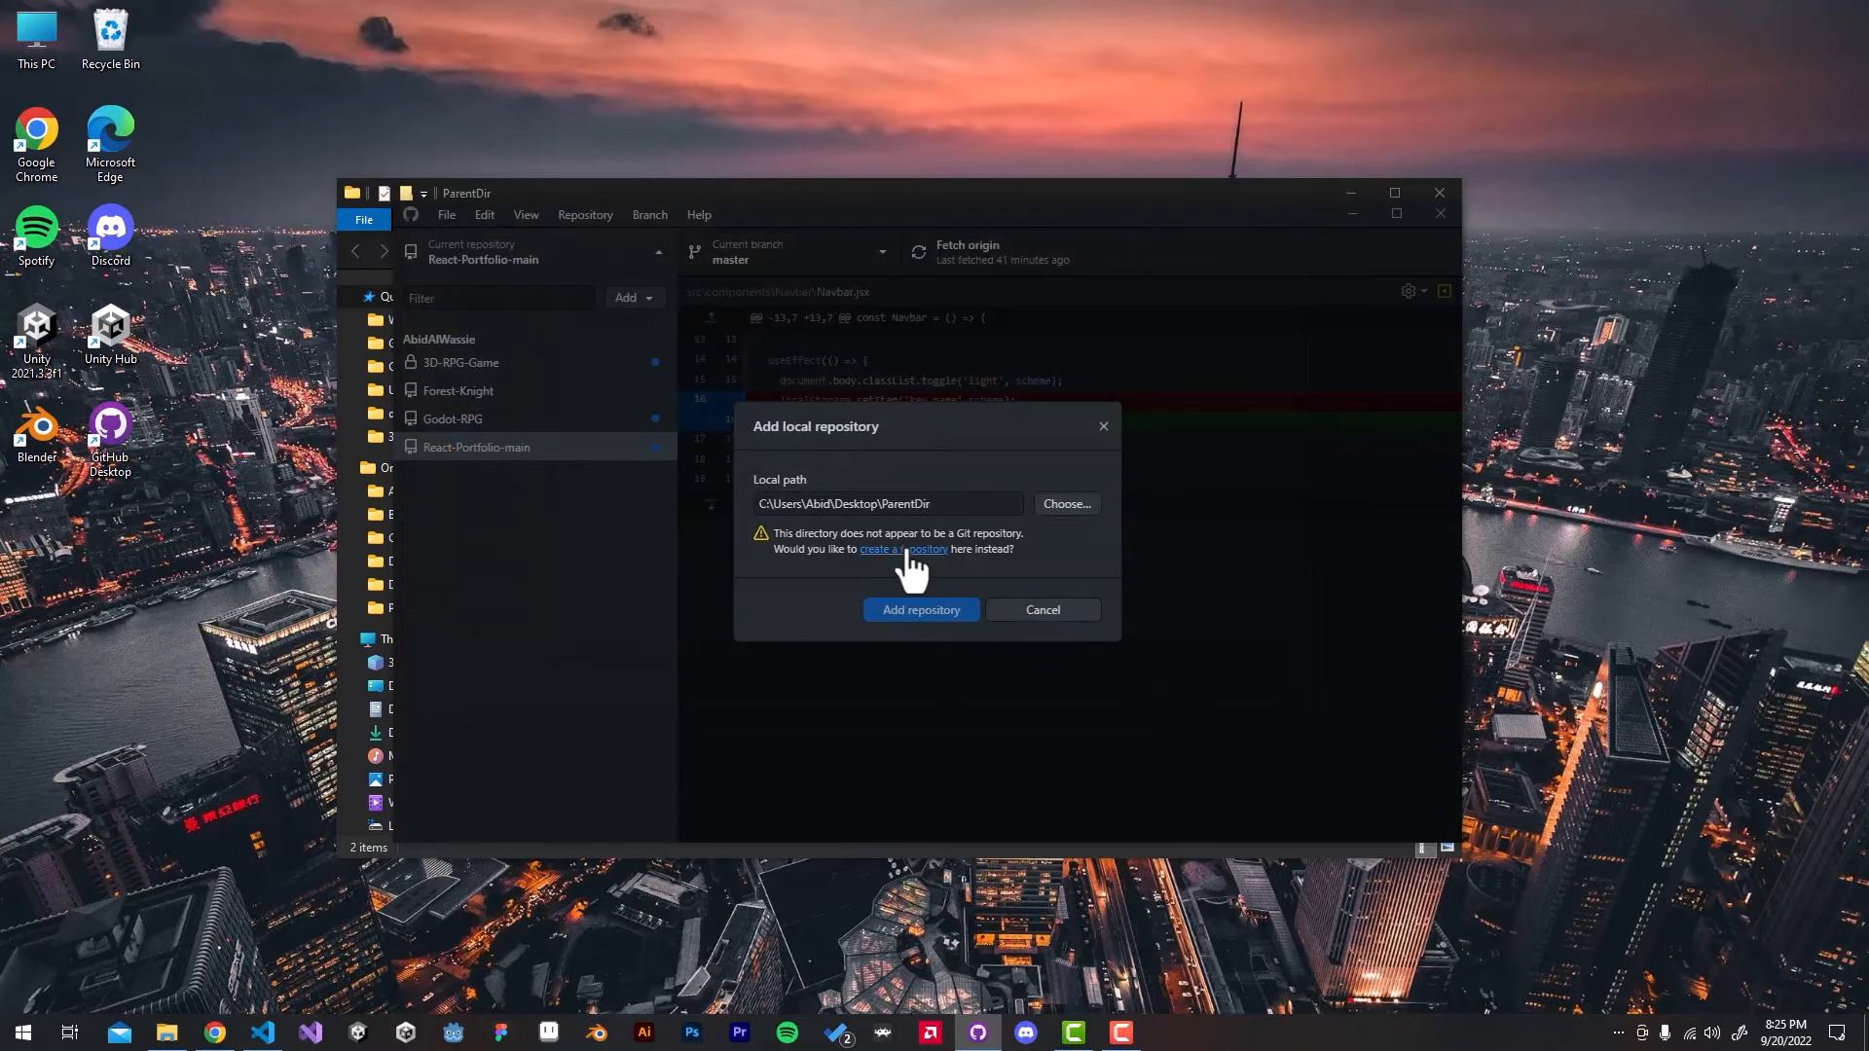
Step: Create a new Git repository named ParentDir in the folder instead
click(903, 549)
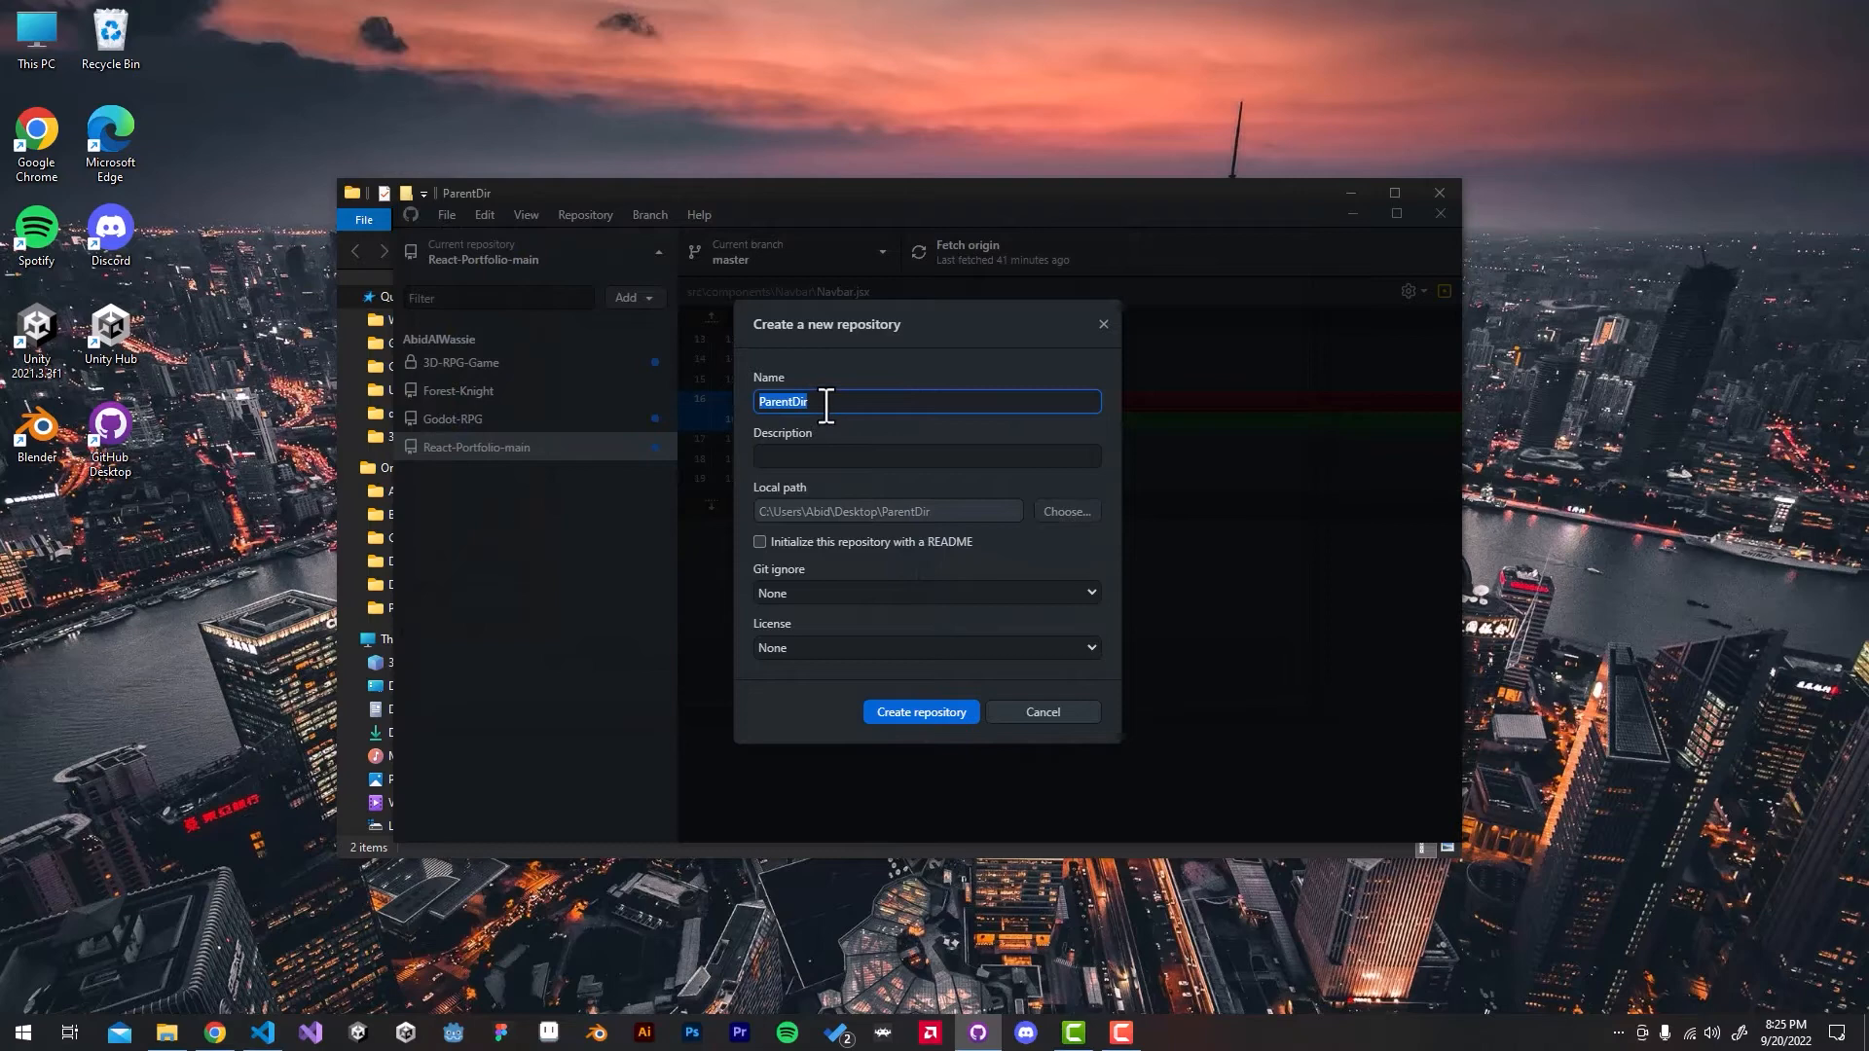
mouse_move(921, 712)
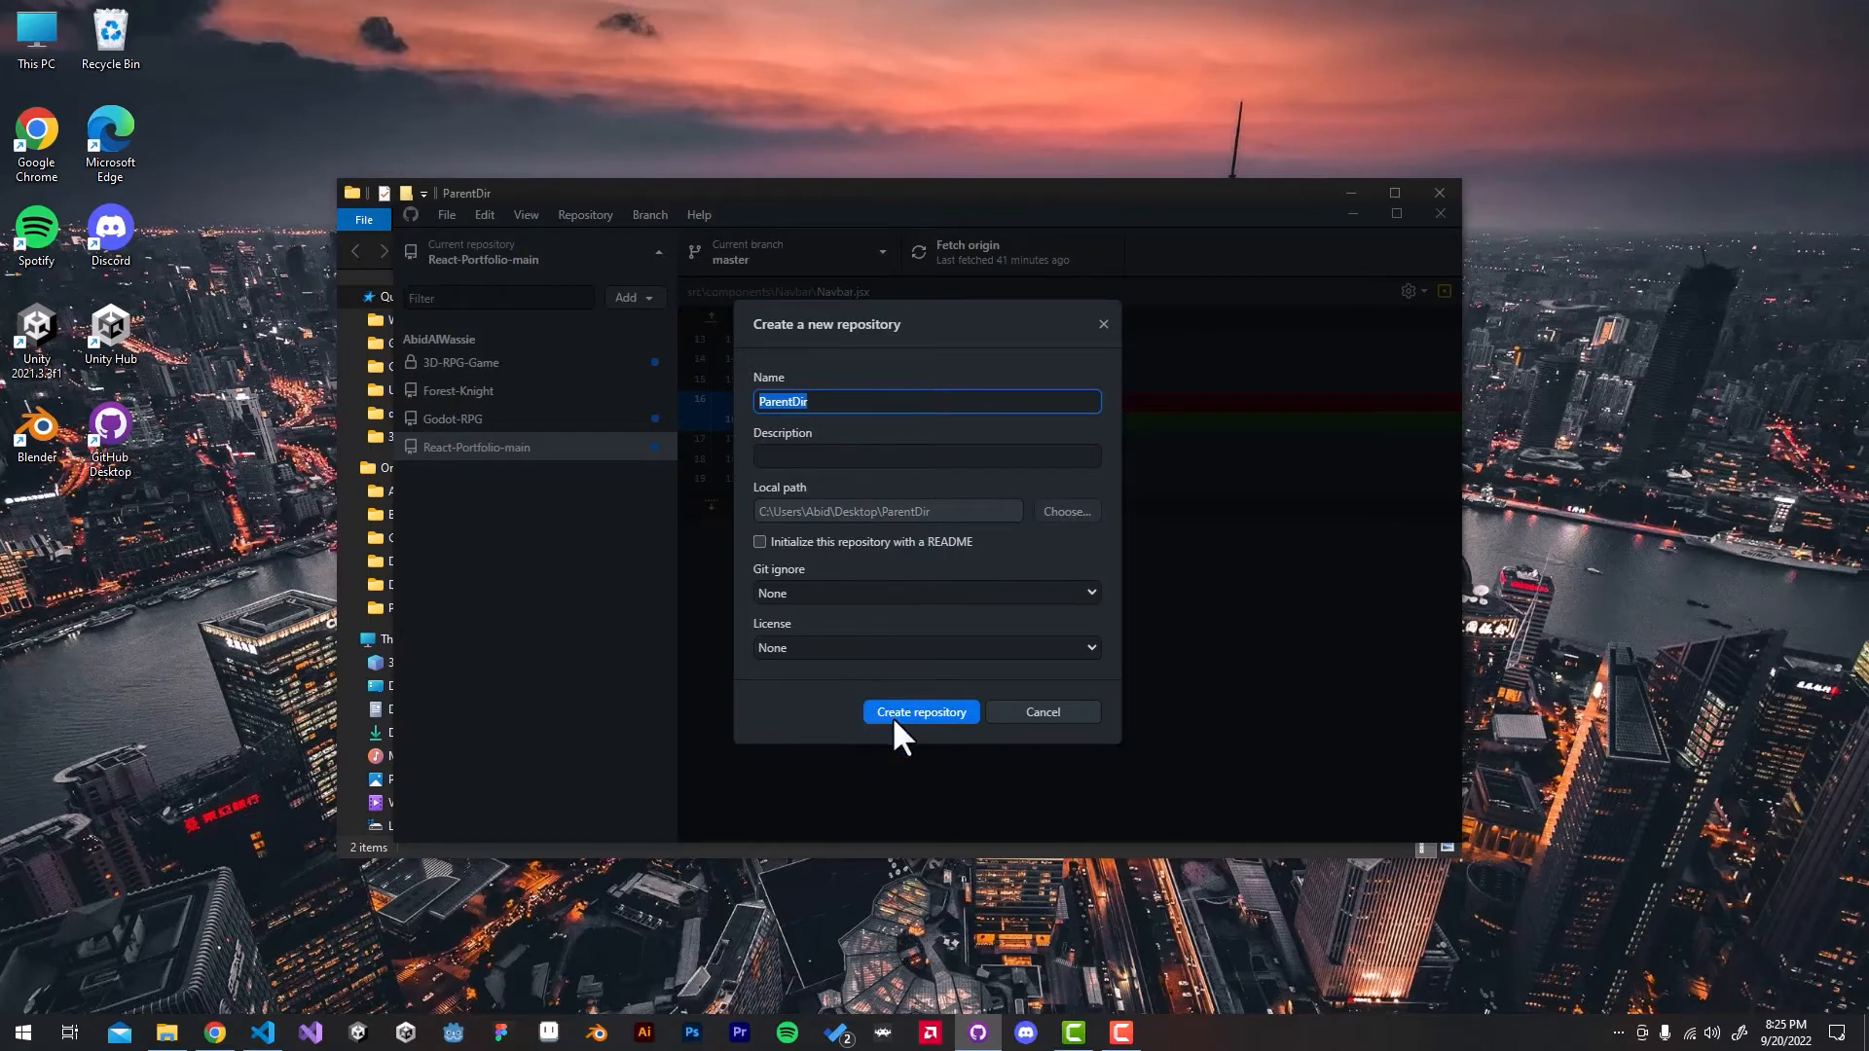
click(921, 713)
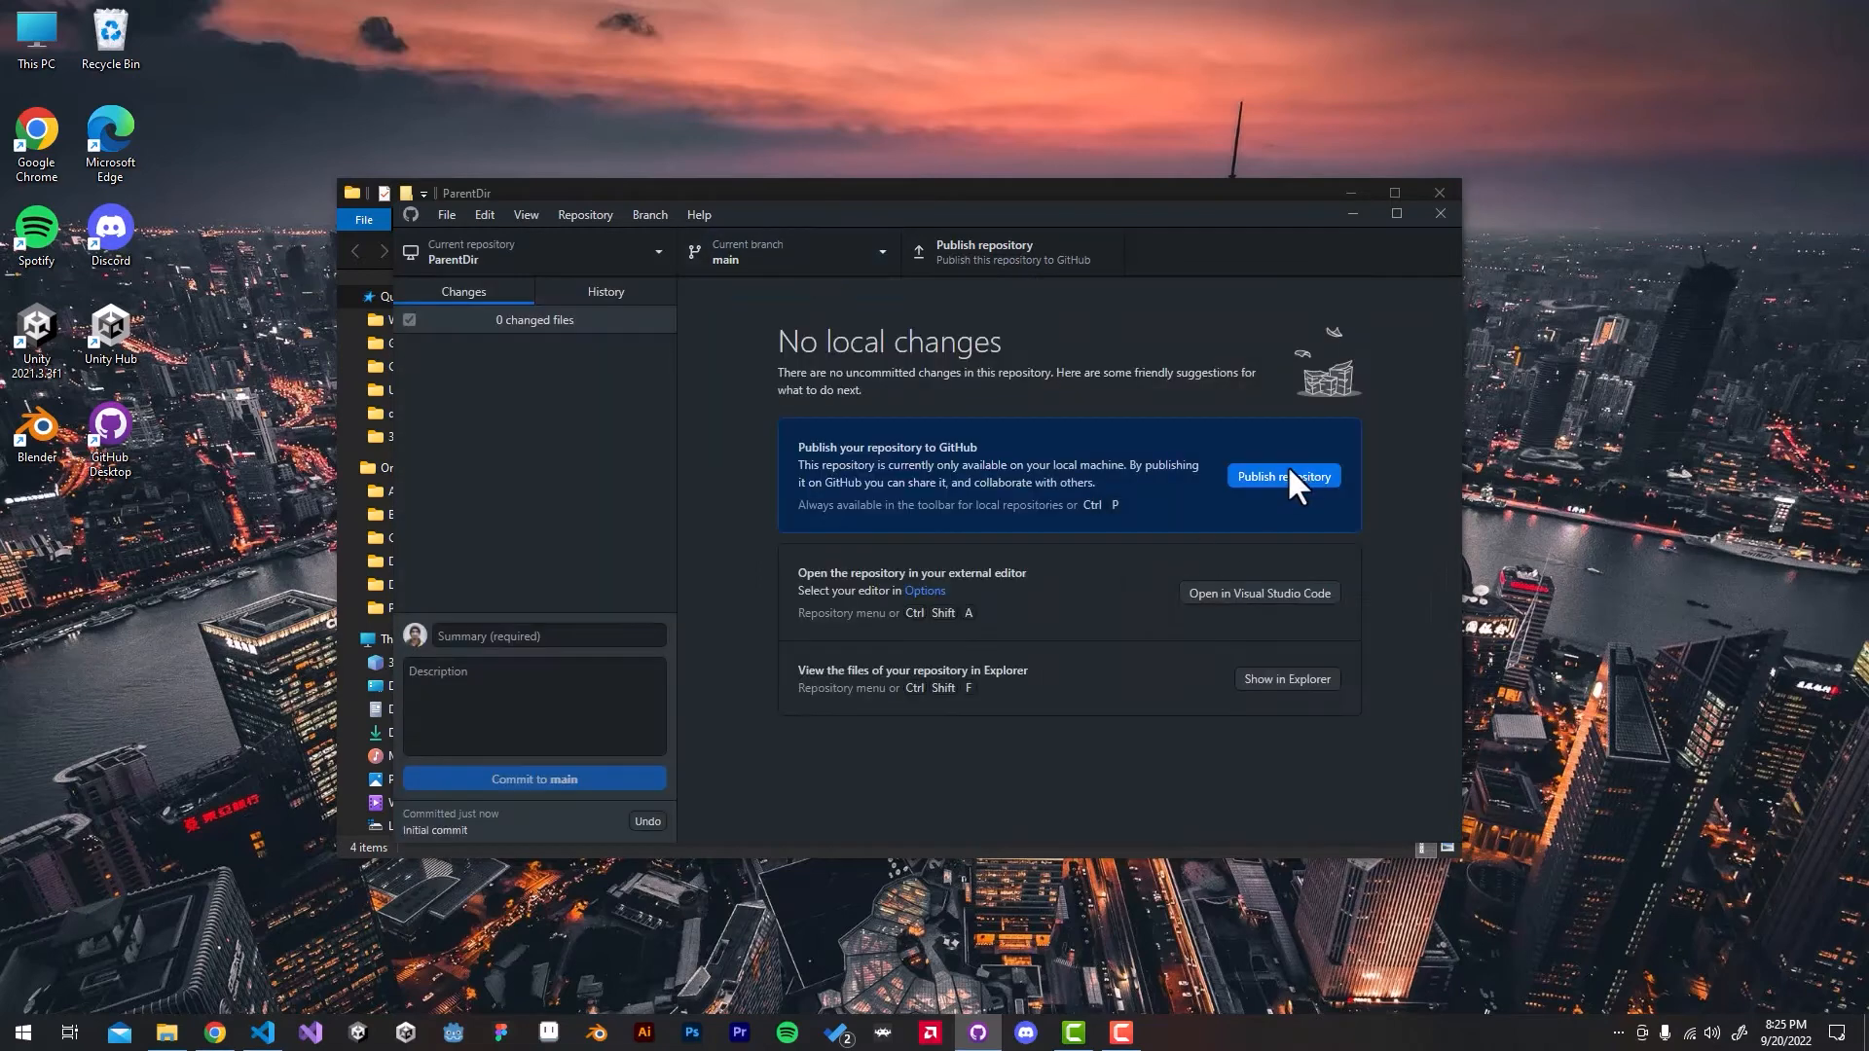
Step: Publish ParentDir to GitHub keeping the code private, then switch to the browser
click(1283, 475)
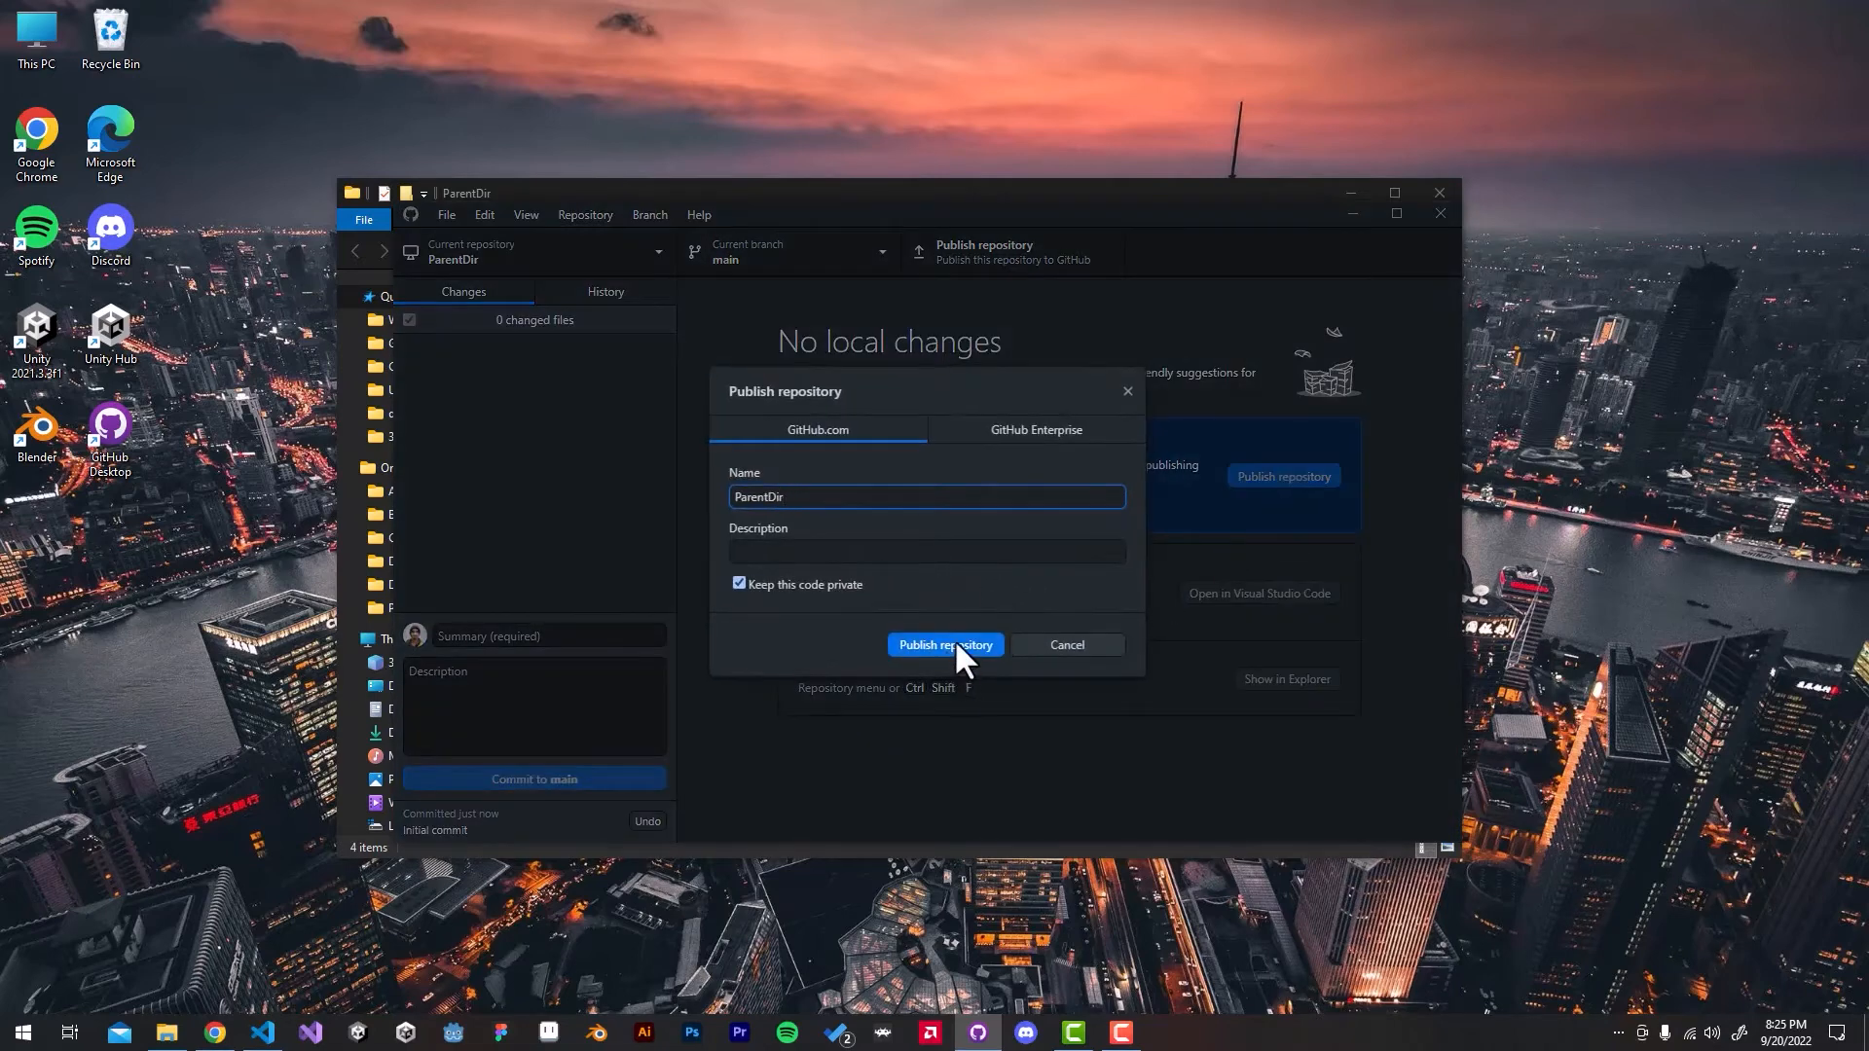
click(944, 645)
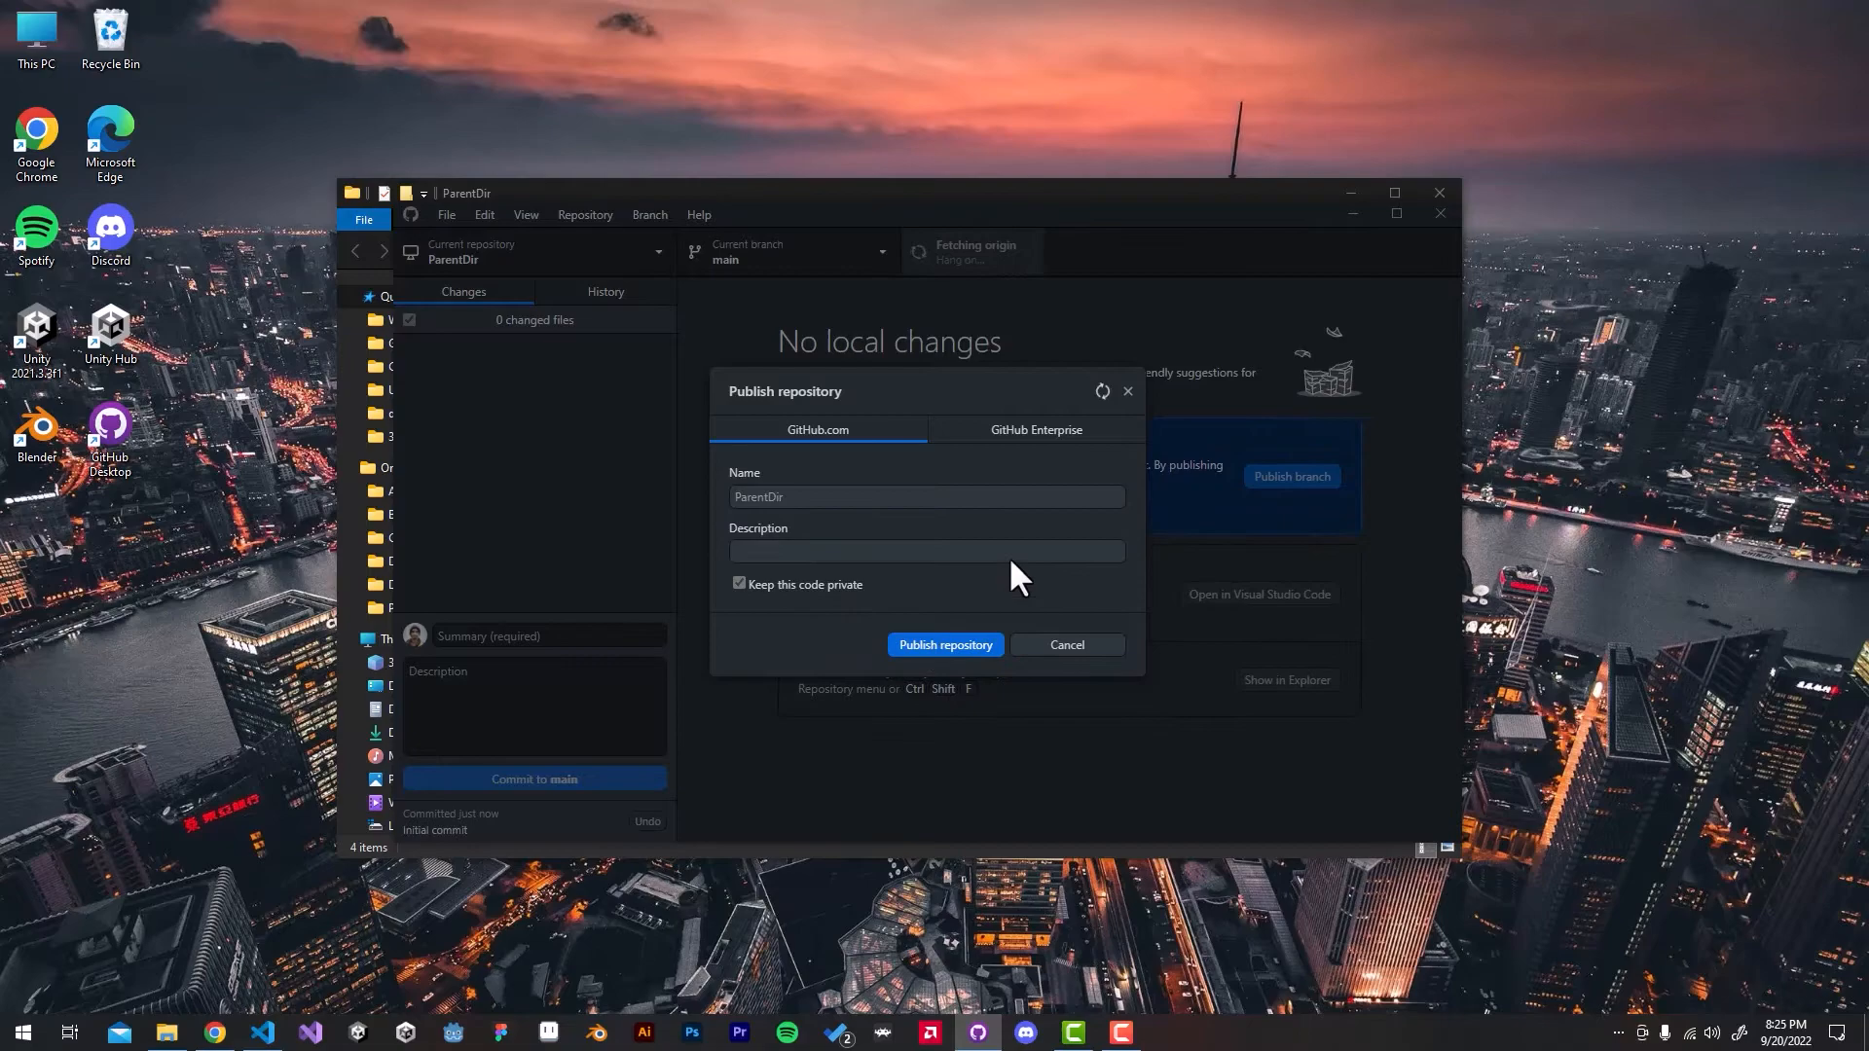
click(1065, 645)
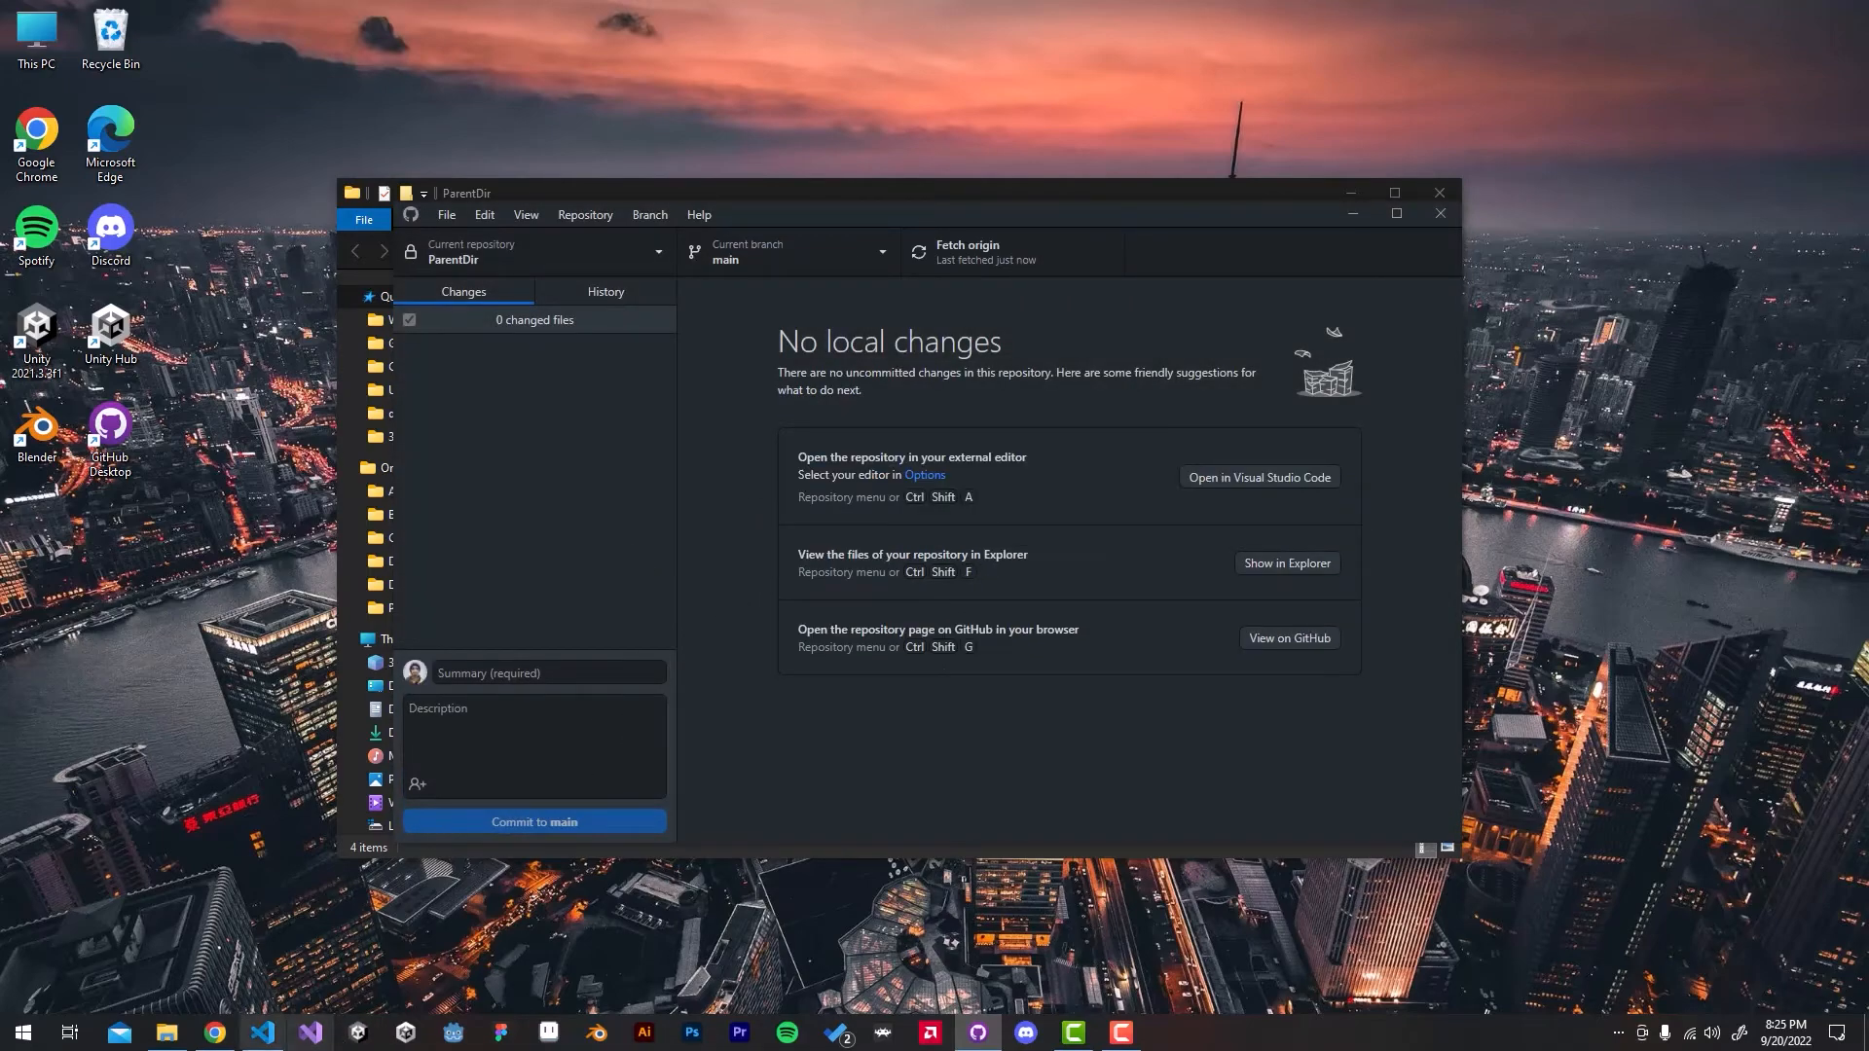
click(212, 1032)
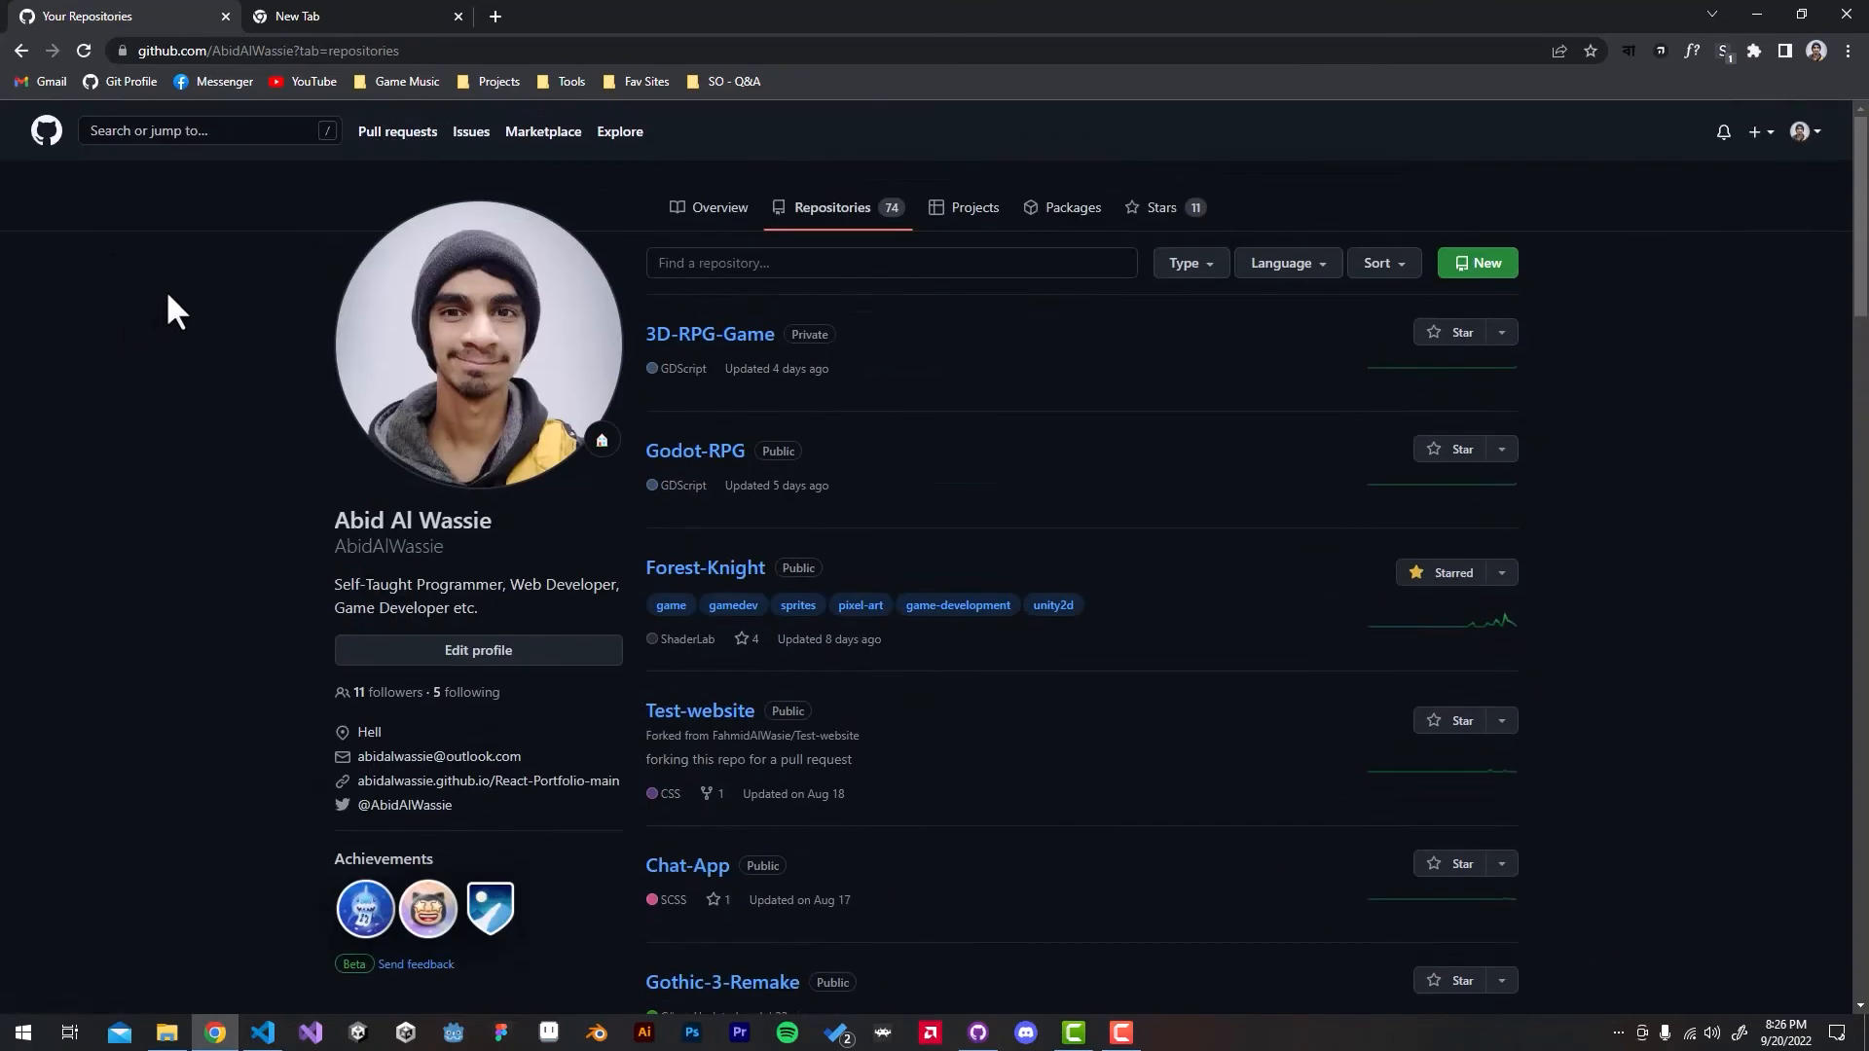
Step: Reload the repository list, enter ParentDir and view test.txt's single line
click(709, 332)
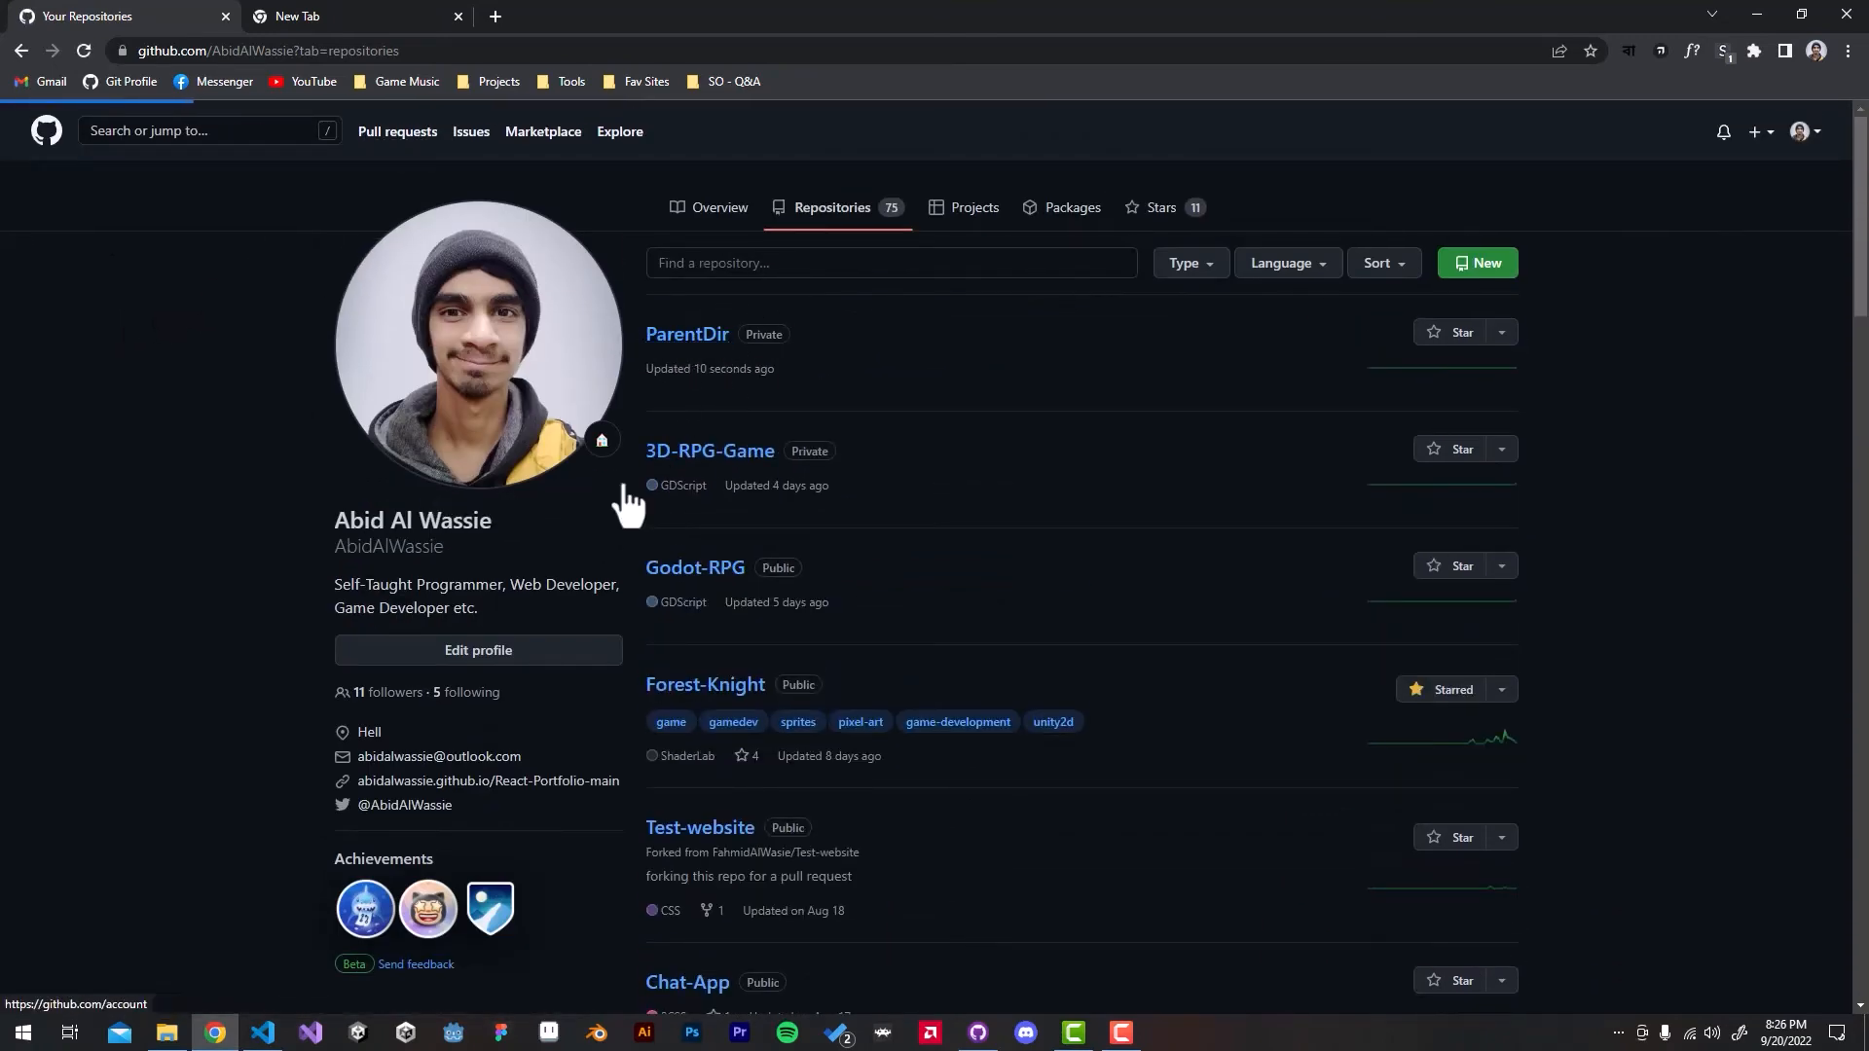
click(687, 333)
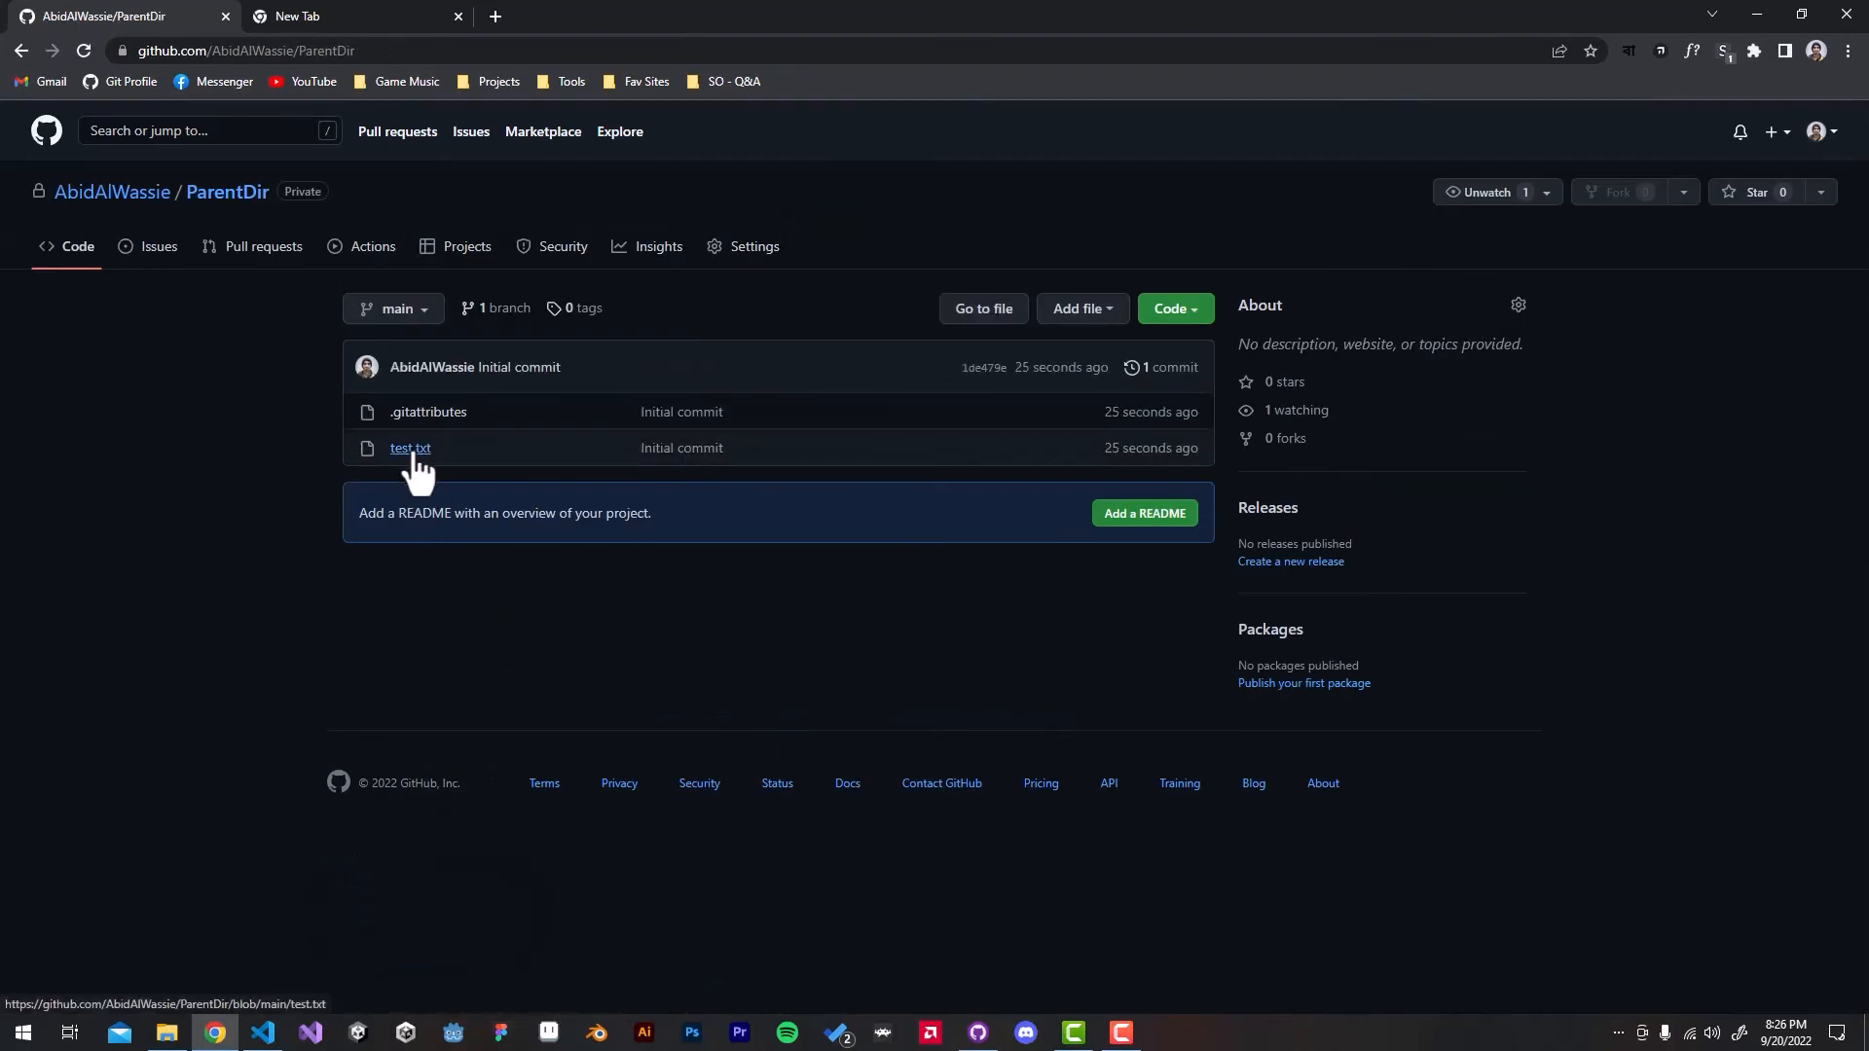
click(409, 448)
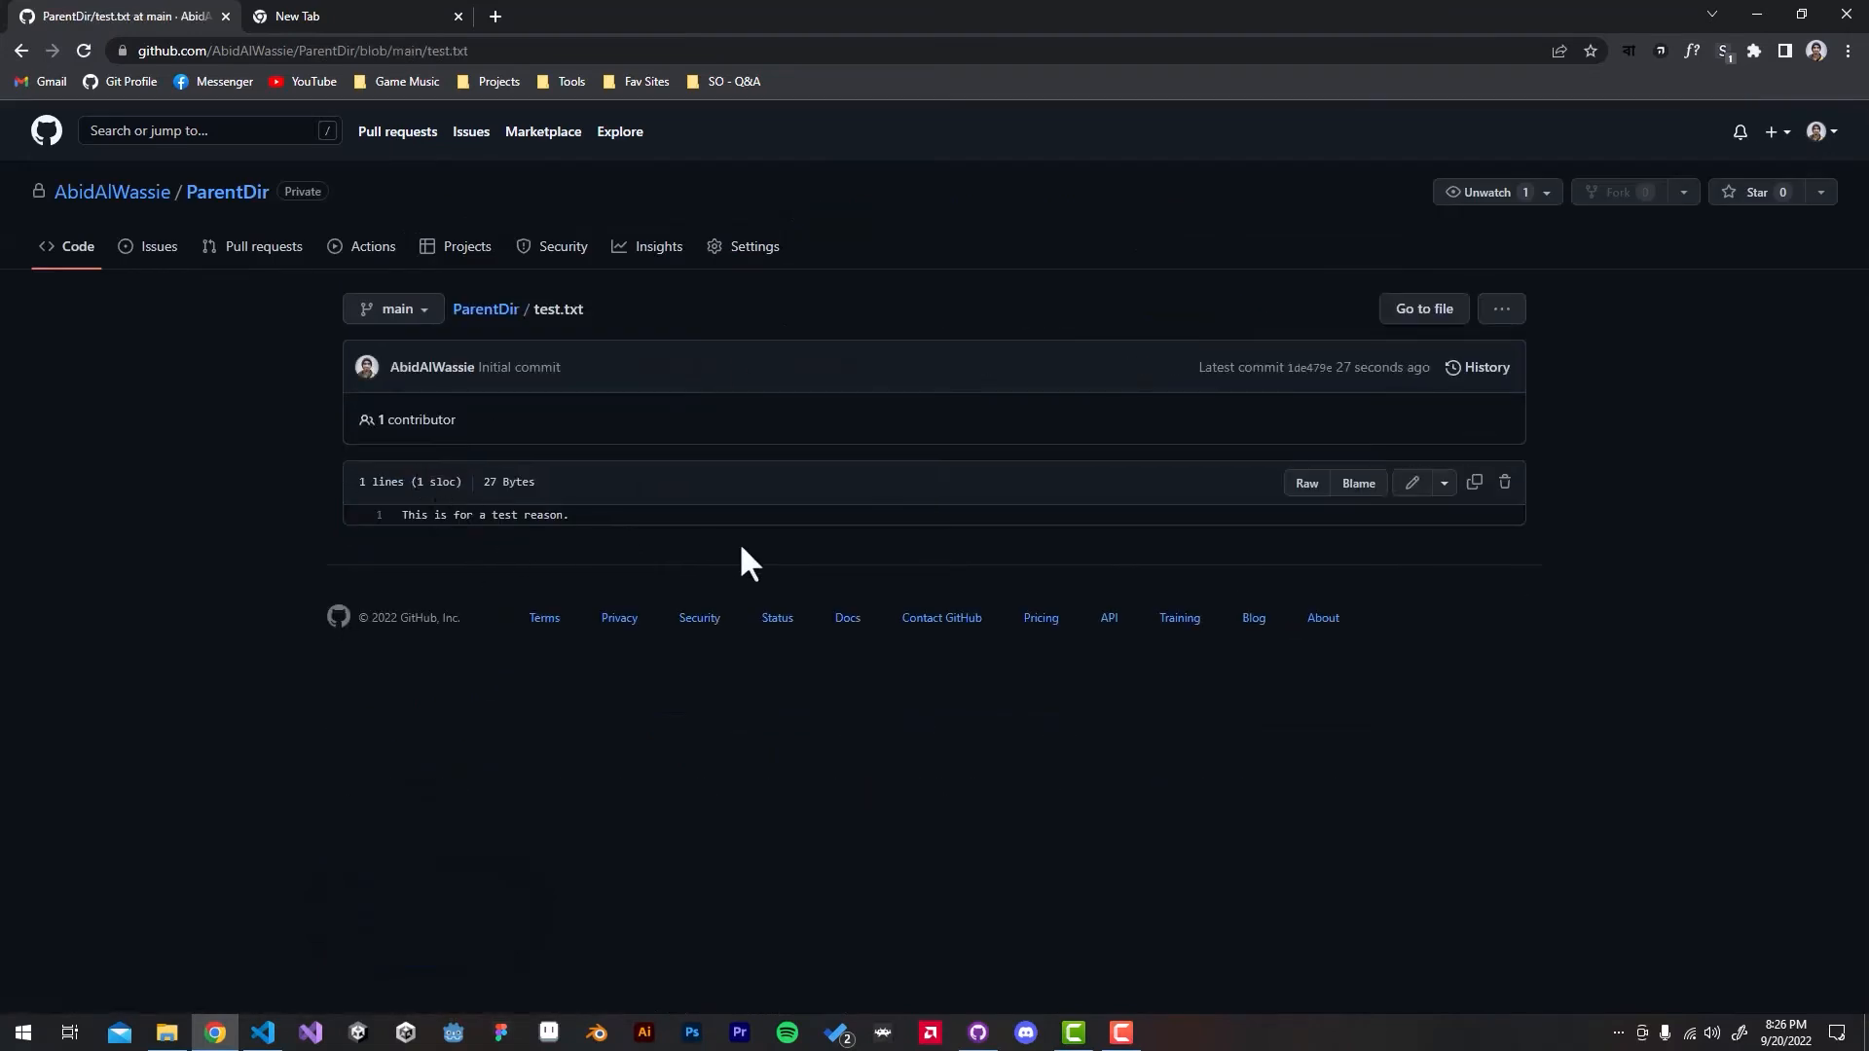
mouse_move(376, 1007)
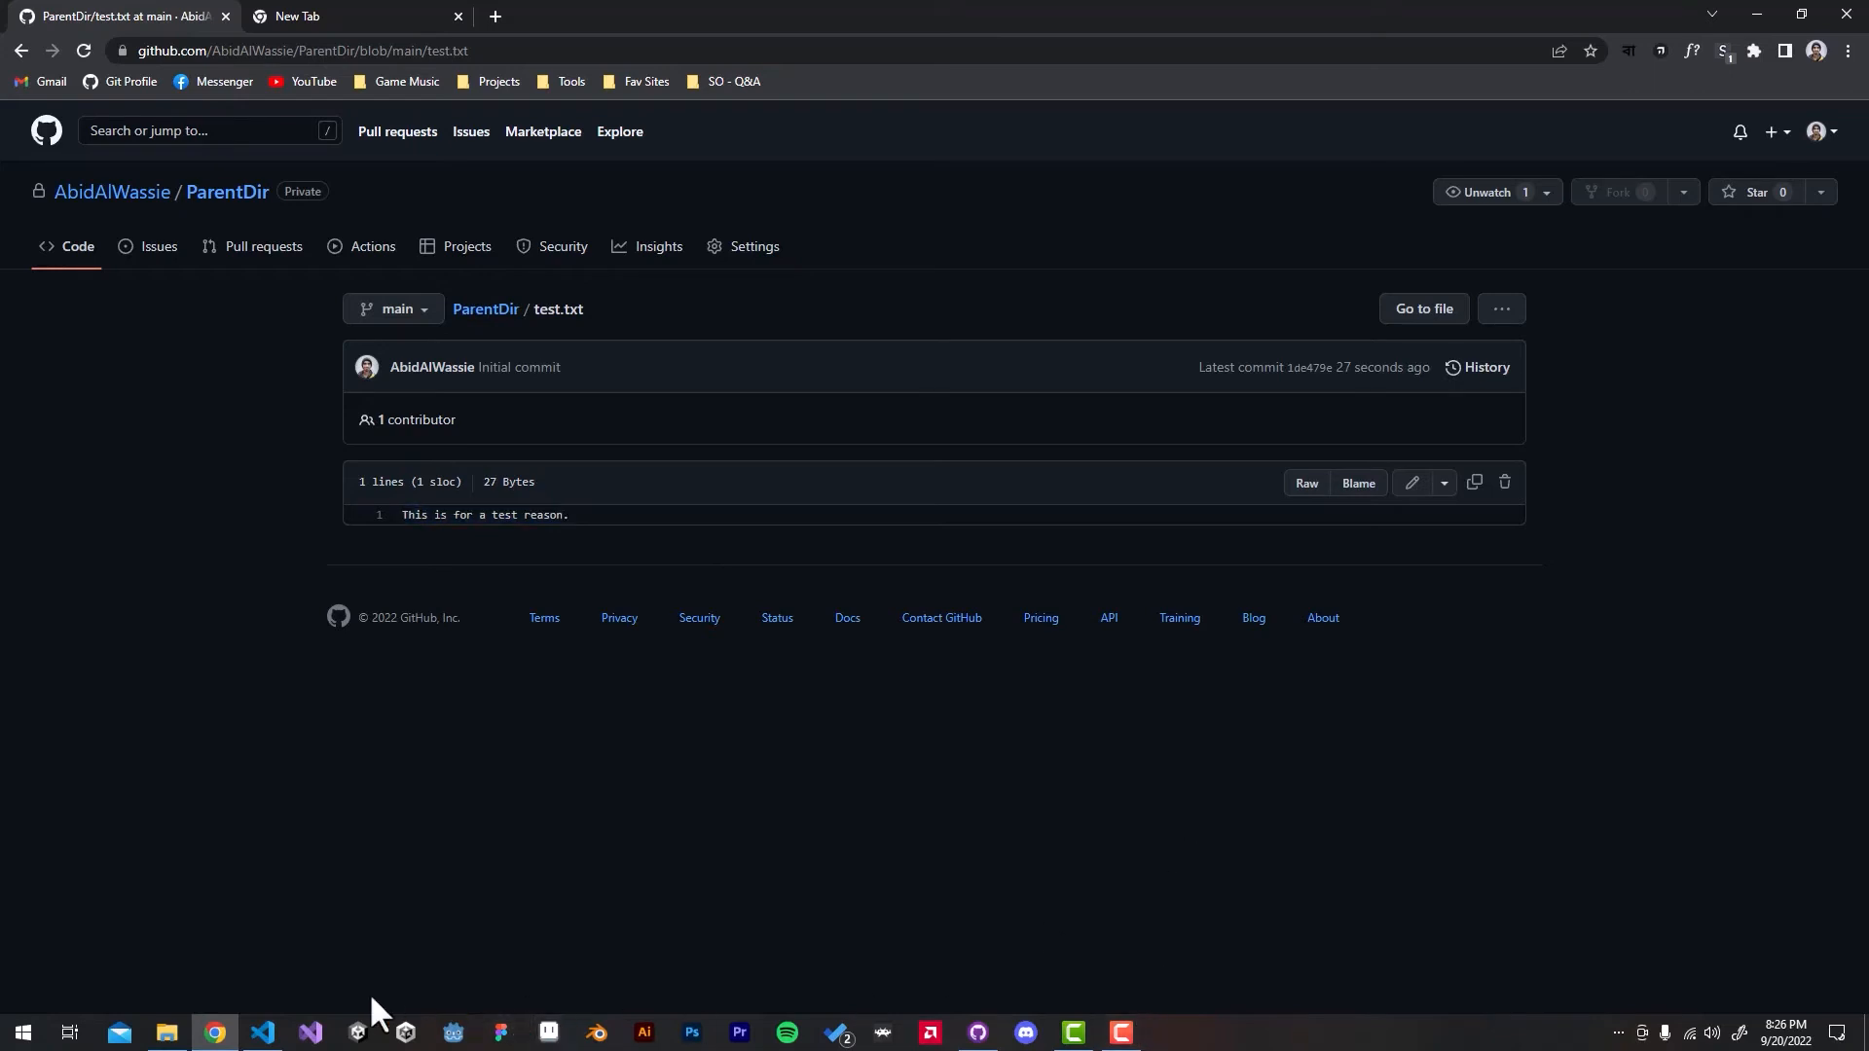
Step: Add the line "This is a change." to test.txt in the editor and save
click(263, 1032)
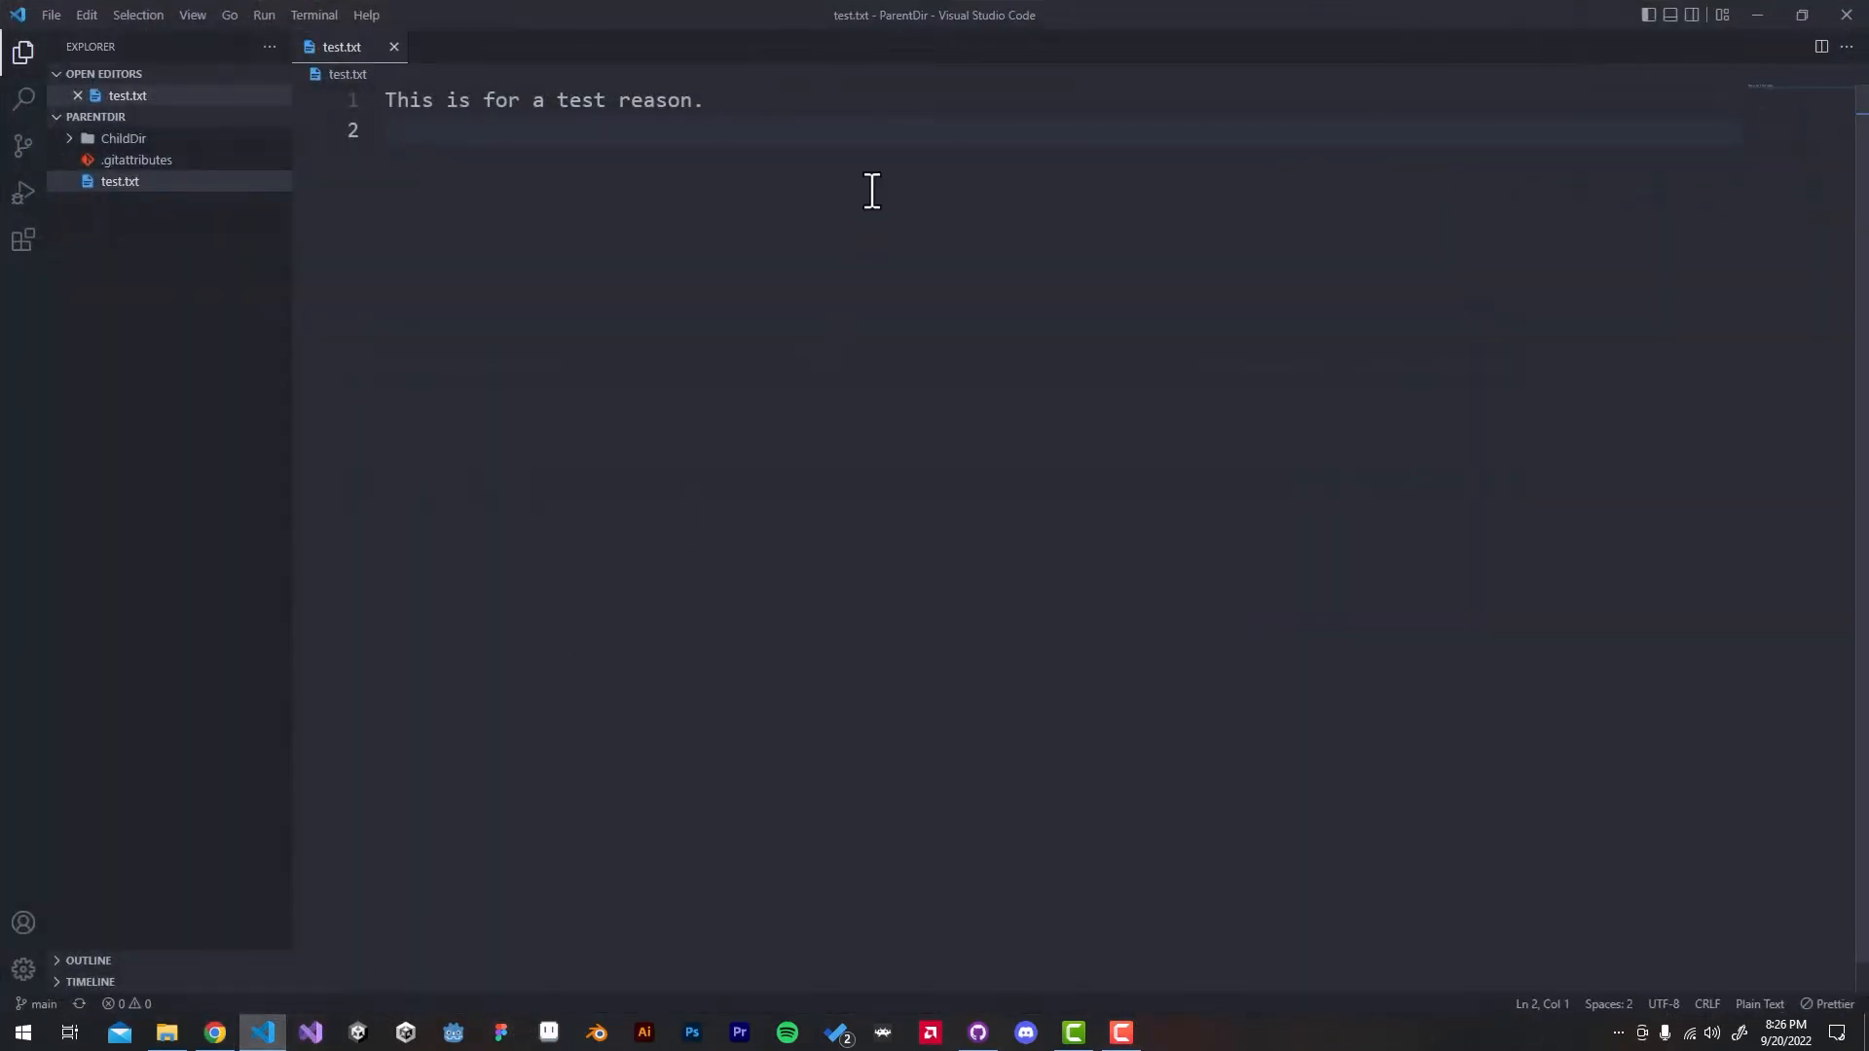
text(This)
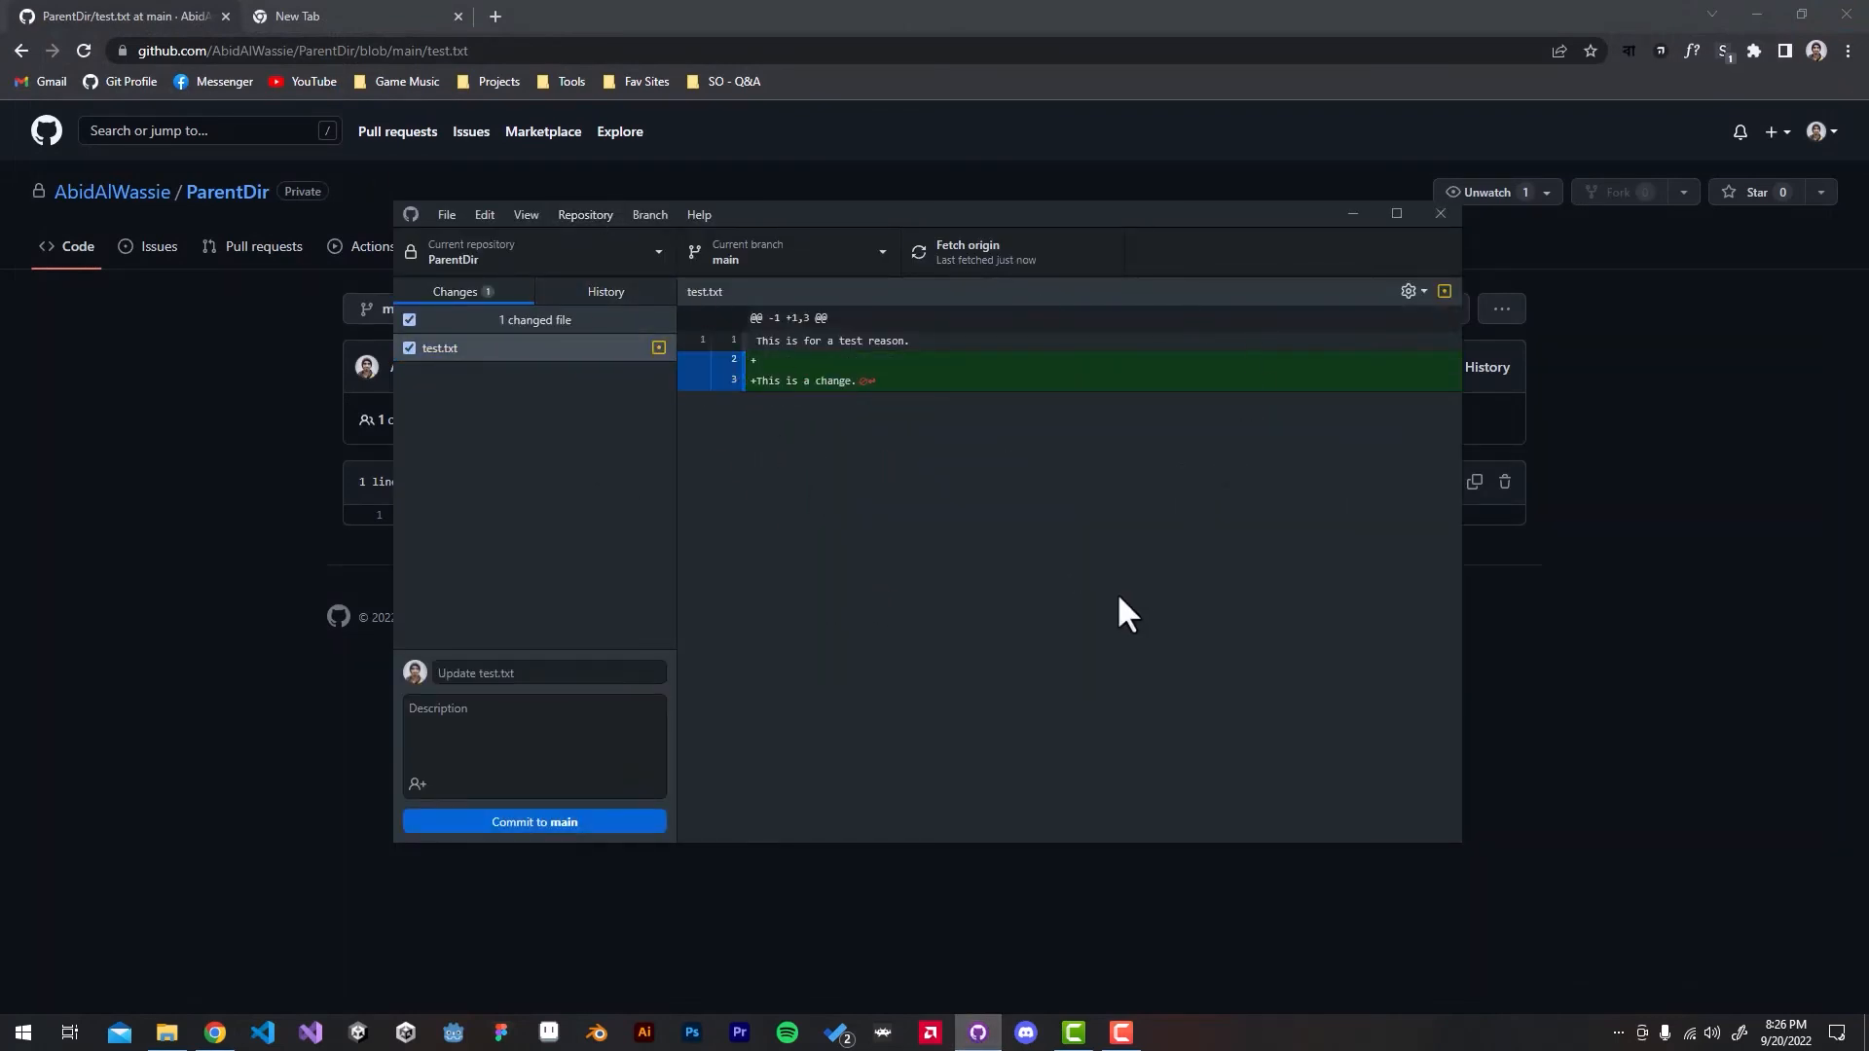
Step: Commit the change to main as "Update test.txt" and push it to origin
click(534, 671)
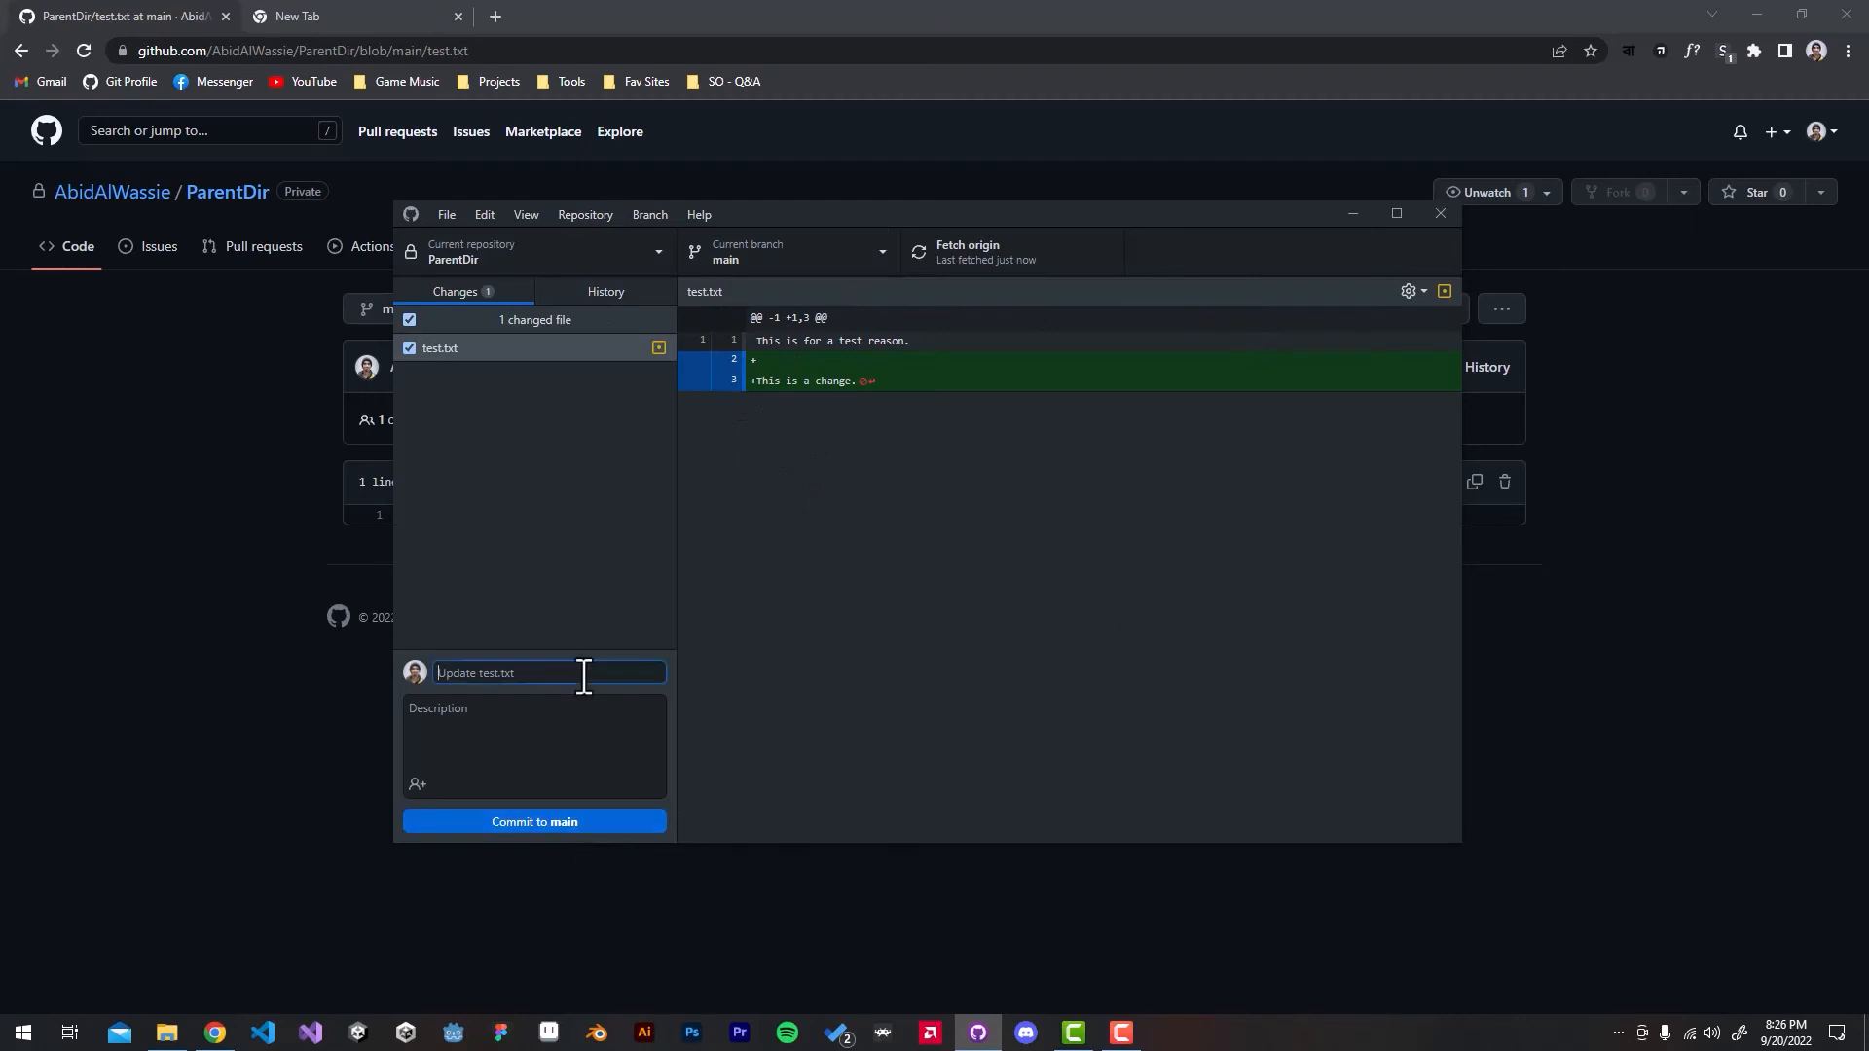
click(533, 822)
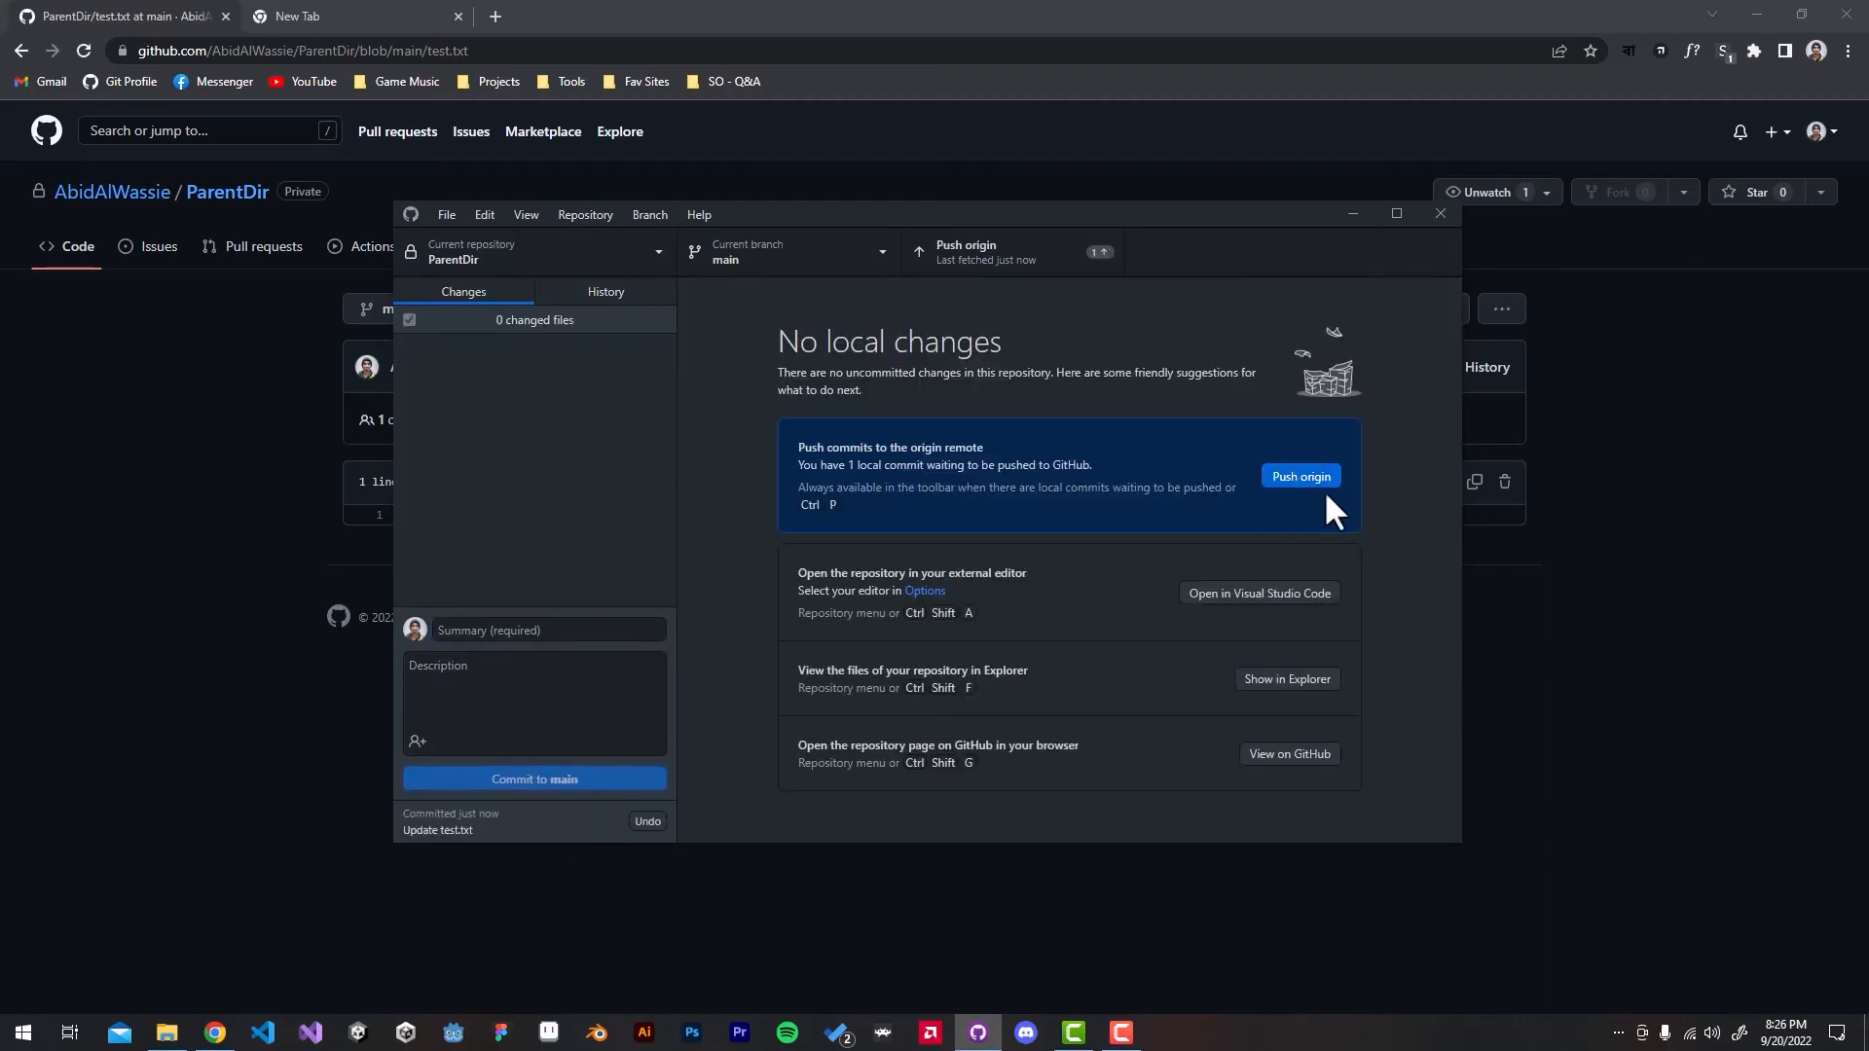
click(1299, 477)
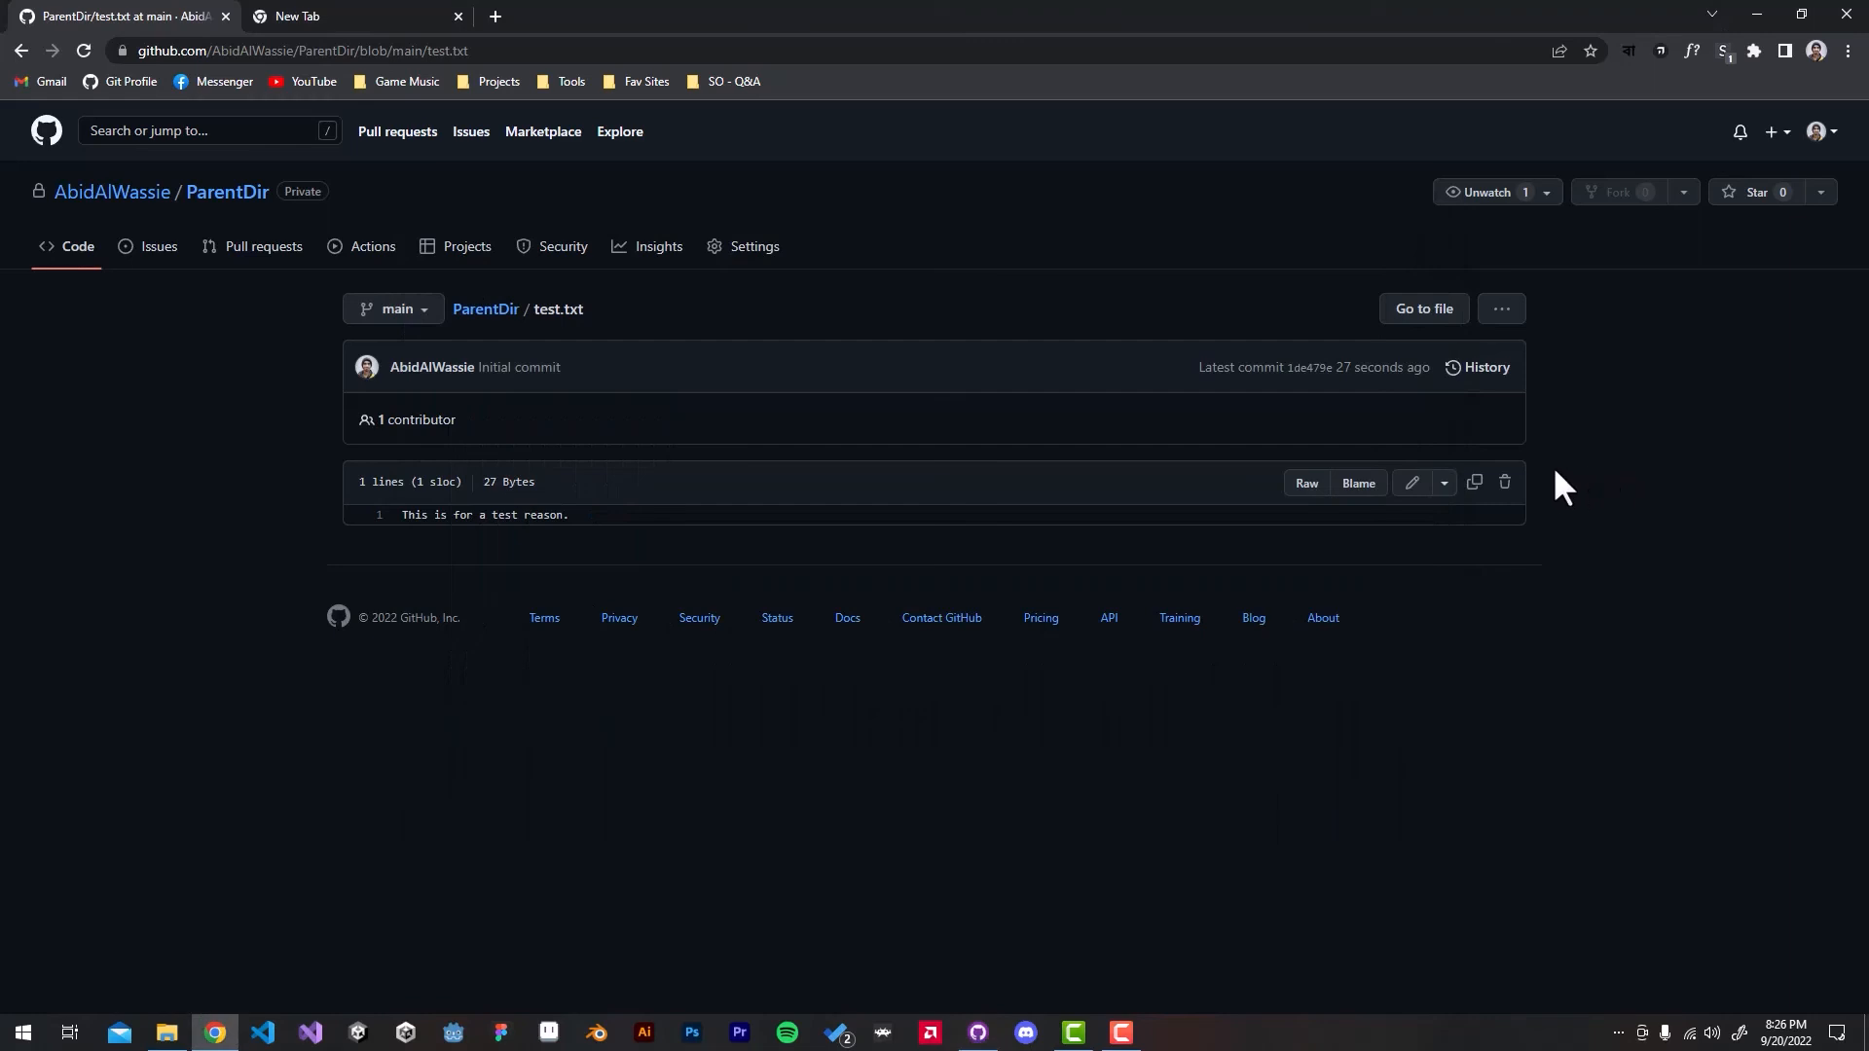
mouse_move(246, 399)
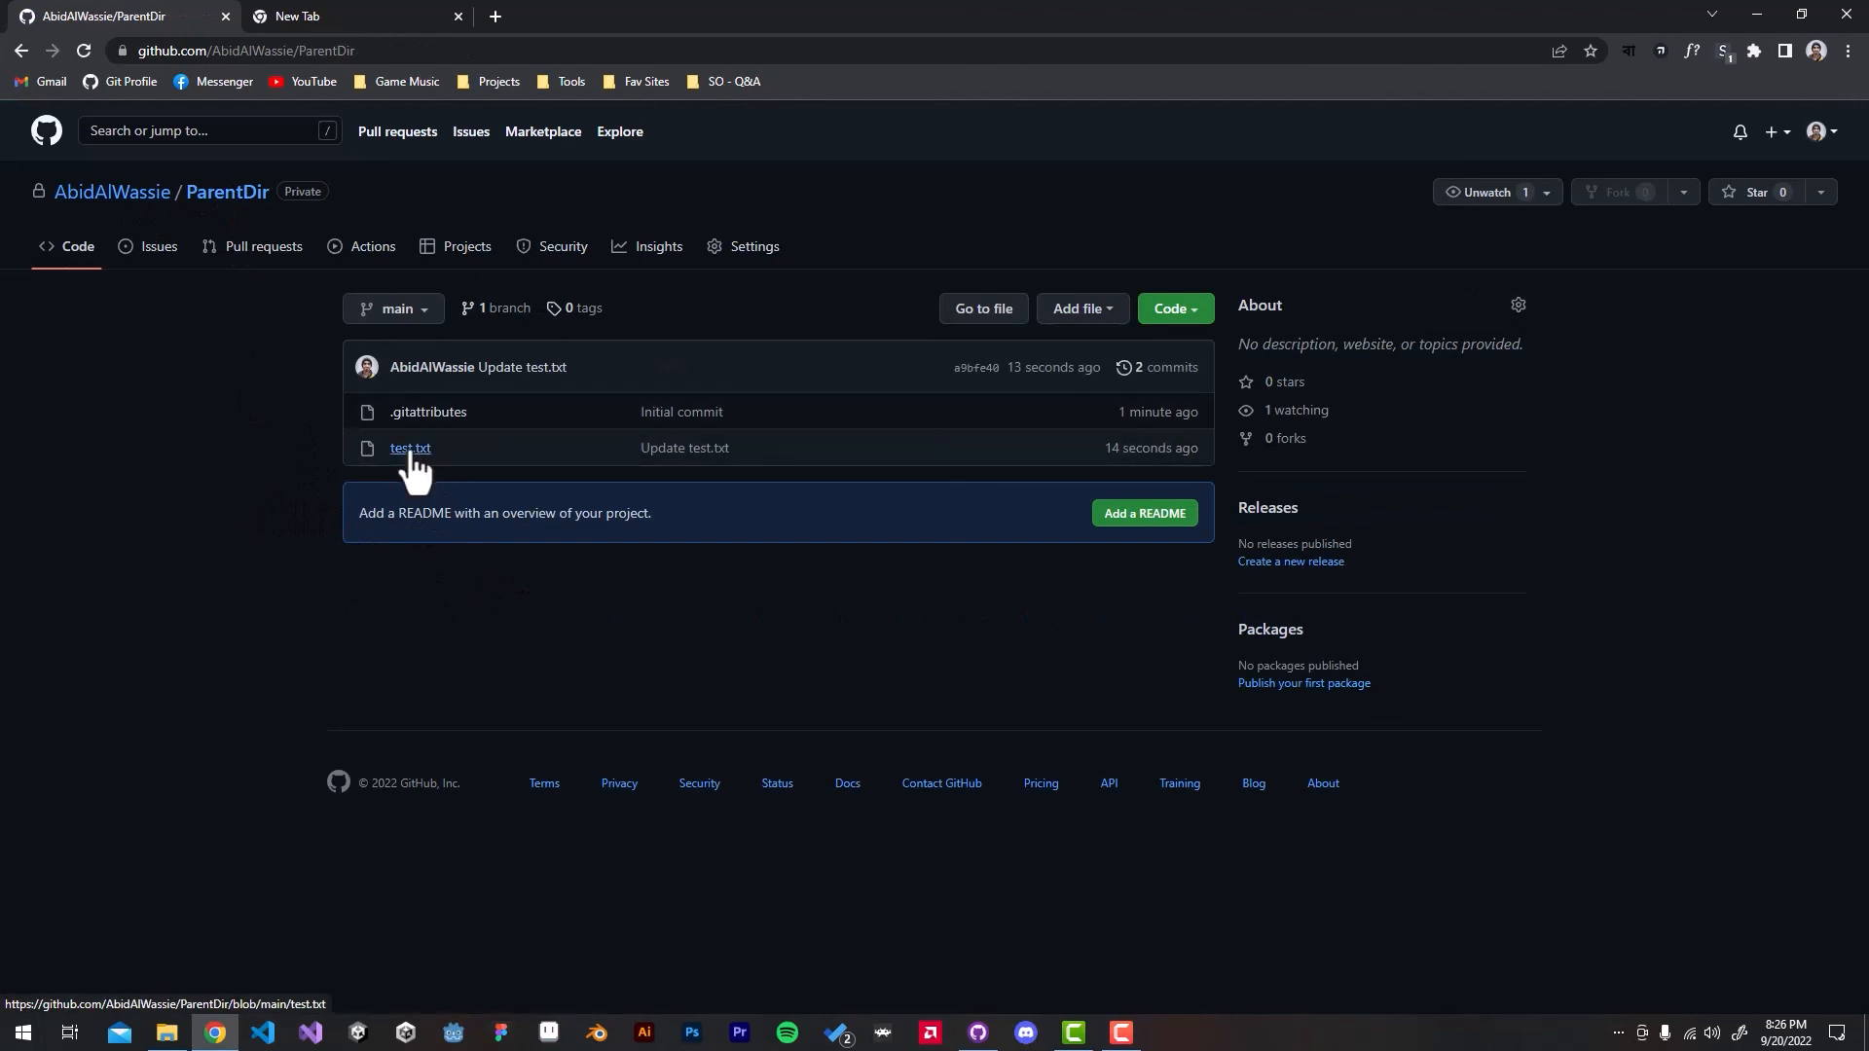
Step: View test.txt on GitHub showing the new line "This is a change."
click(411, 448)
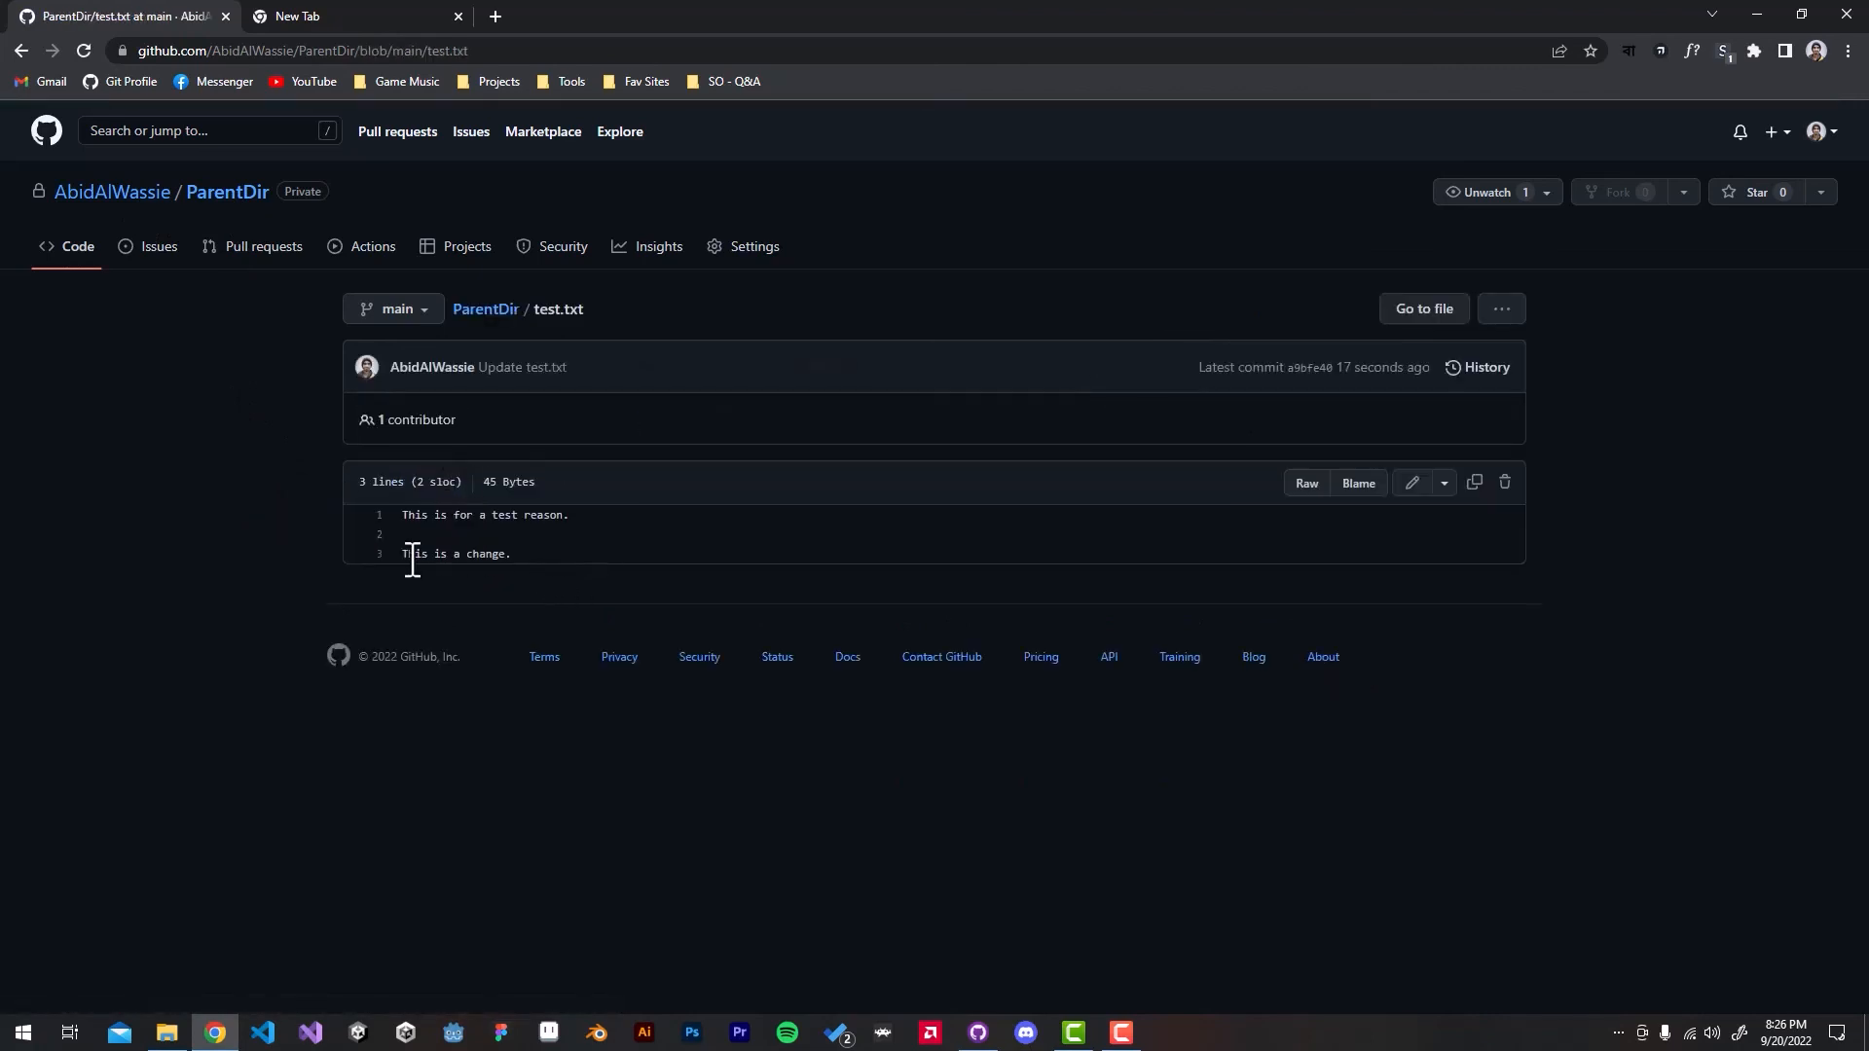
mouse_move(456, 552)
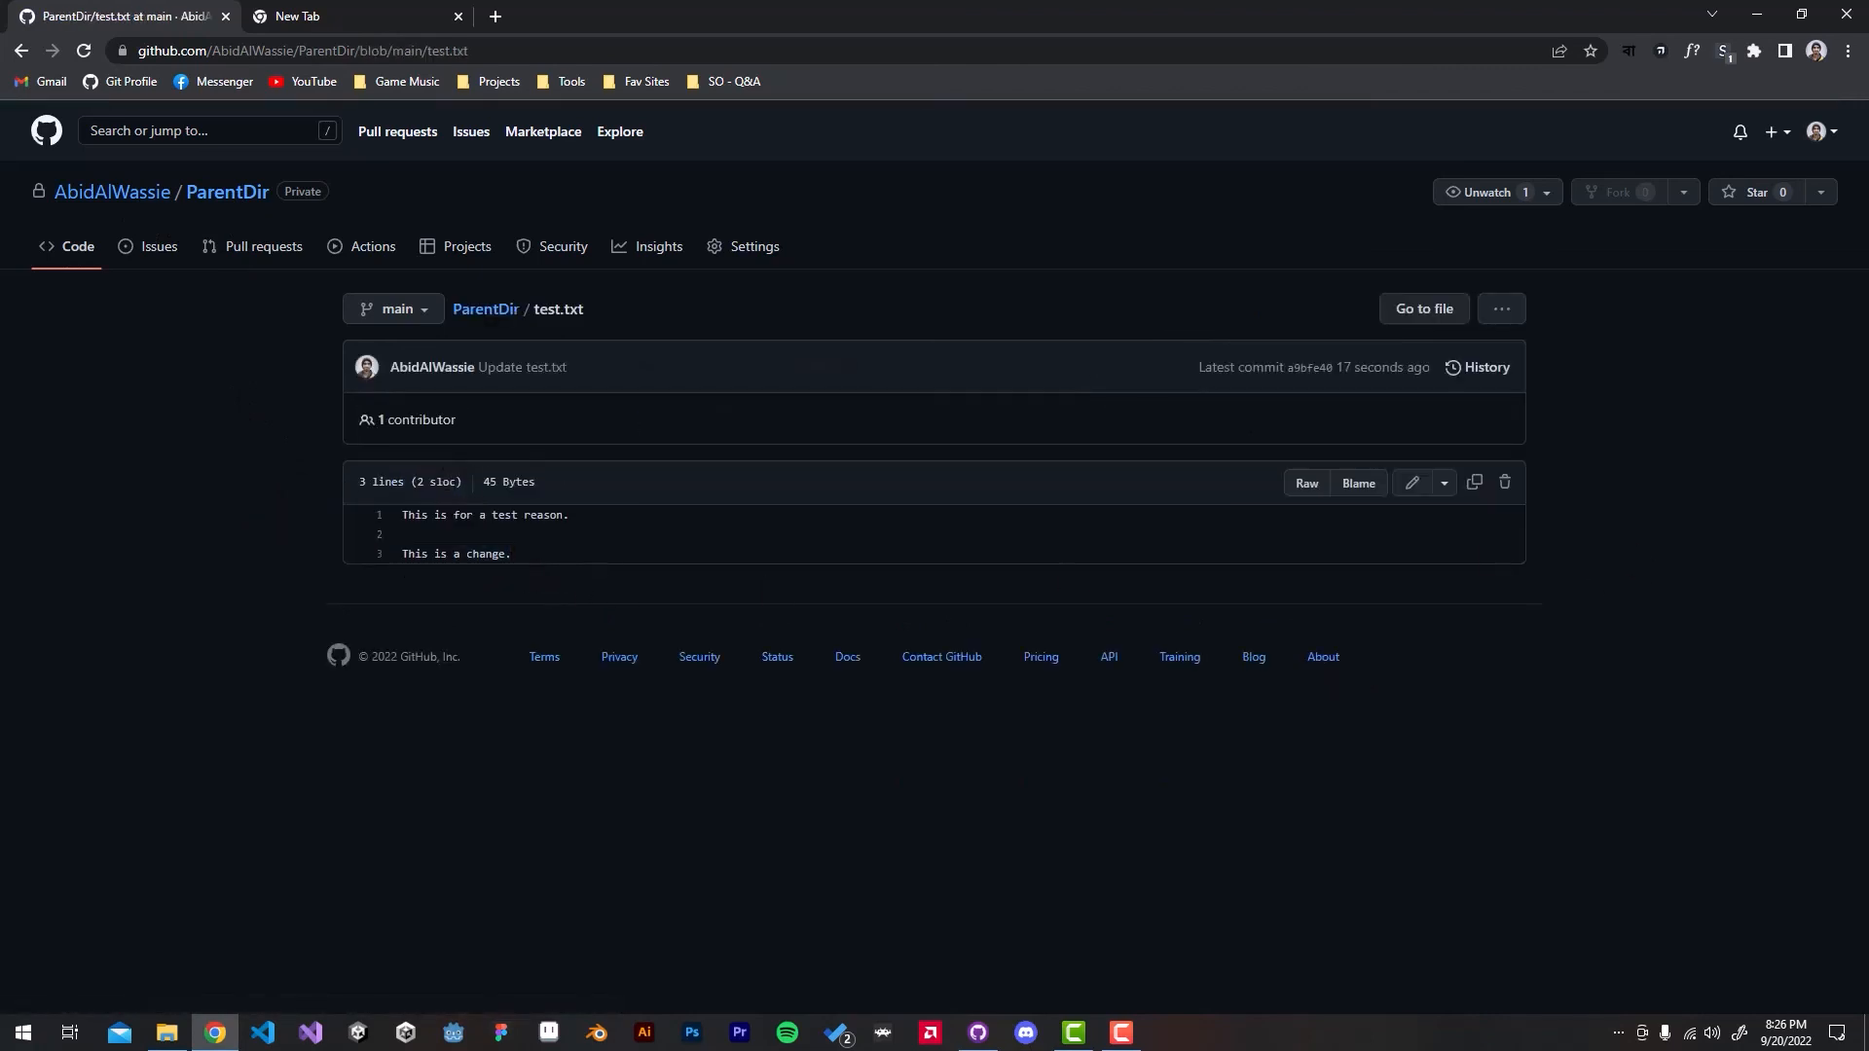